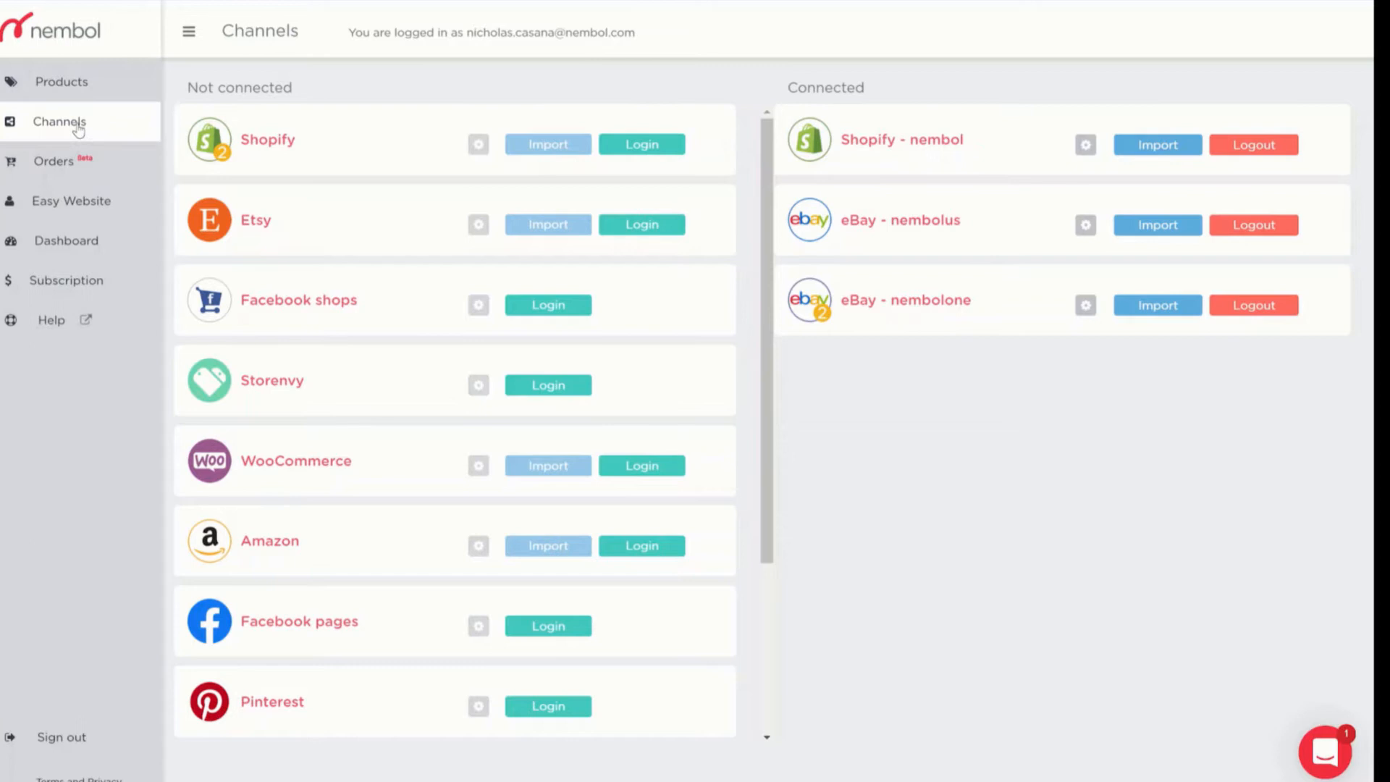
pyautogui.moveTo(317, 194)
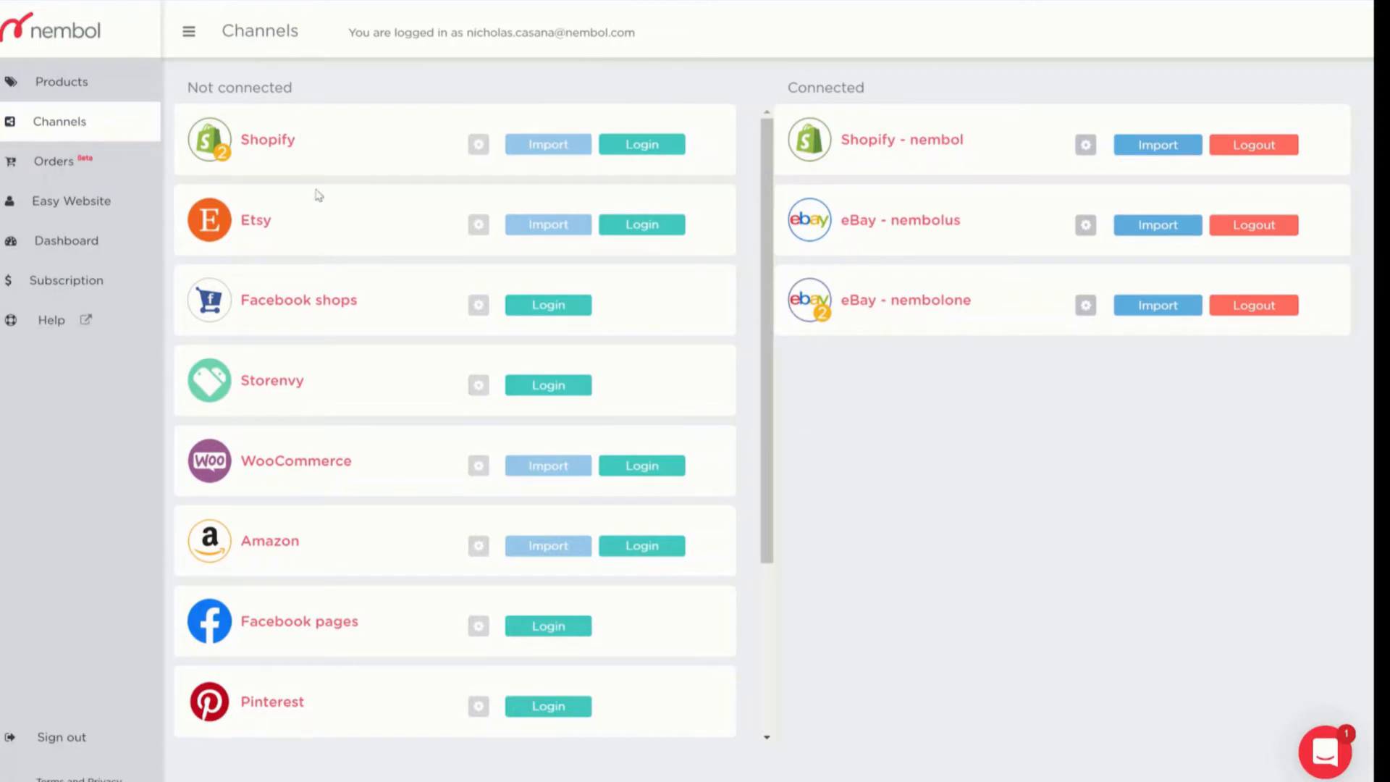
pyautogui.moveTo(386, 284)
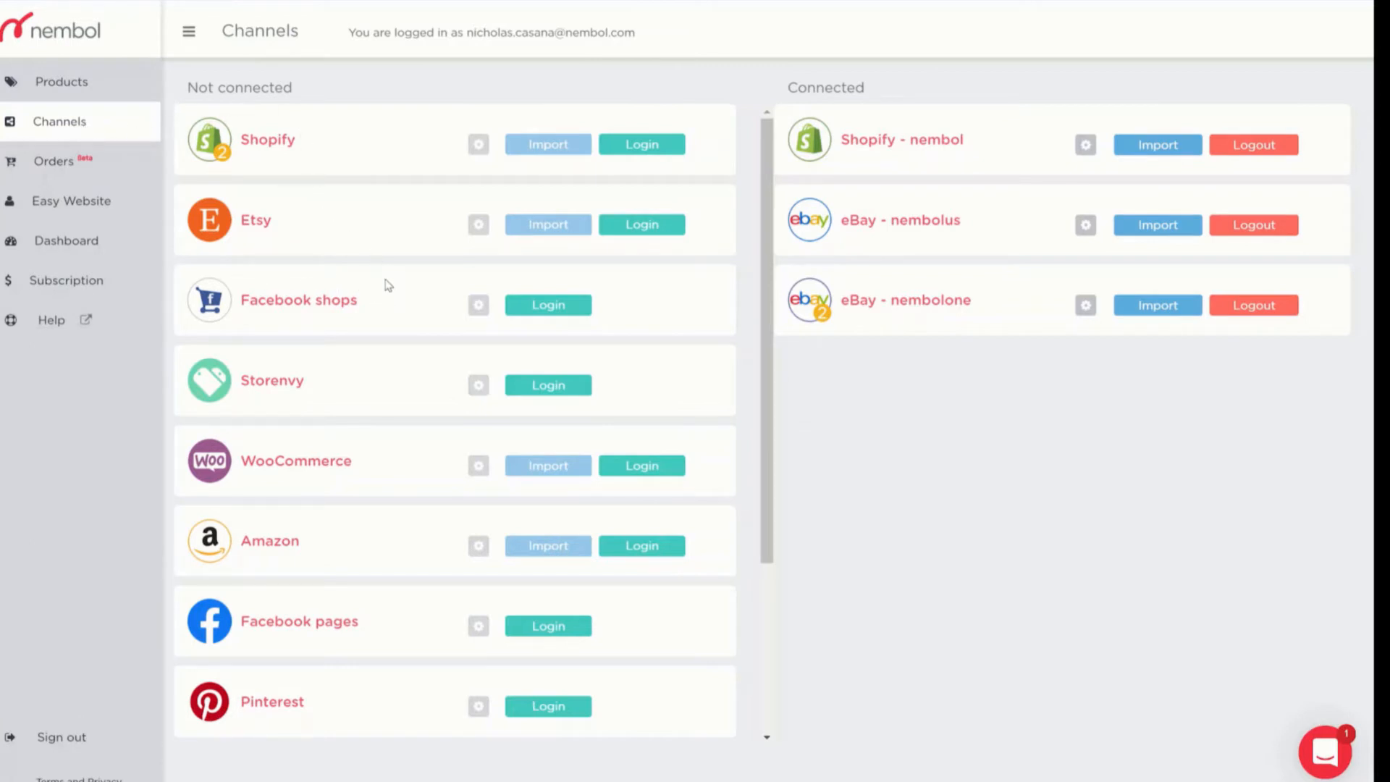
pyautogui.moveTo(399, 298)
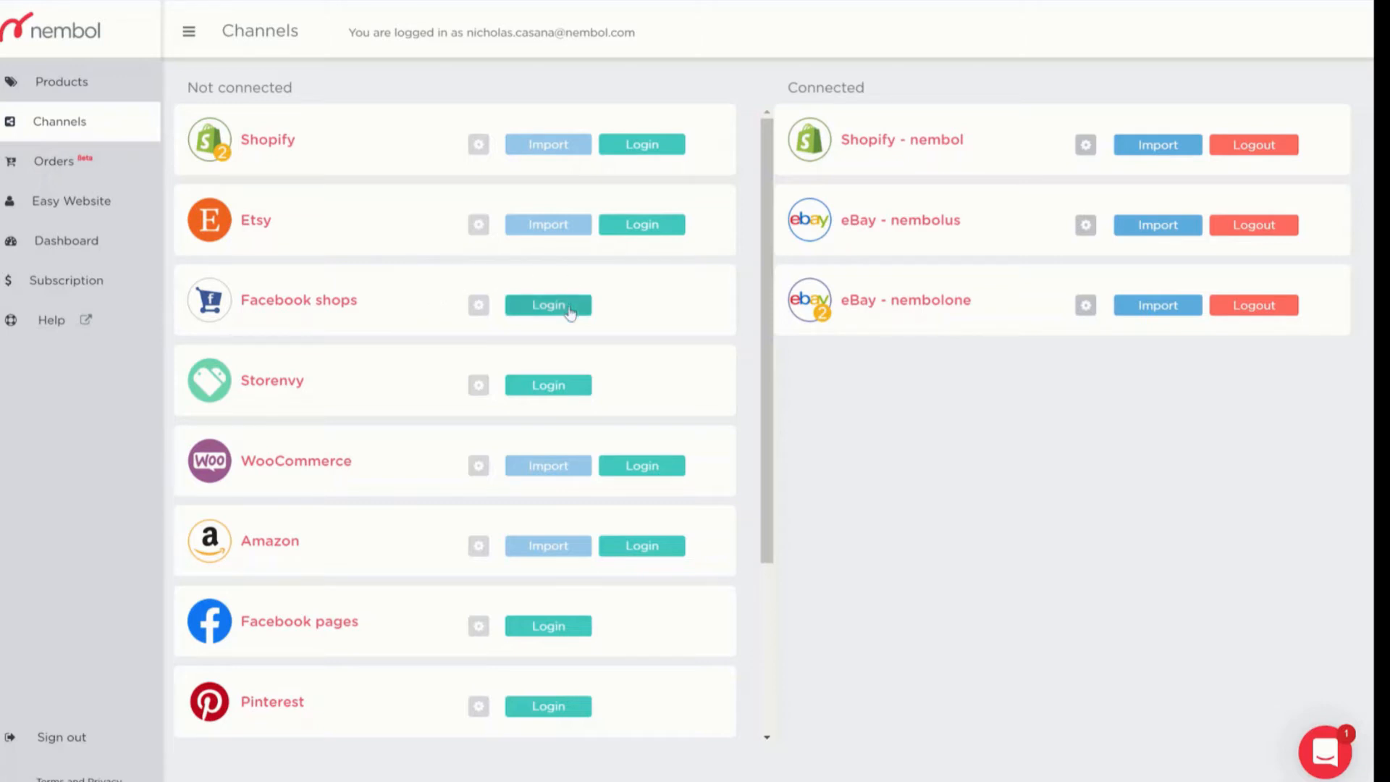
# Log in to the Facebook shops channel from Nembol's Channels page.
pyautogui.click(548, 304)
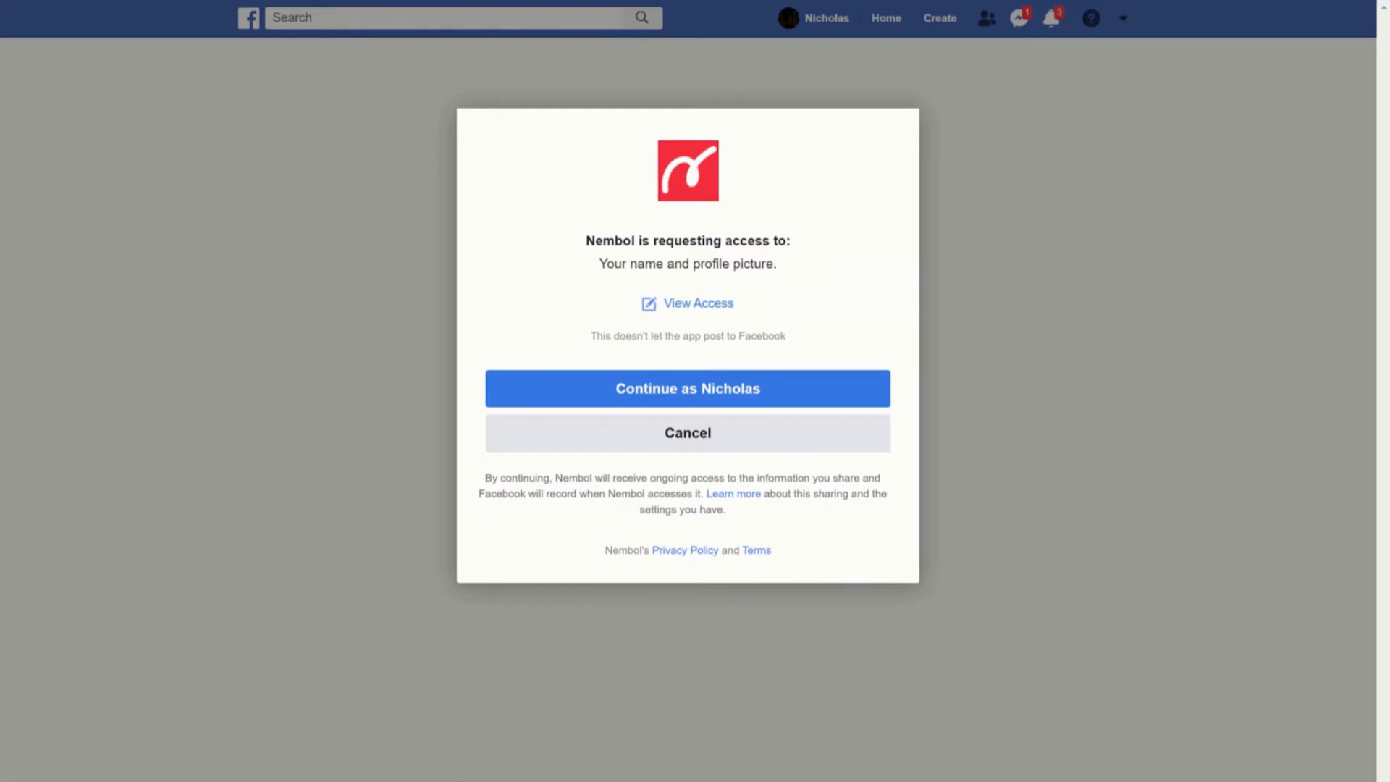
pyautogui.moveTo(616, 130)
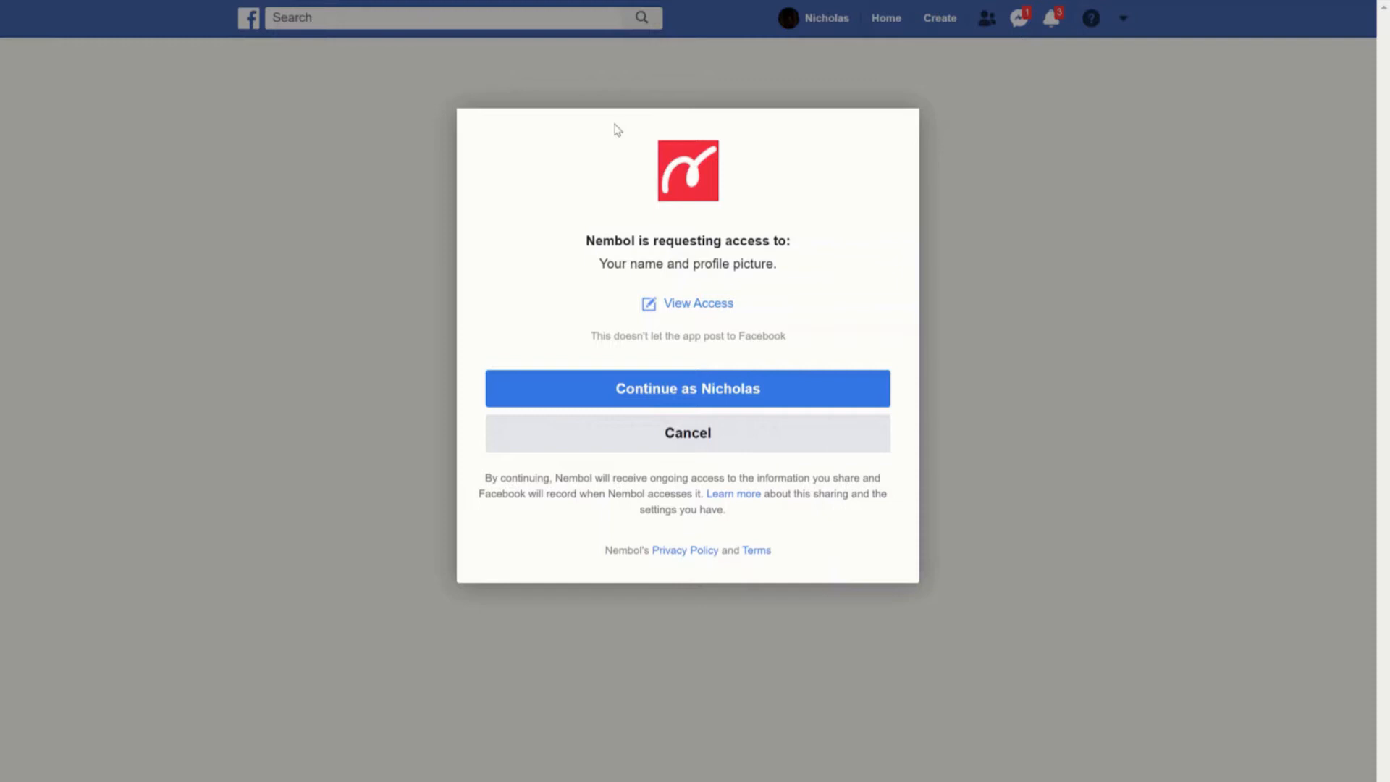
pyautogui.moveTo(506, 302)
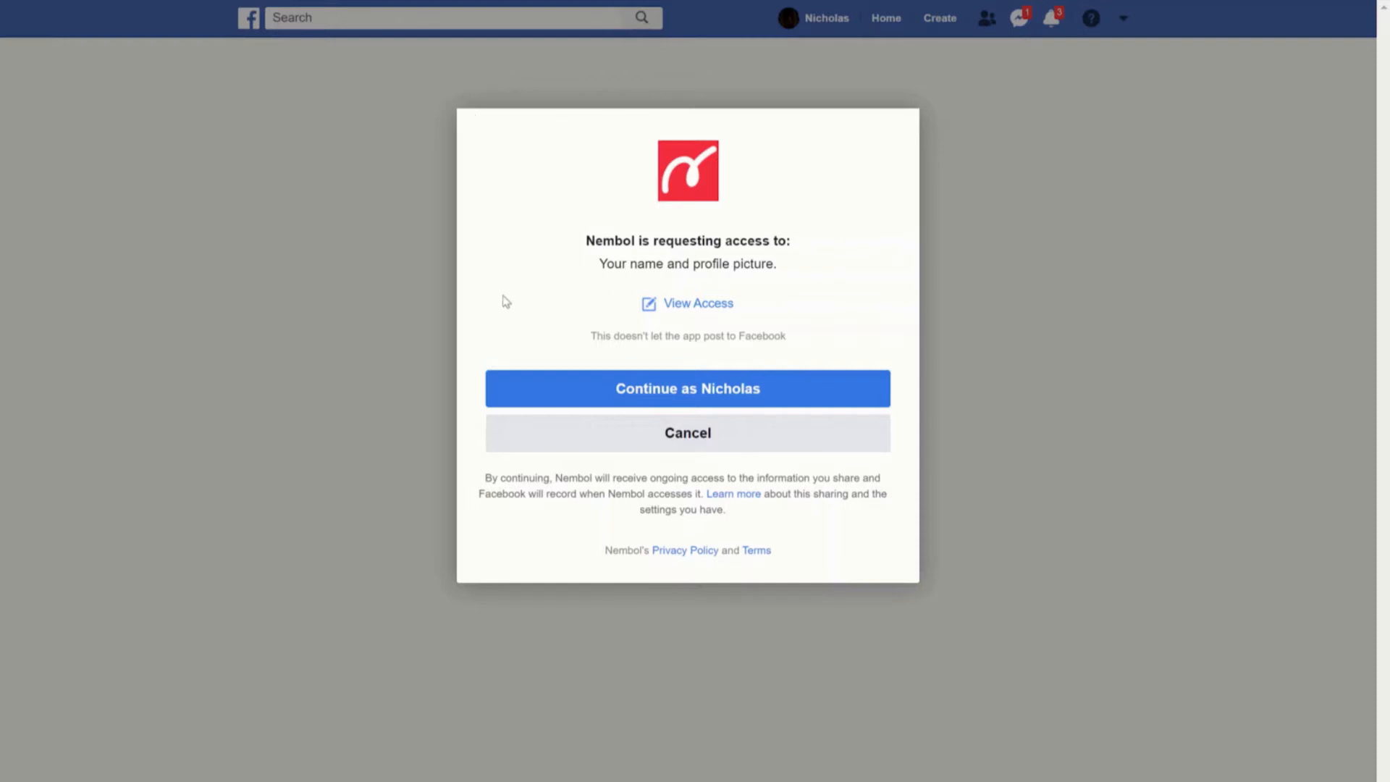
pyautogui.moveTo(798, 334)
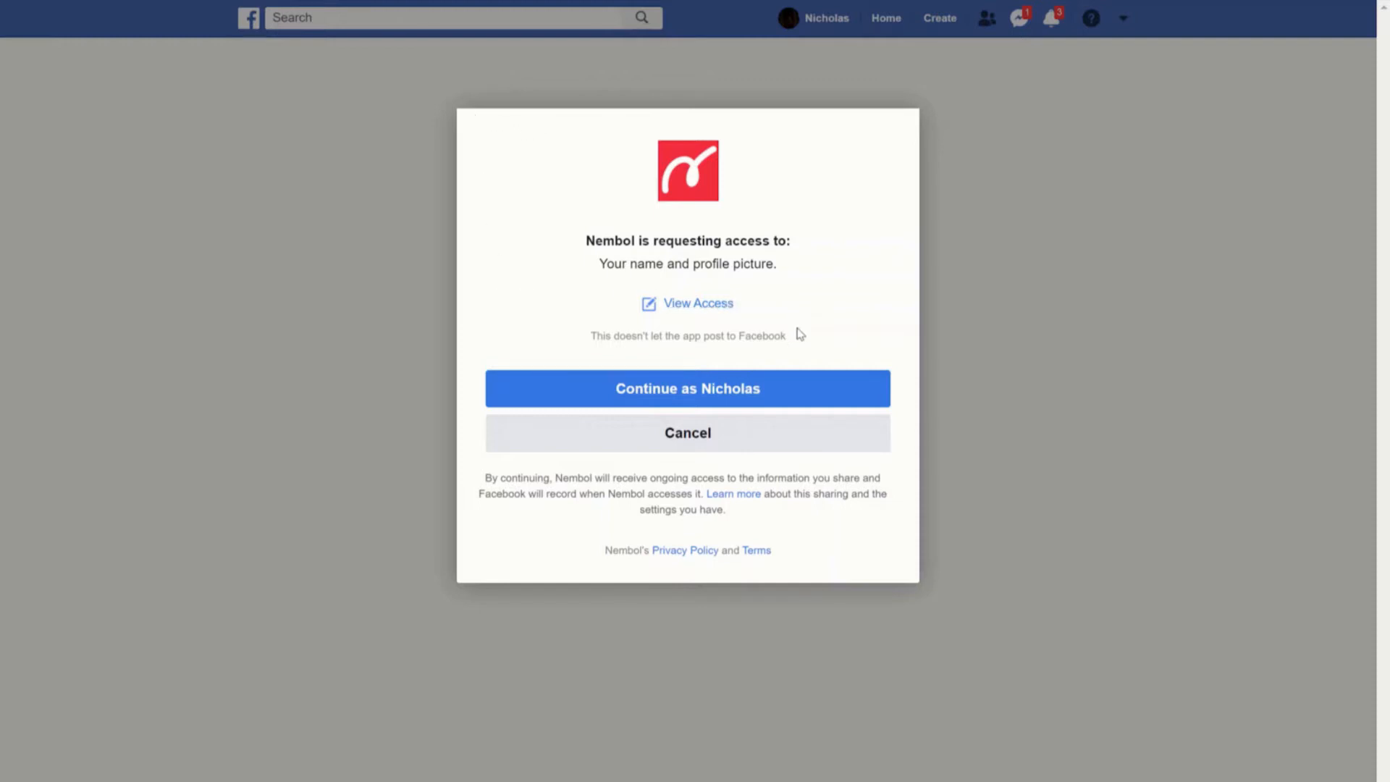
# Approve Facebook access for Nembol, limiting it to the Nembol Inc. business.
pyautogui.click(687, 388)
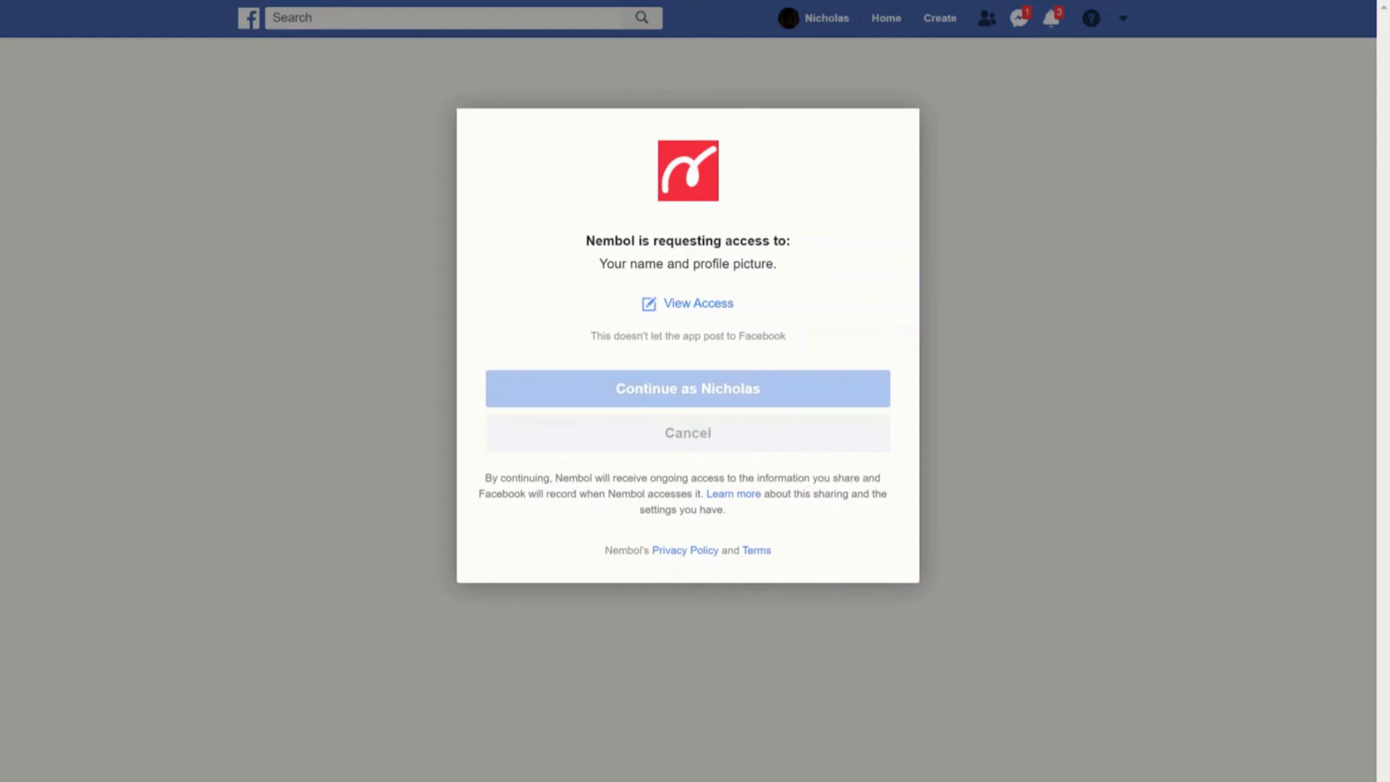
pyautogui.click(687, 388)
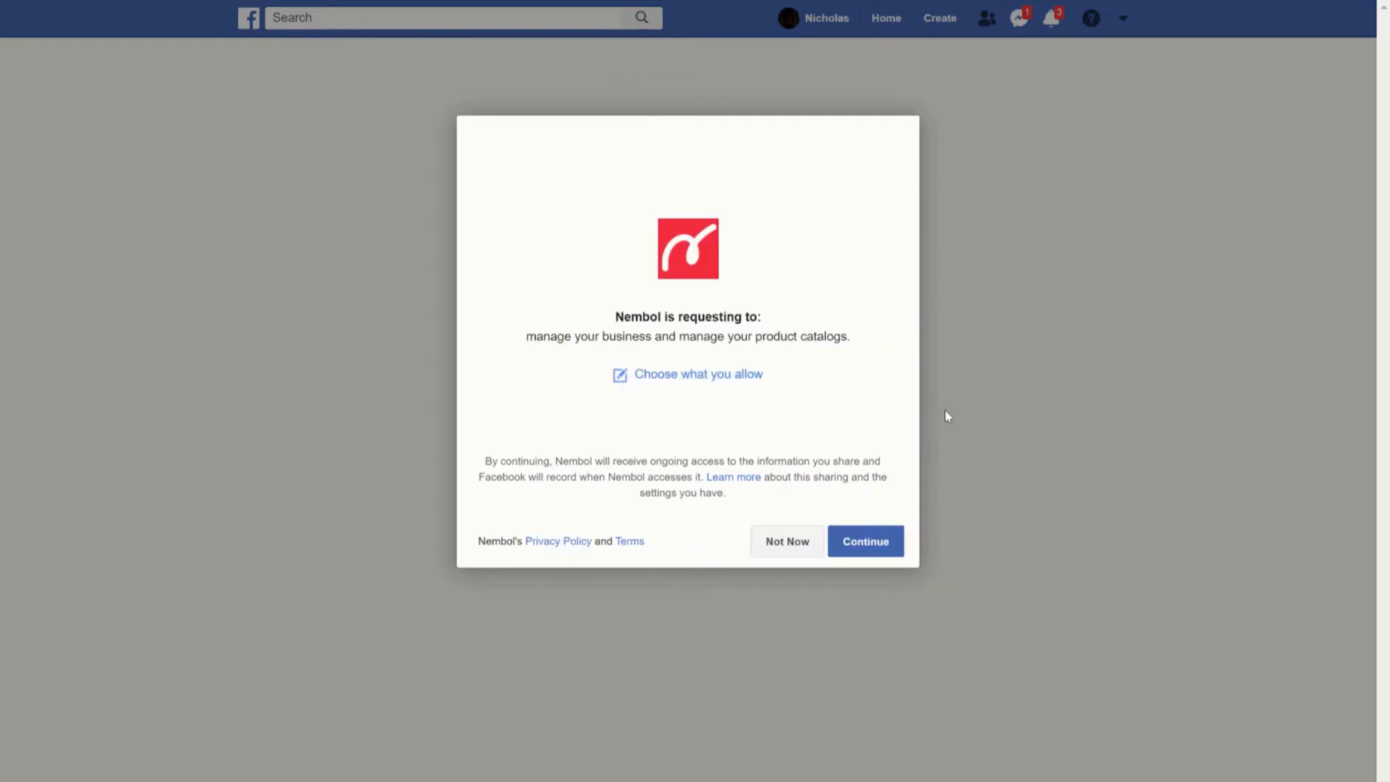
pyautogui.moveTo(908, 396)
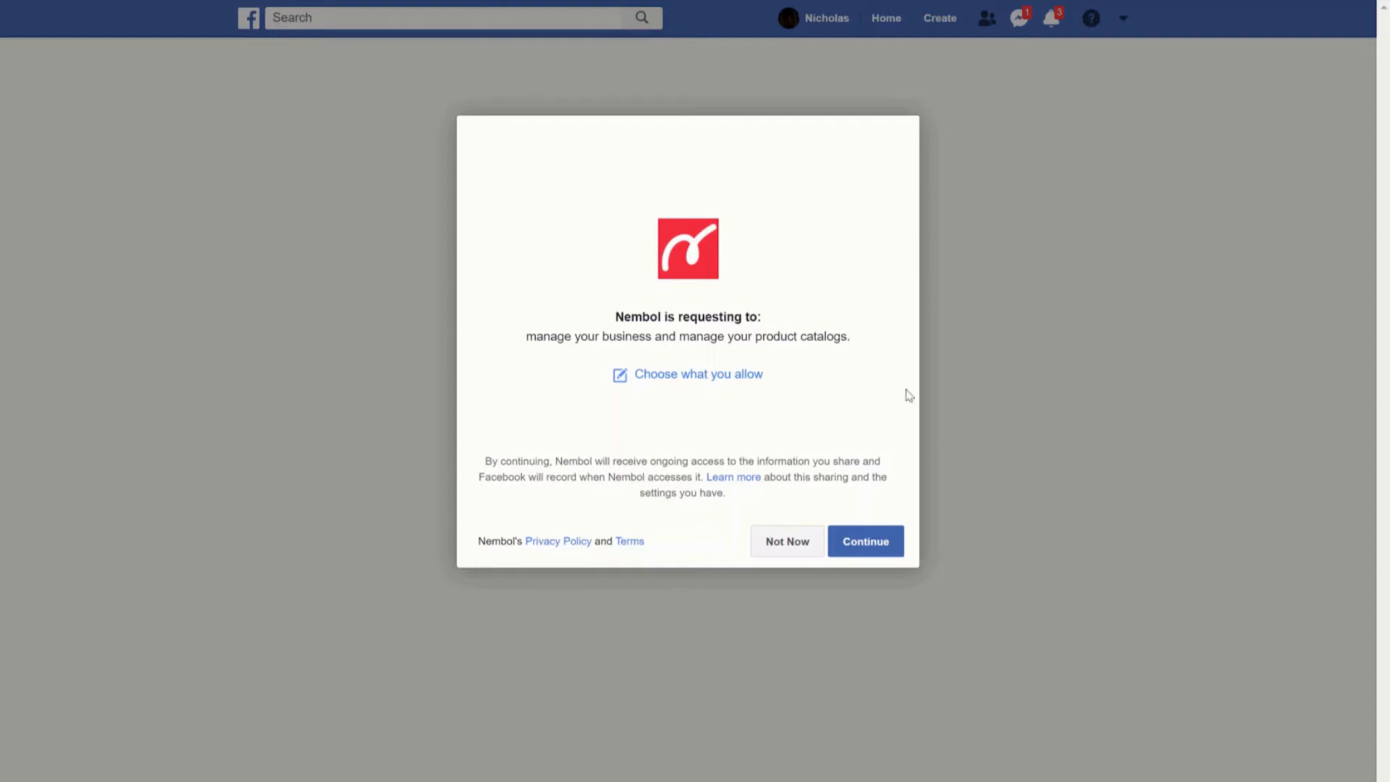
pyautogui.moveTo(790, 388)
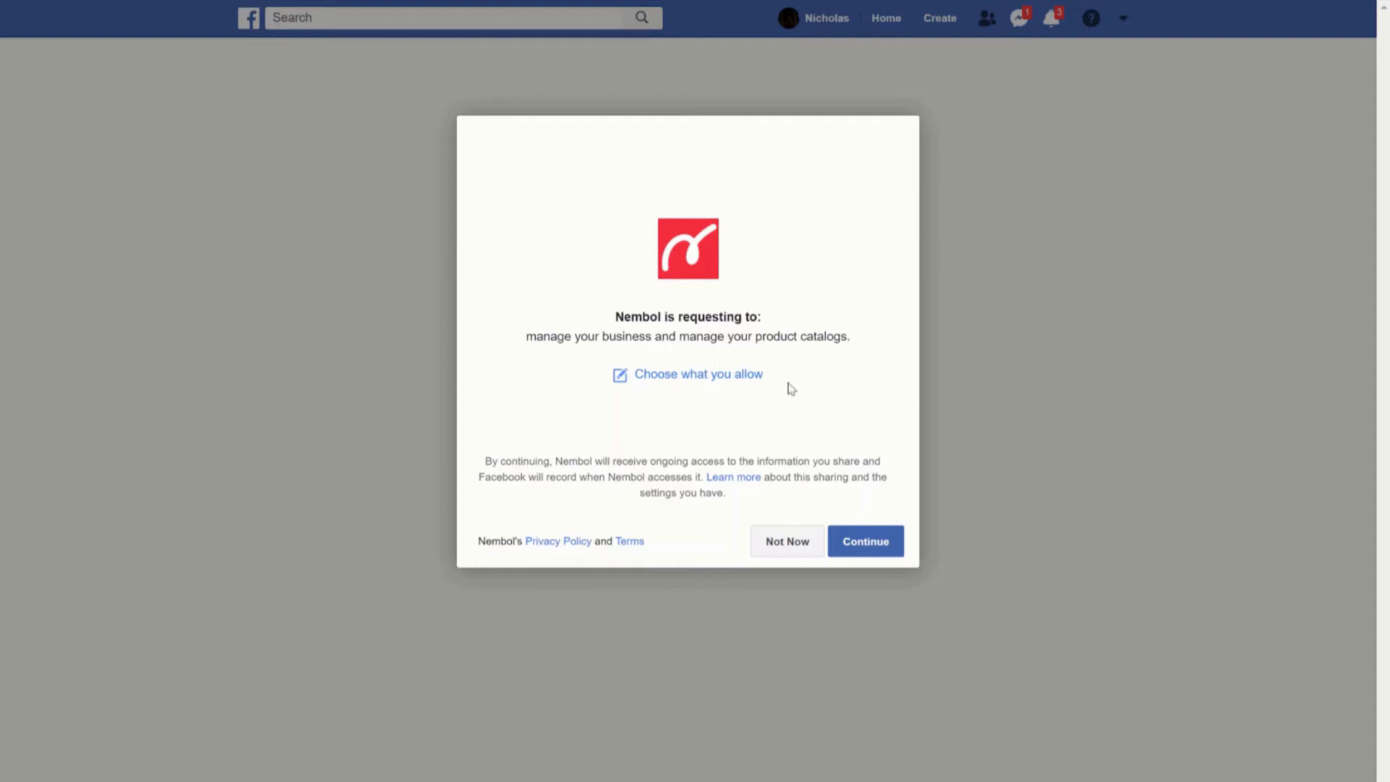
pyautogui.click(697, 374)
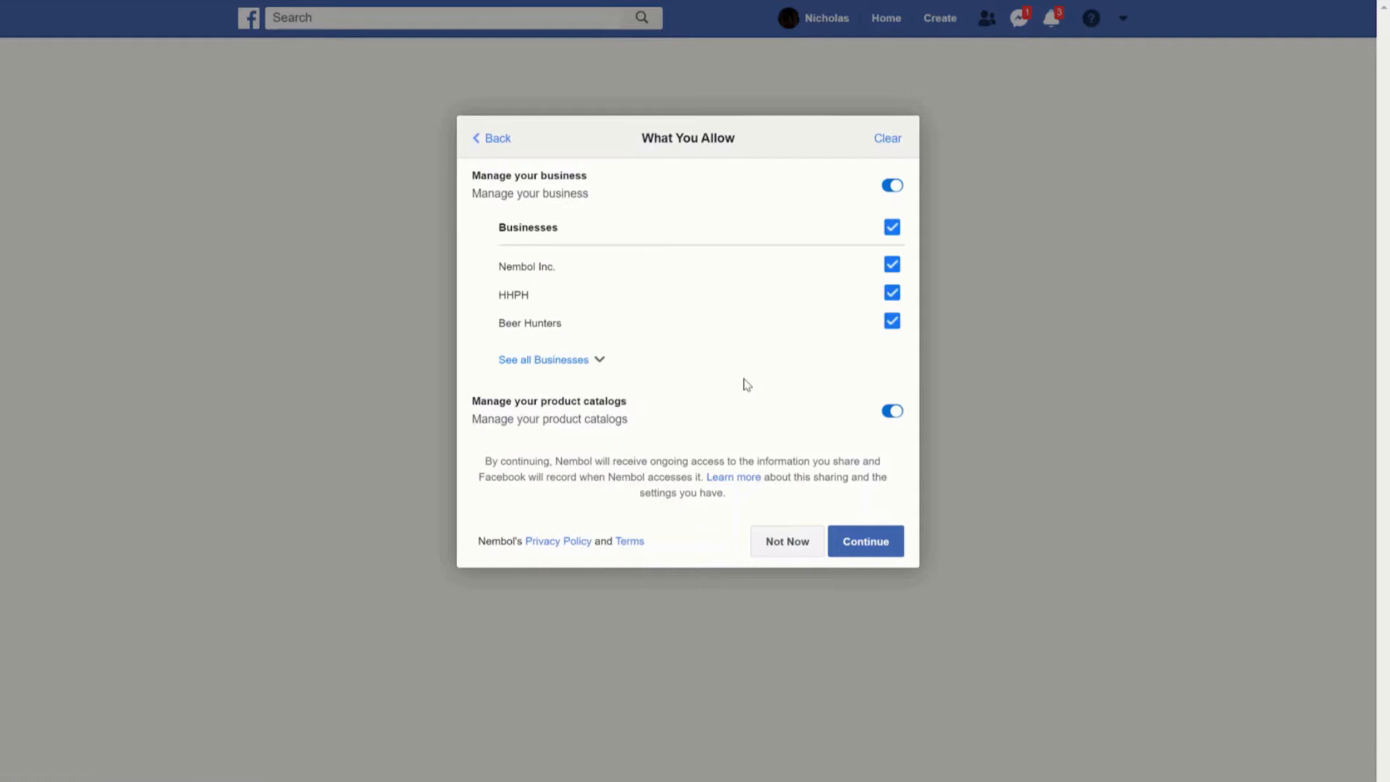
pyautogui.moveTo(625, 245)
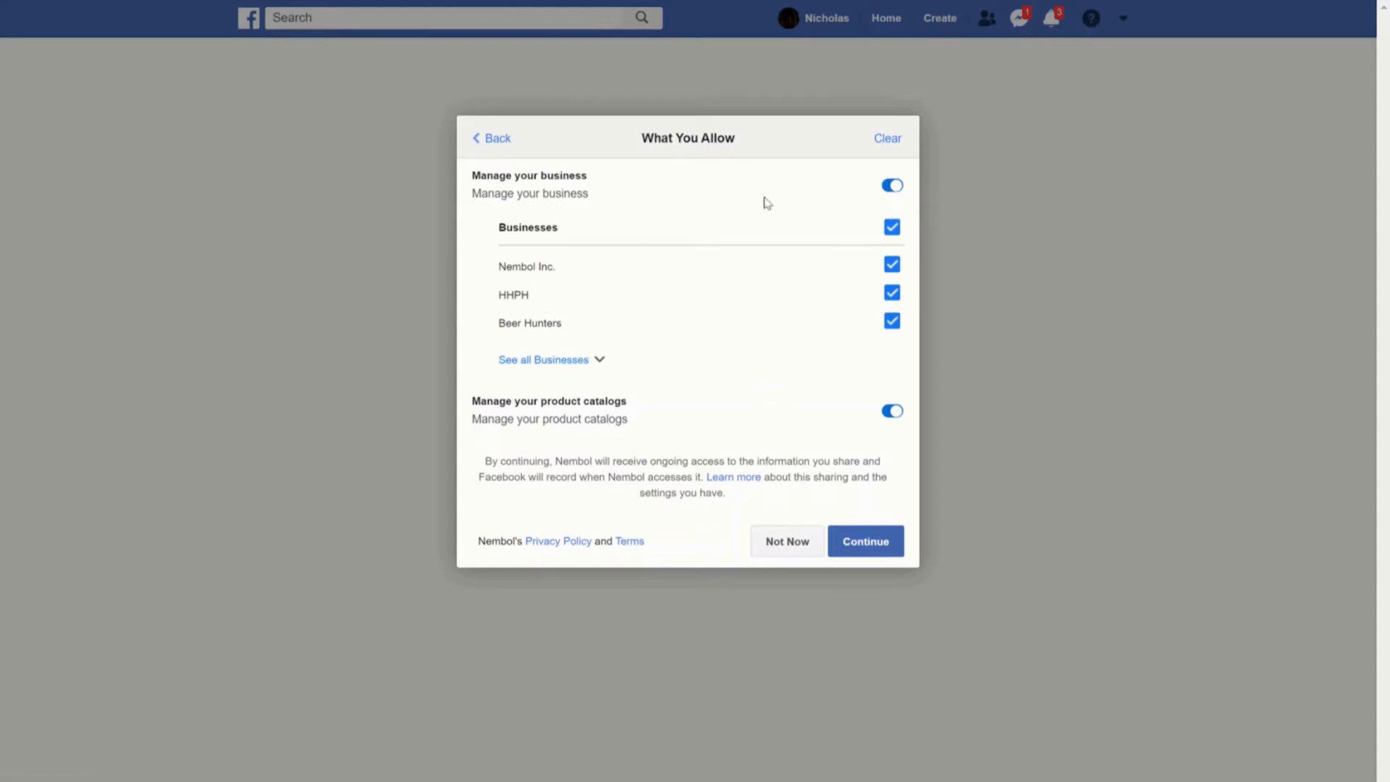
pyautogui.moveTo(817, 224)
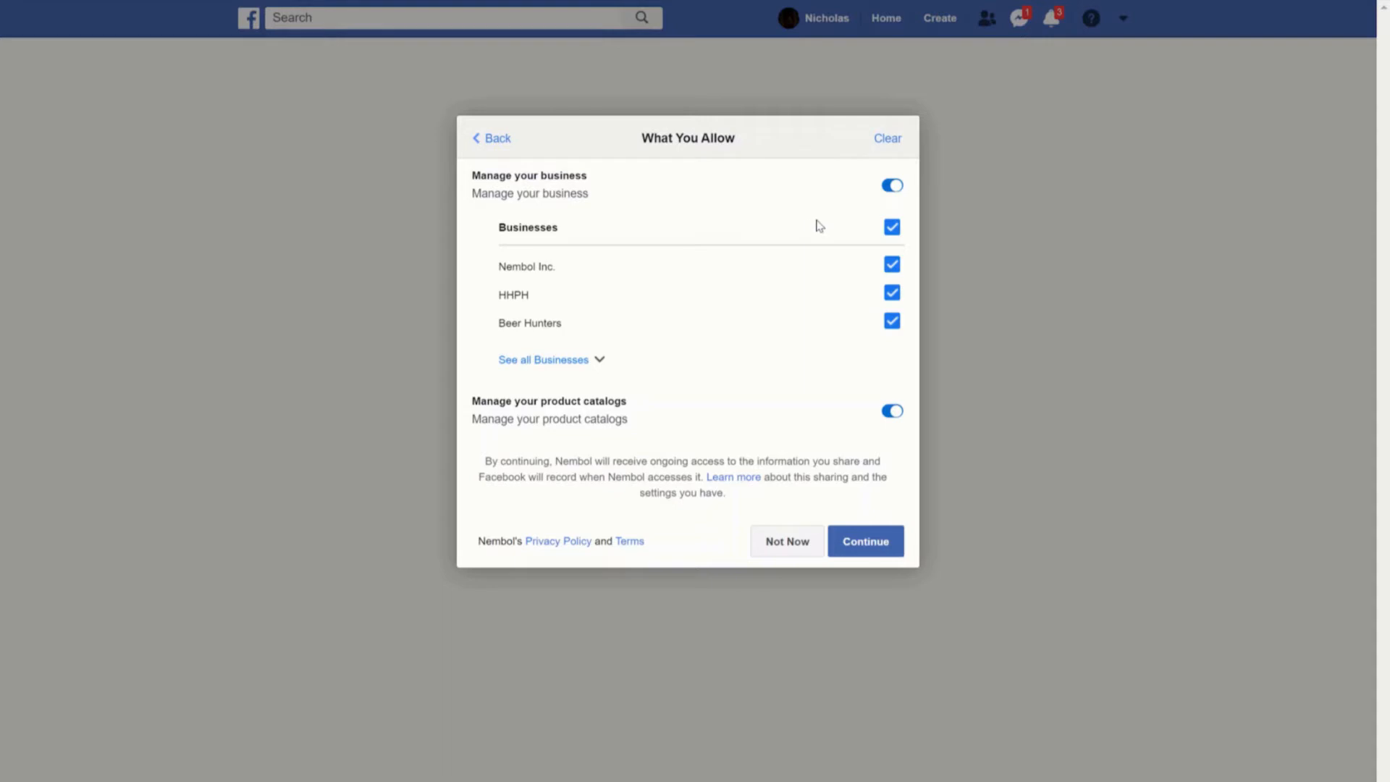
pyautogui.moveTo(824, 281)
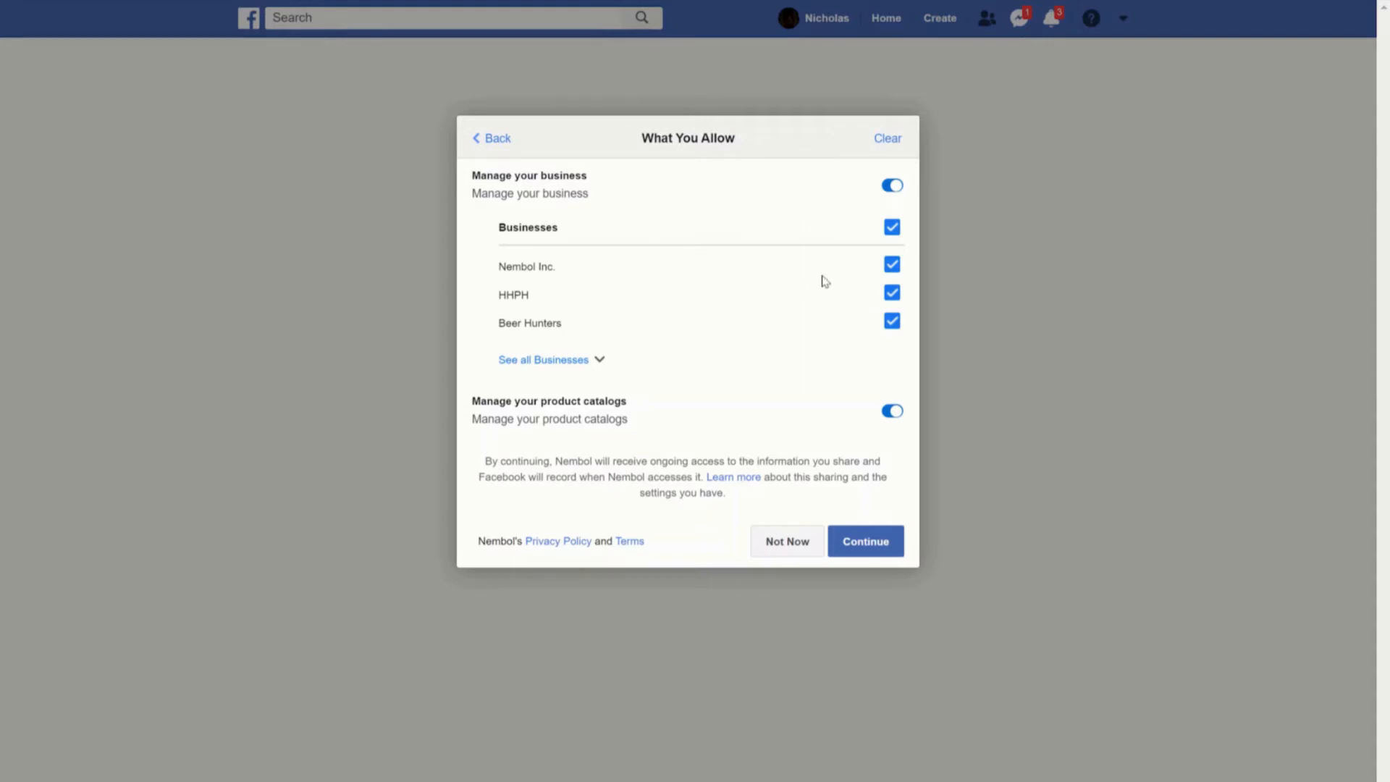
pyautogui.moveTo(833, 269)
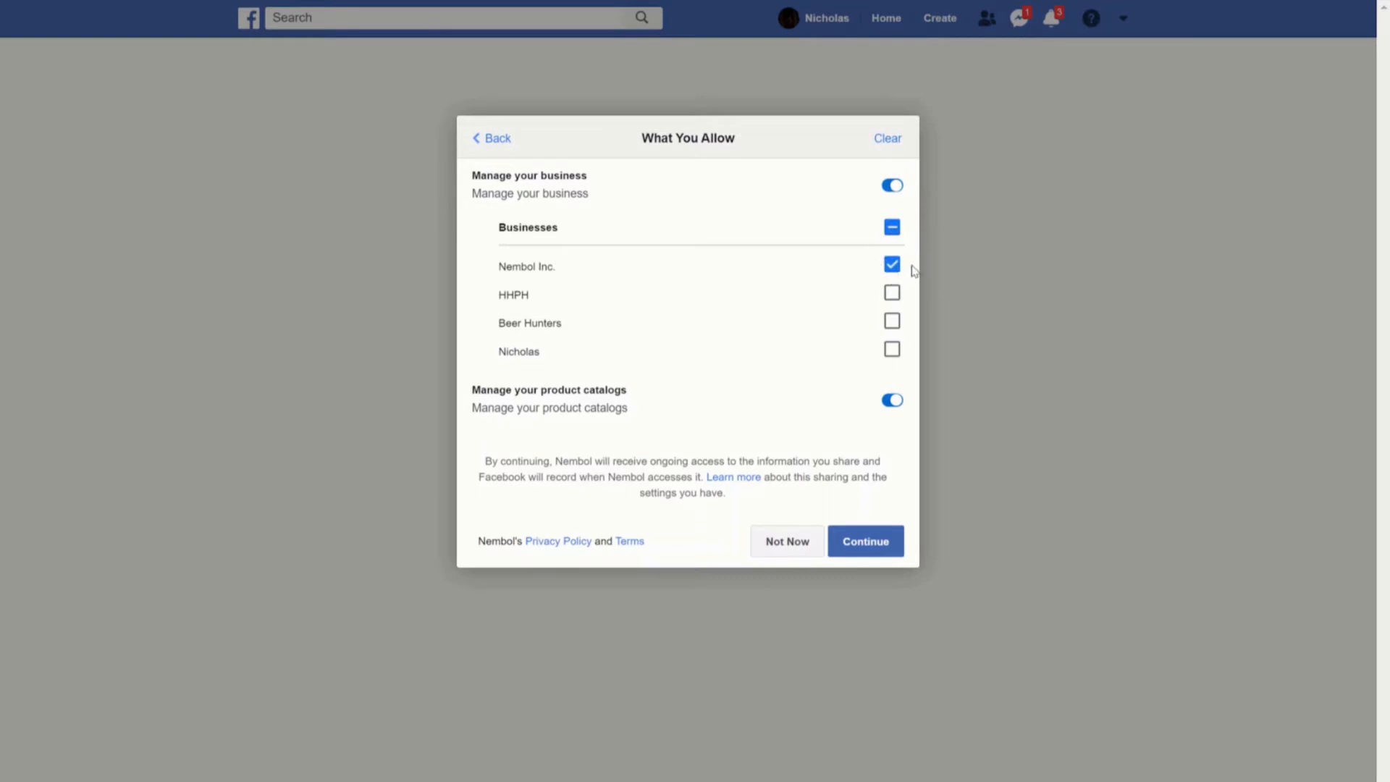
pyautogui.click(863, 541)
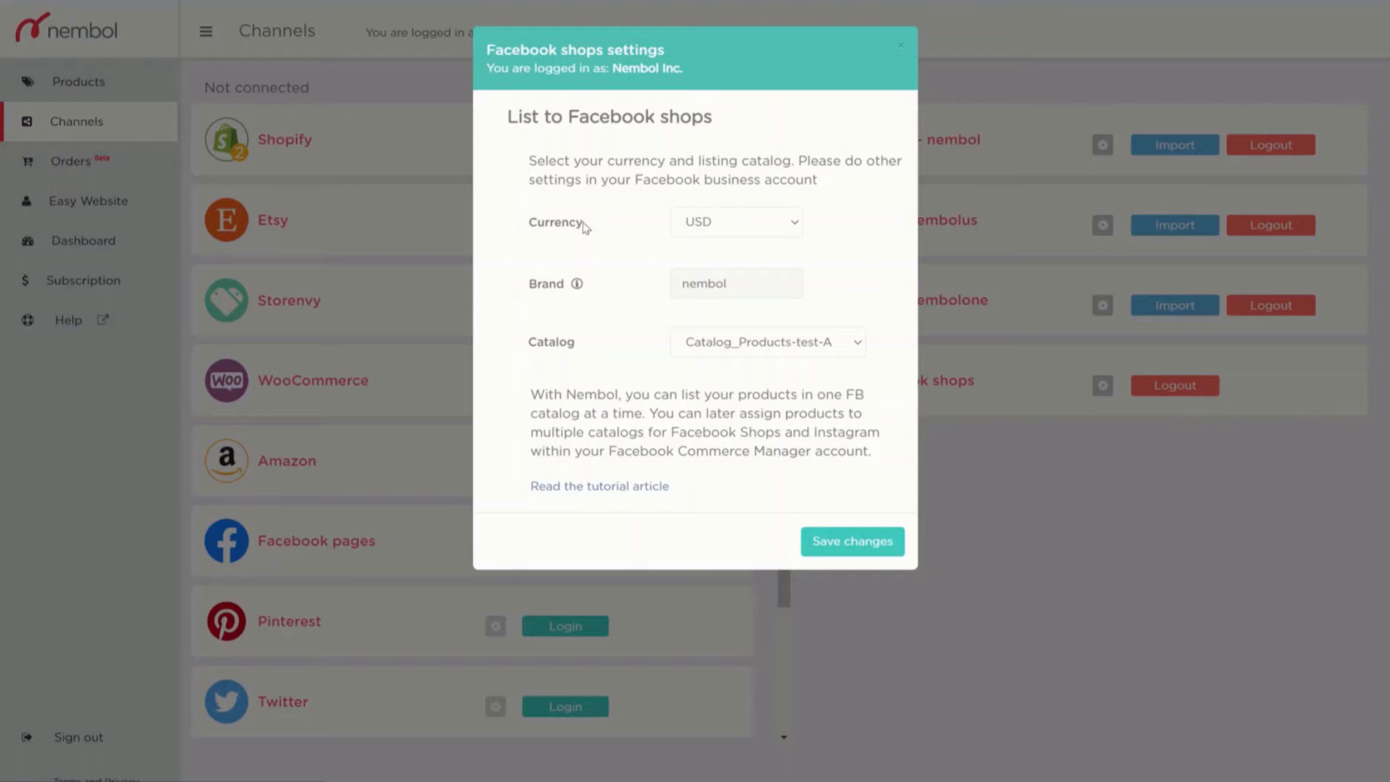
pyautogui.moveTo(570, 354)
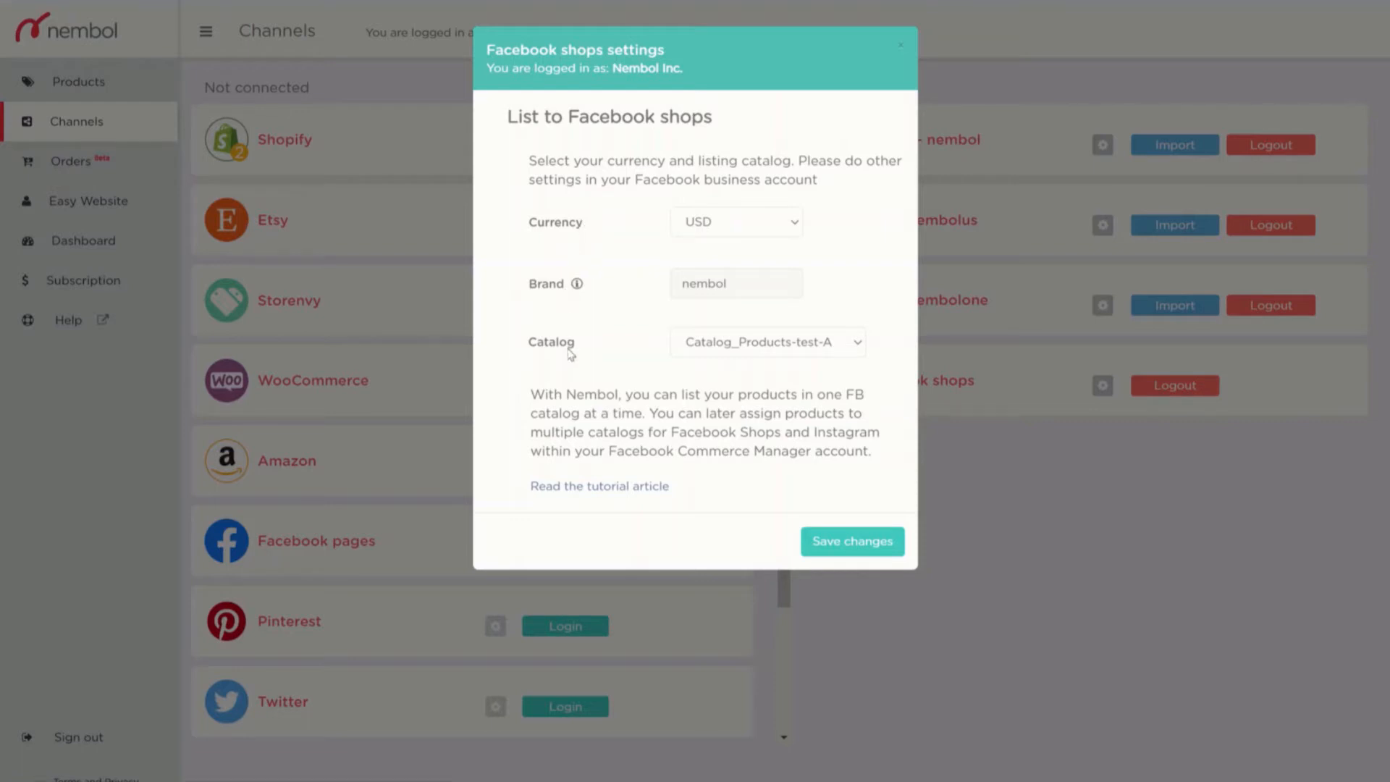
# Set the Facebook shops catalog to Catalog_Products-test-A with USD currency and save.
pyautogui.click(766, 342)
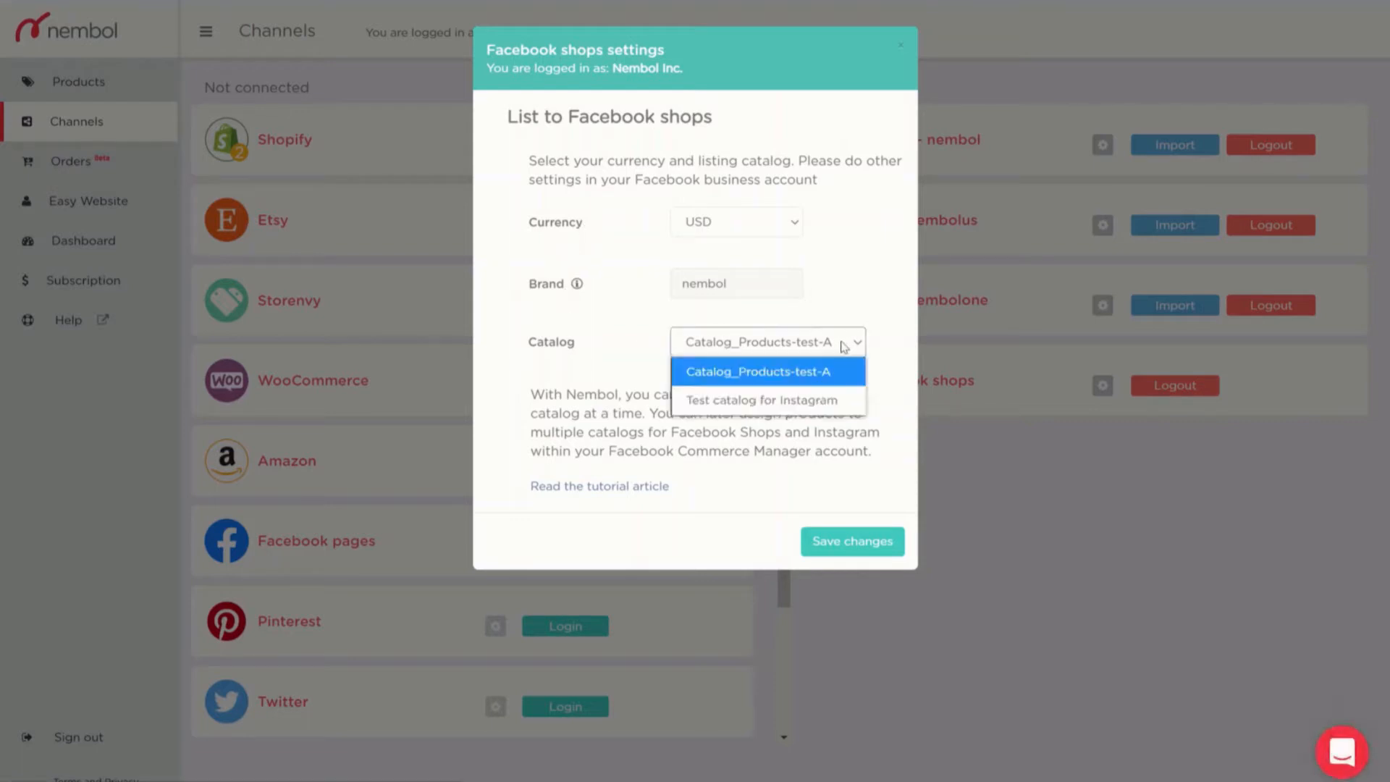
pyautogui.moveTo(754, 357)
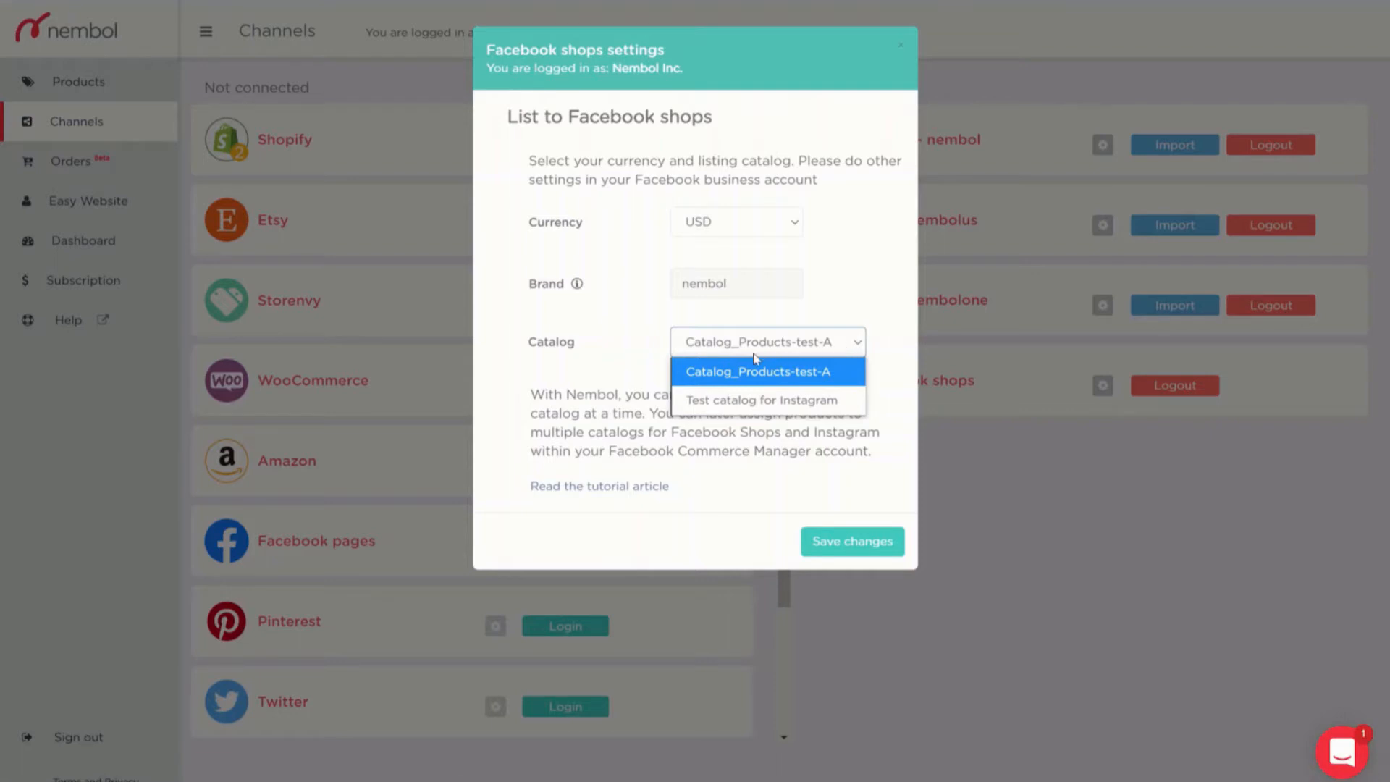
pyautogui.moveTo(854, 486)
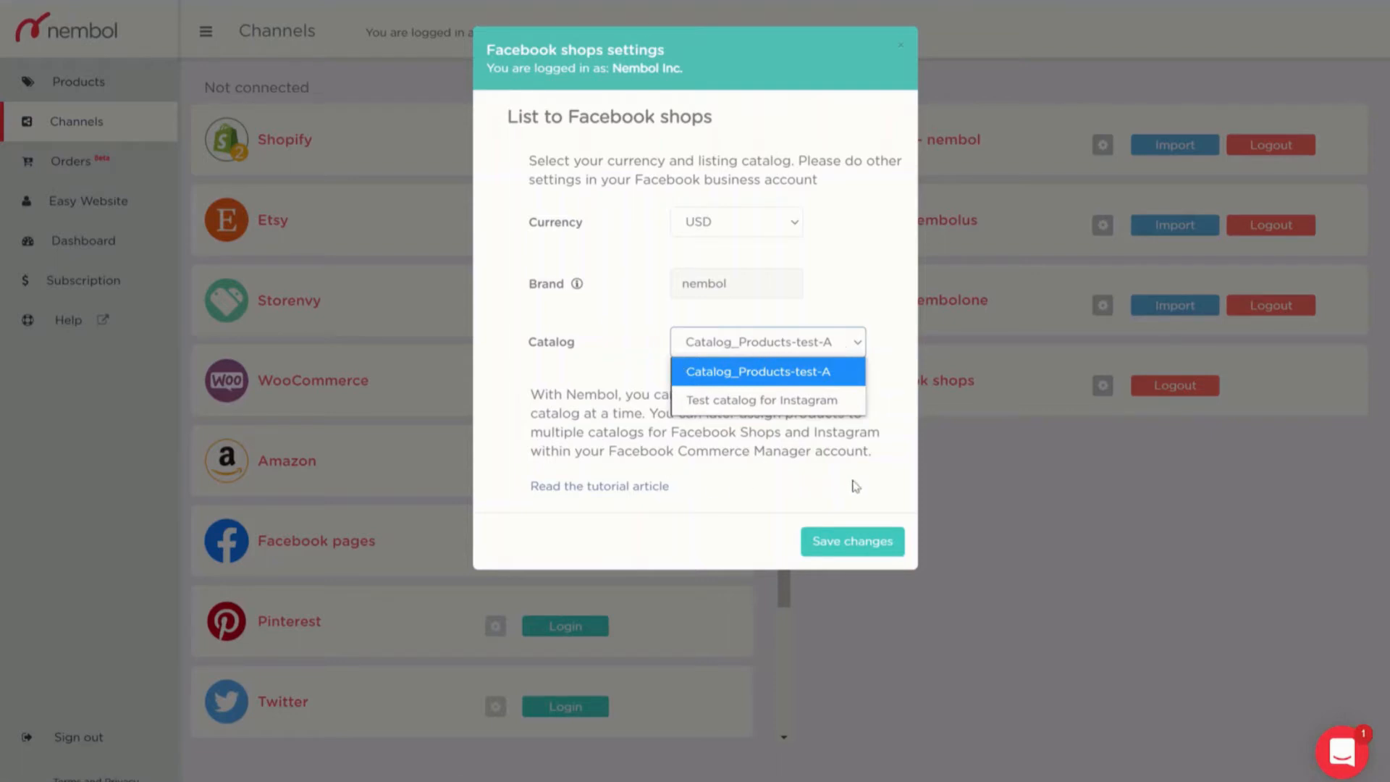
pyautogui.moveTo(858, 346)
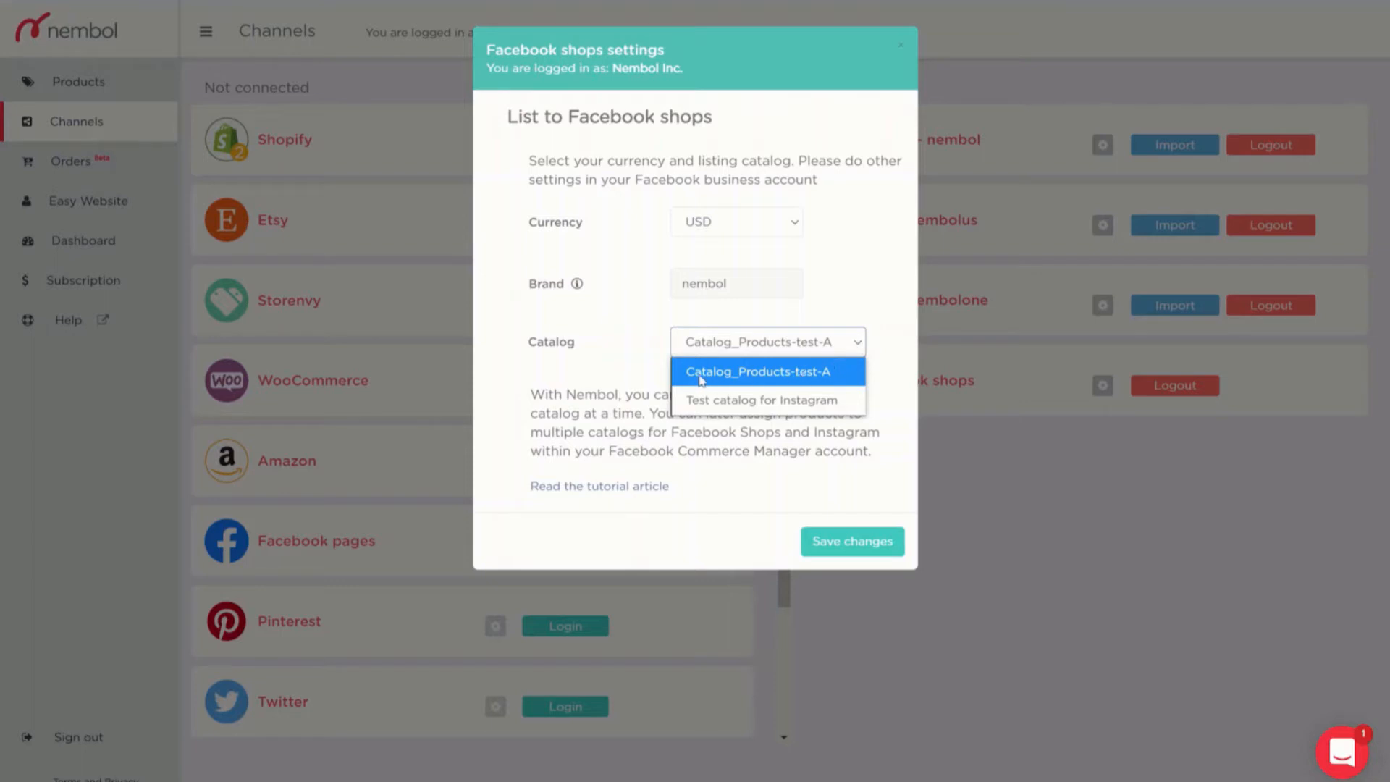
pyautogui.moveTo(810, 379)
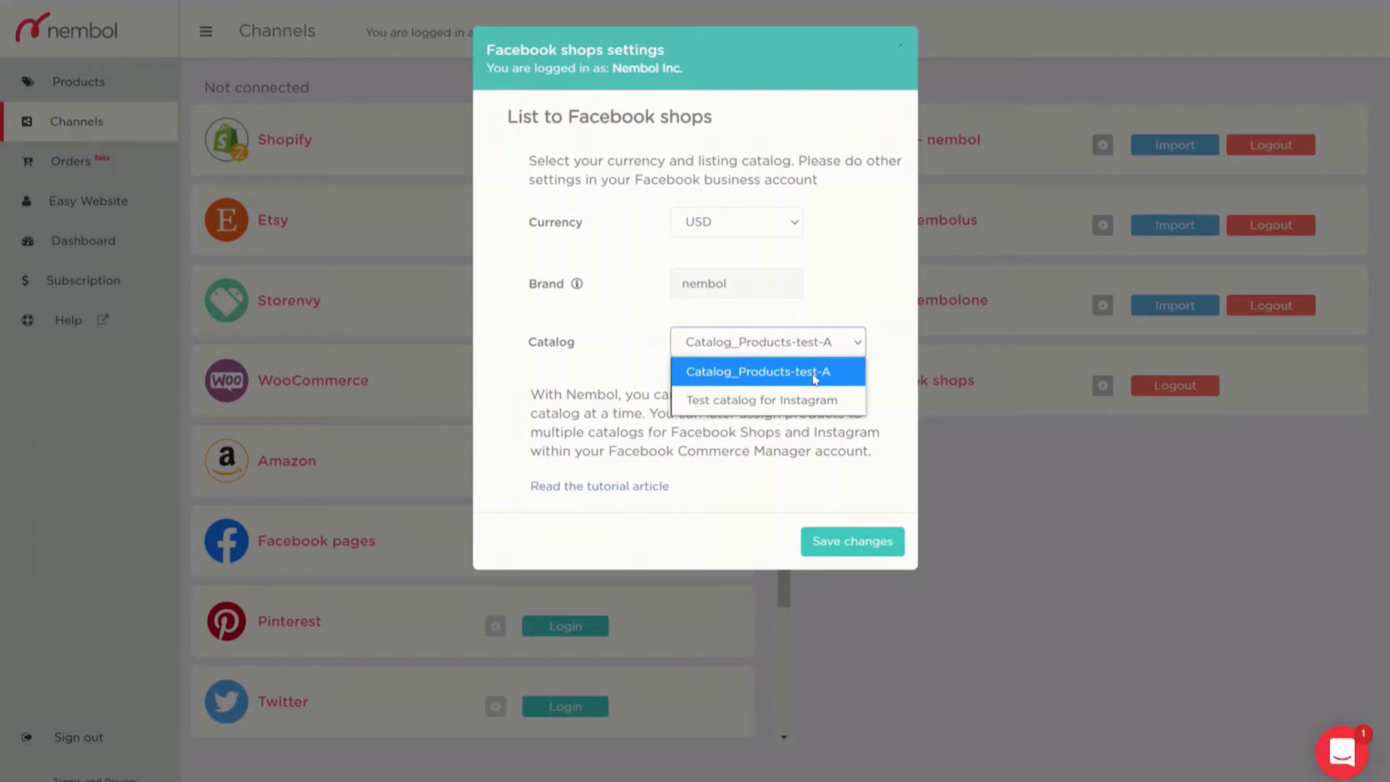
pyautogui.click(735, 221)
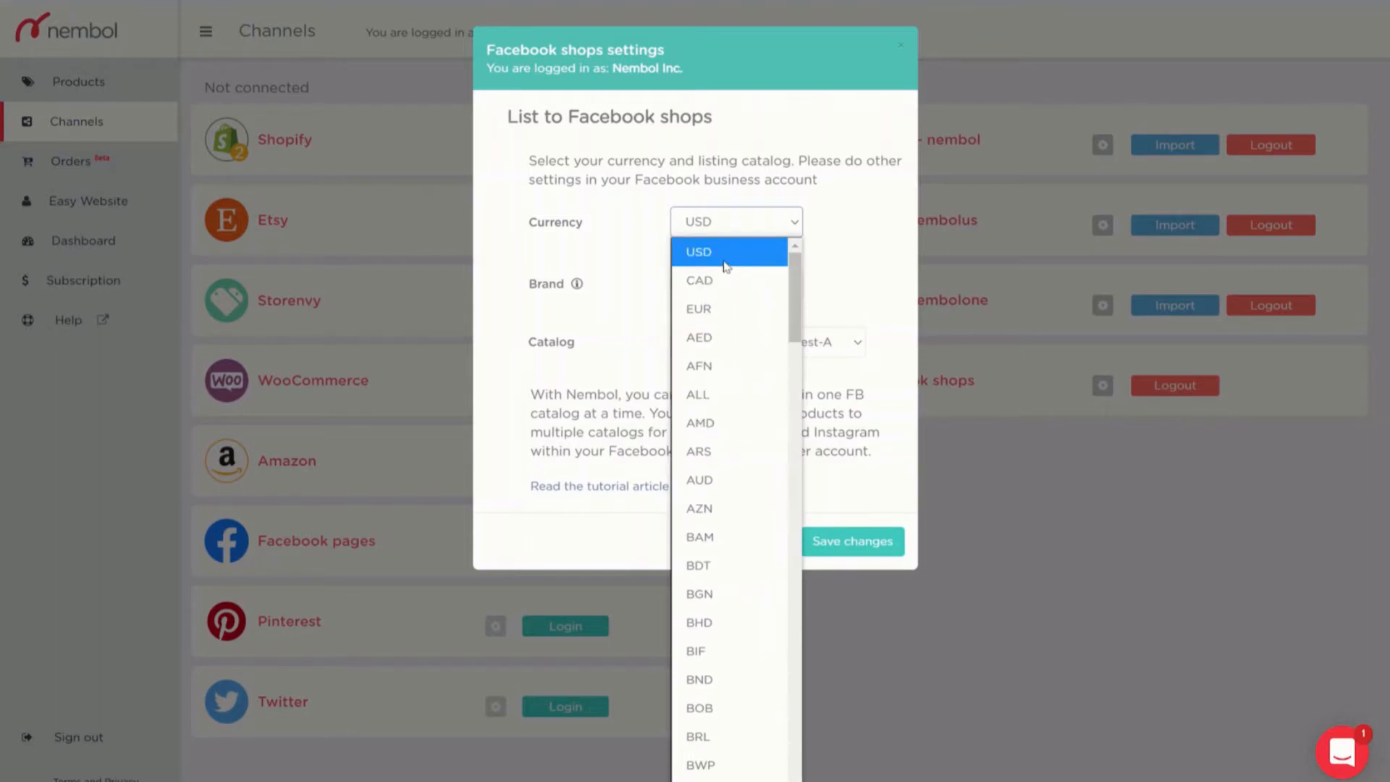
pyautogui.click(699, 252)
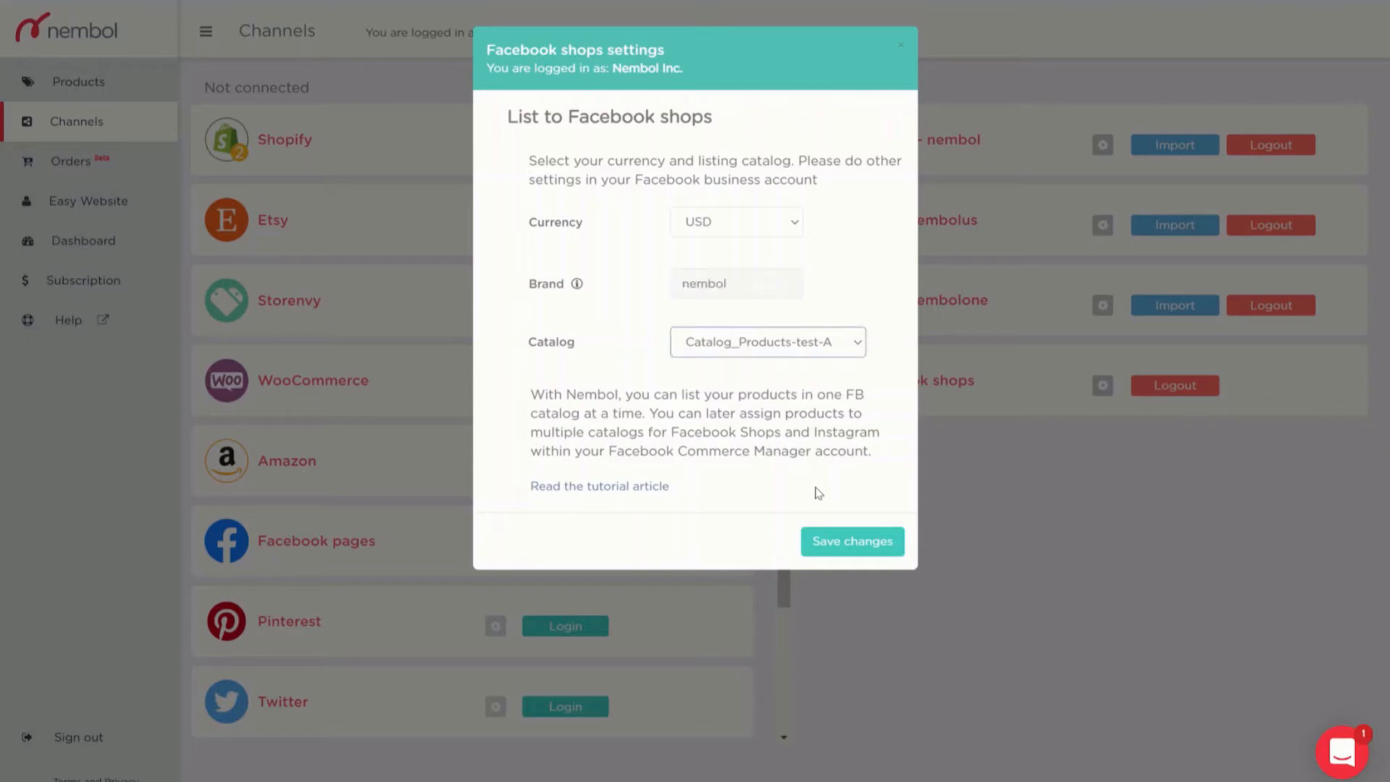
pyautogui.click(850, 540)
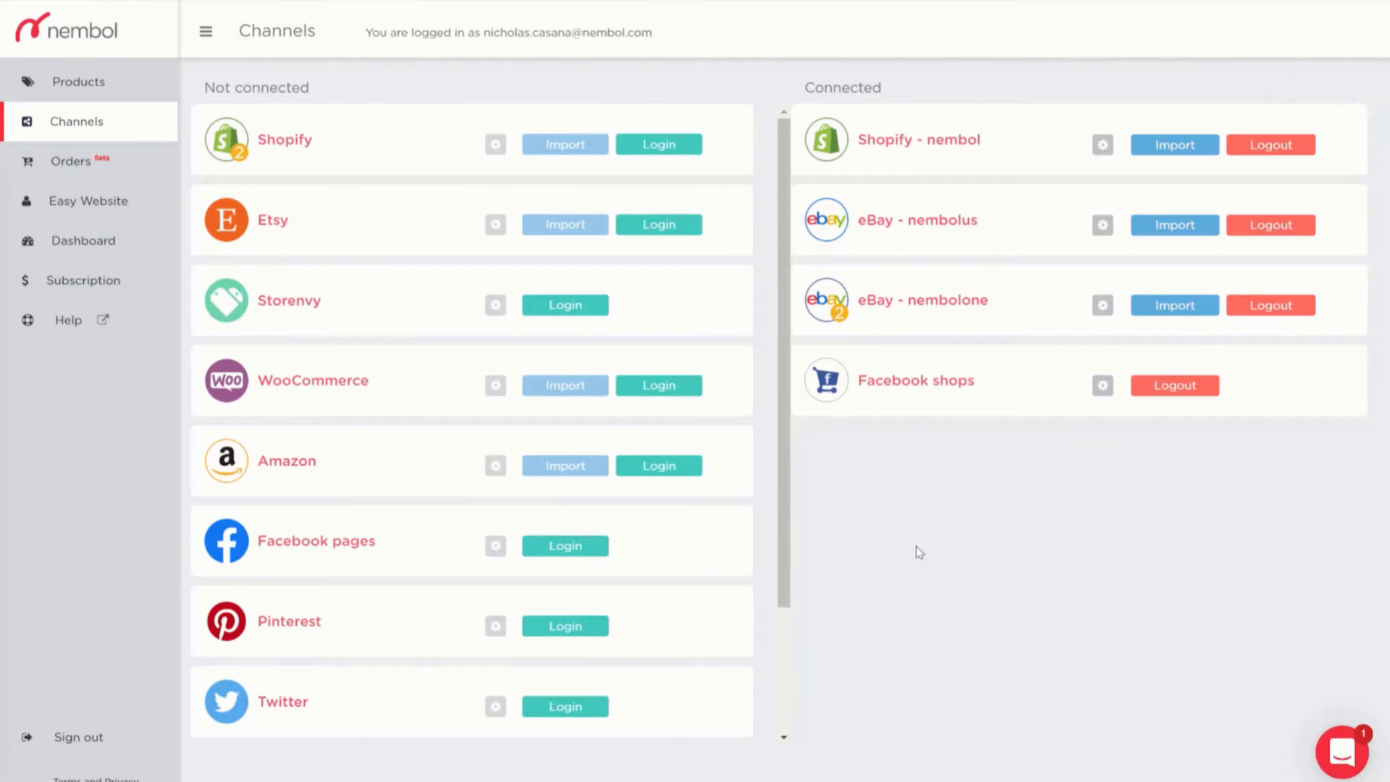
pyautogui.moveTo(806, 346)
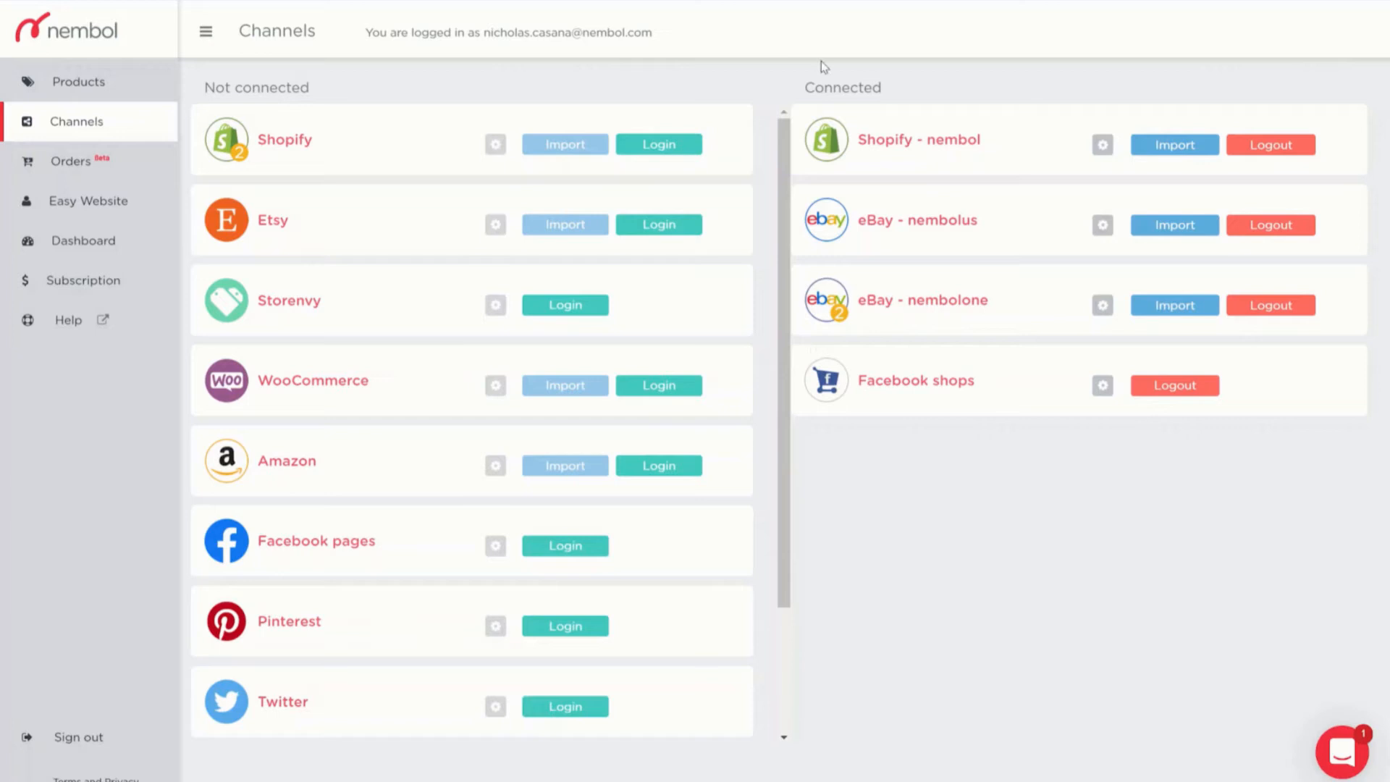
pyautogui.moveTo(901, 96)
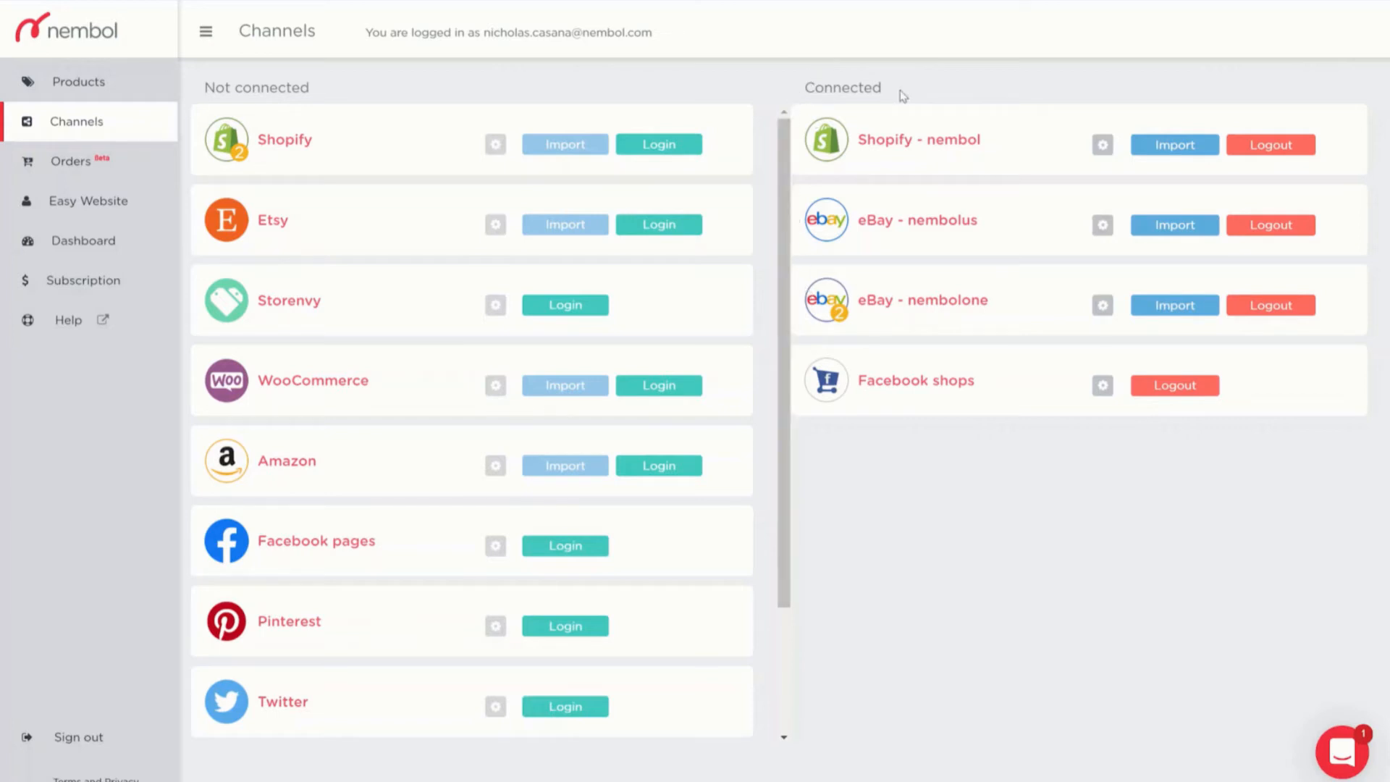
pyautogui.moveTo(396, 94)
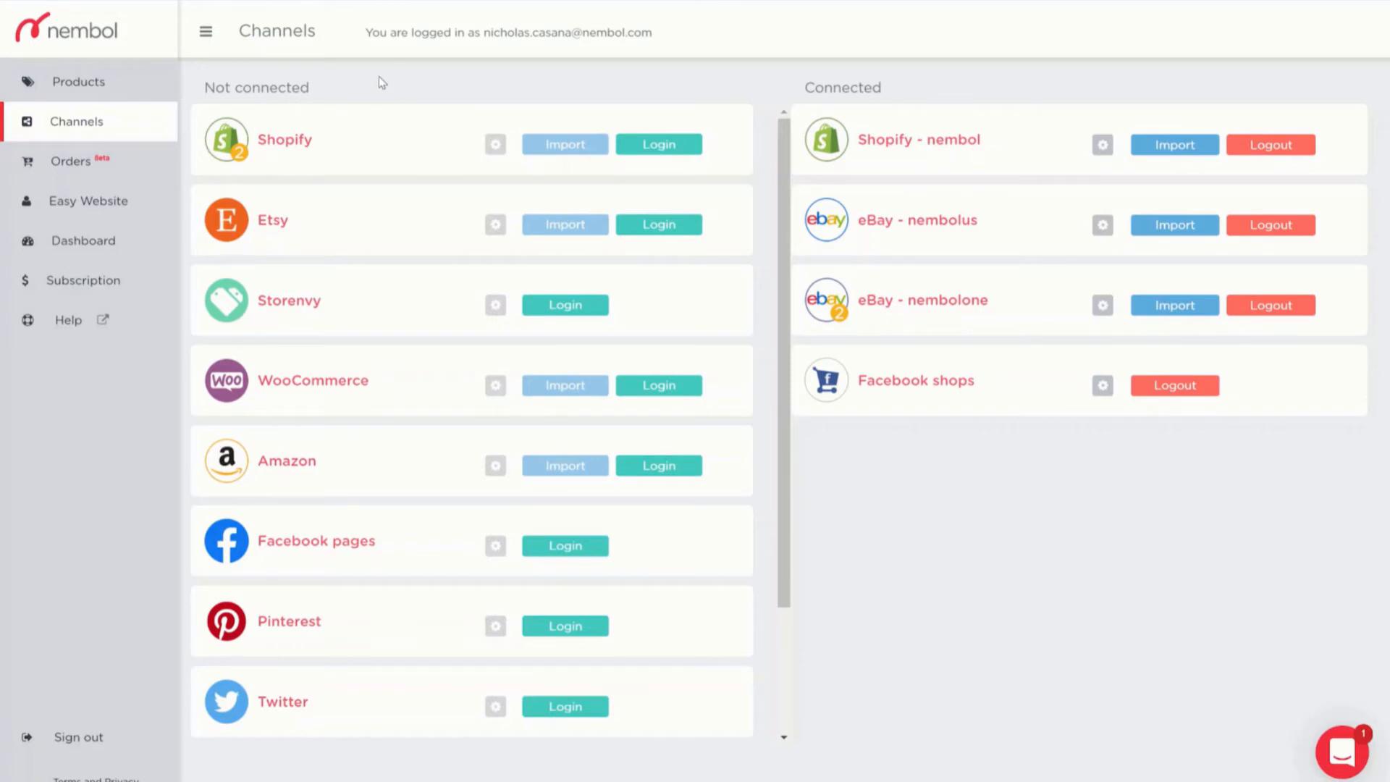
# Select 'Beautiful Patterned Metal Flocking Birds' in the Products list.
pyautogui.click(79, 80)
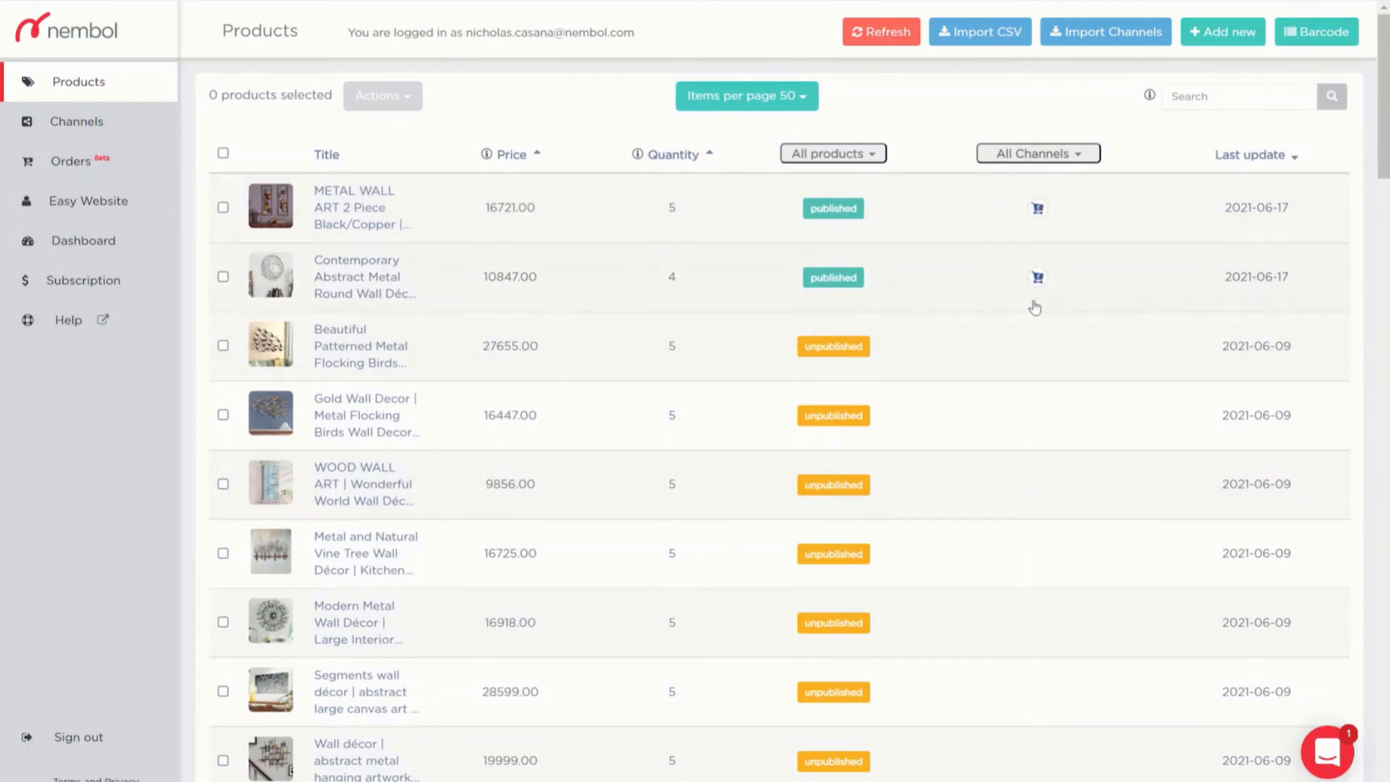
pyautogui.moveTo(232, 335)
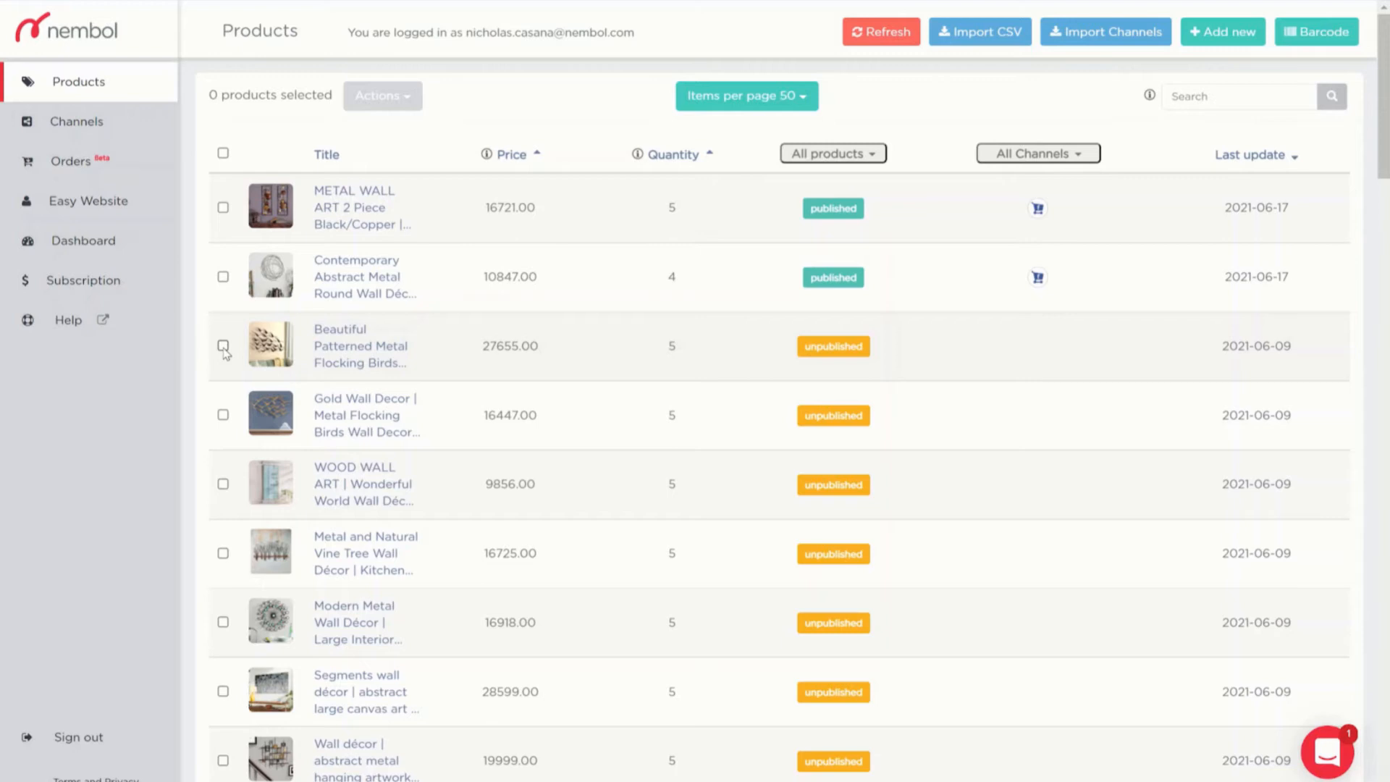
pyautogui.click(222, 346)
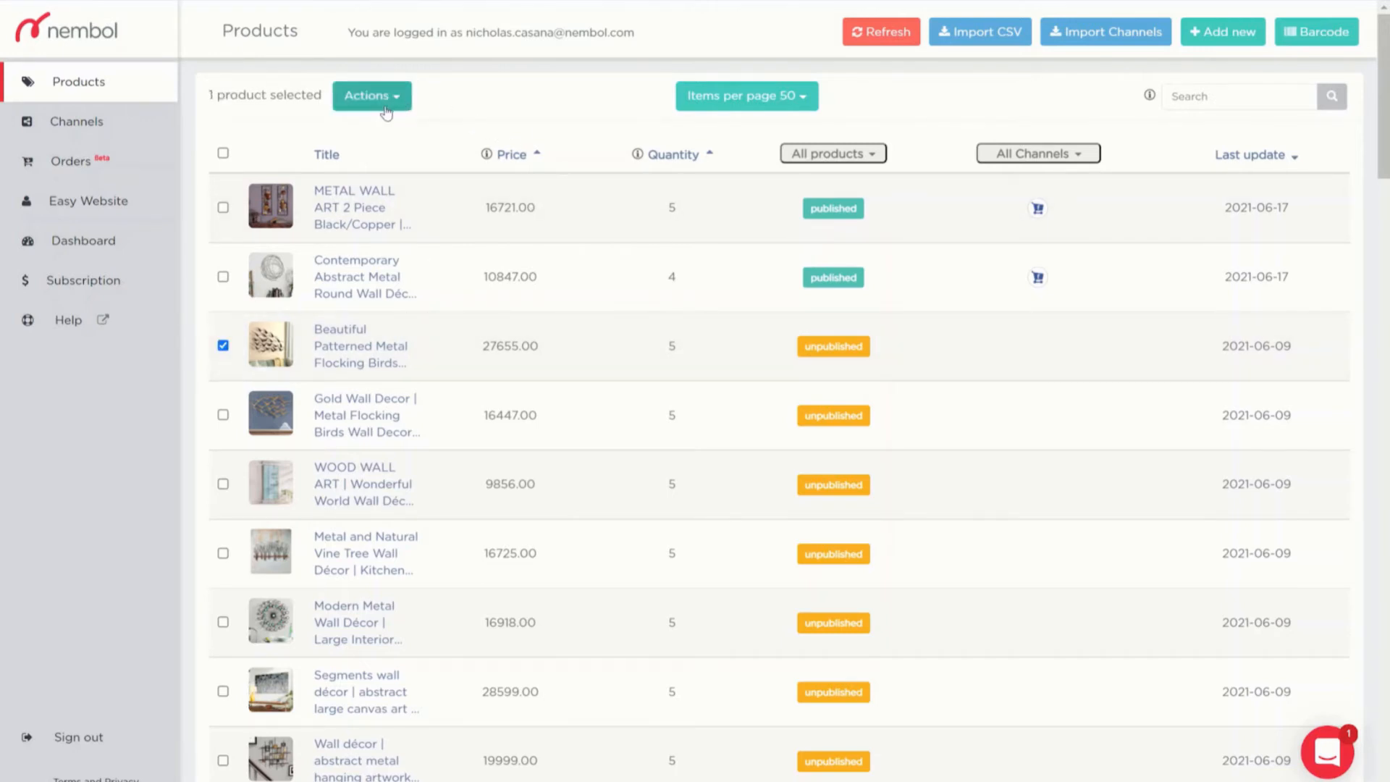
# Publish the flocking birds product with eBay and Shopify off, Facebook shops on.
pyautogui.click(370, 95)
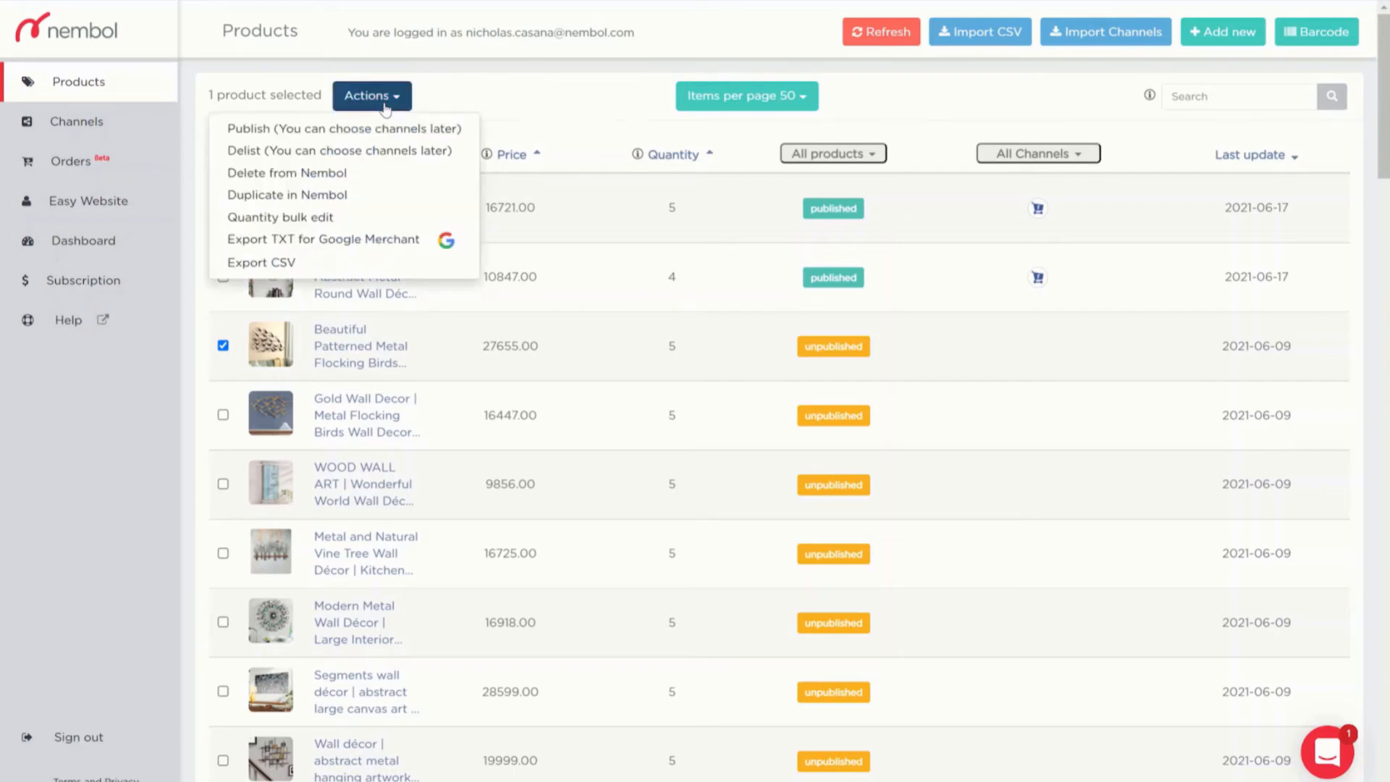
pyautogui.click(340, 127)
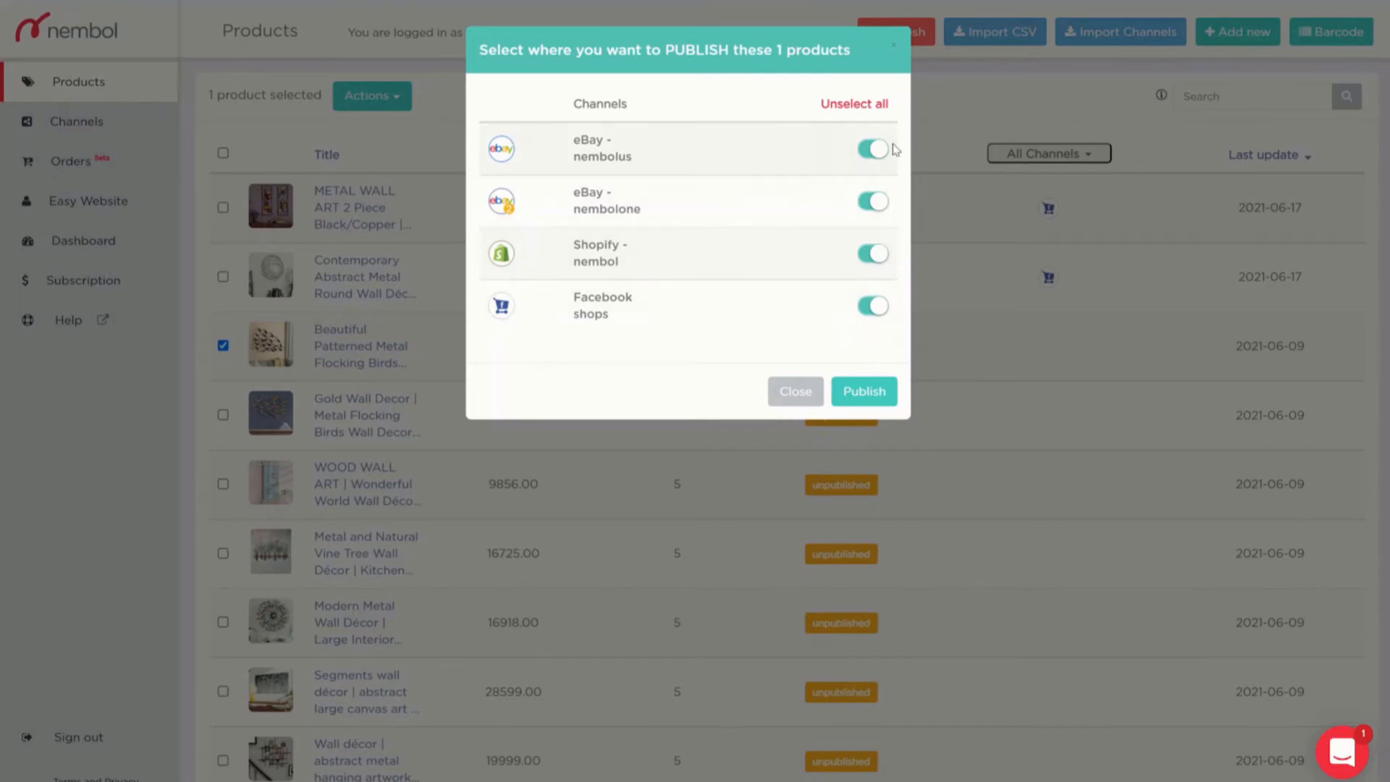
pyautogui.click(871, 149)
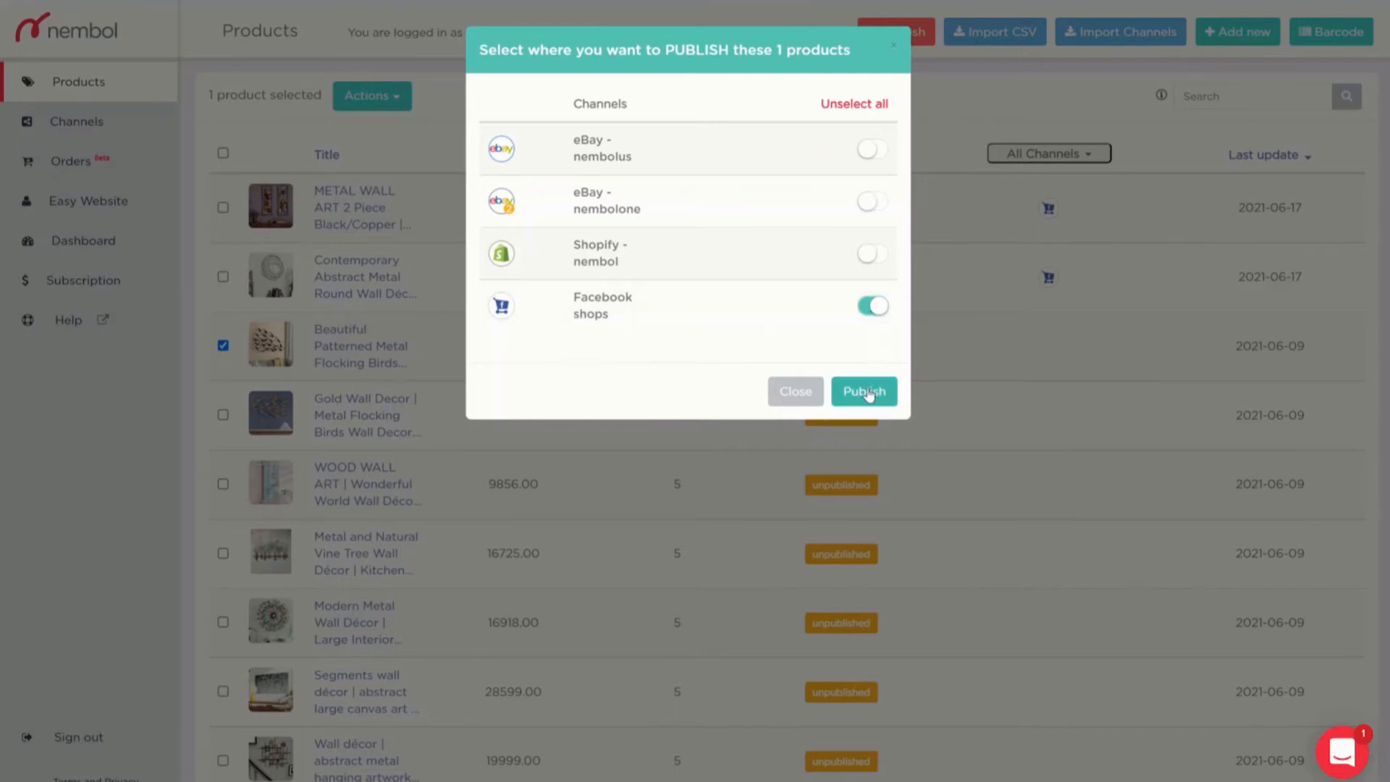
pyautogui.click(863, 391)
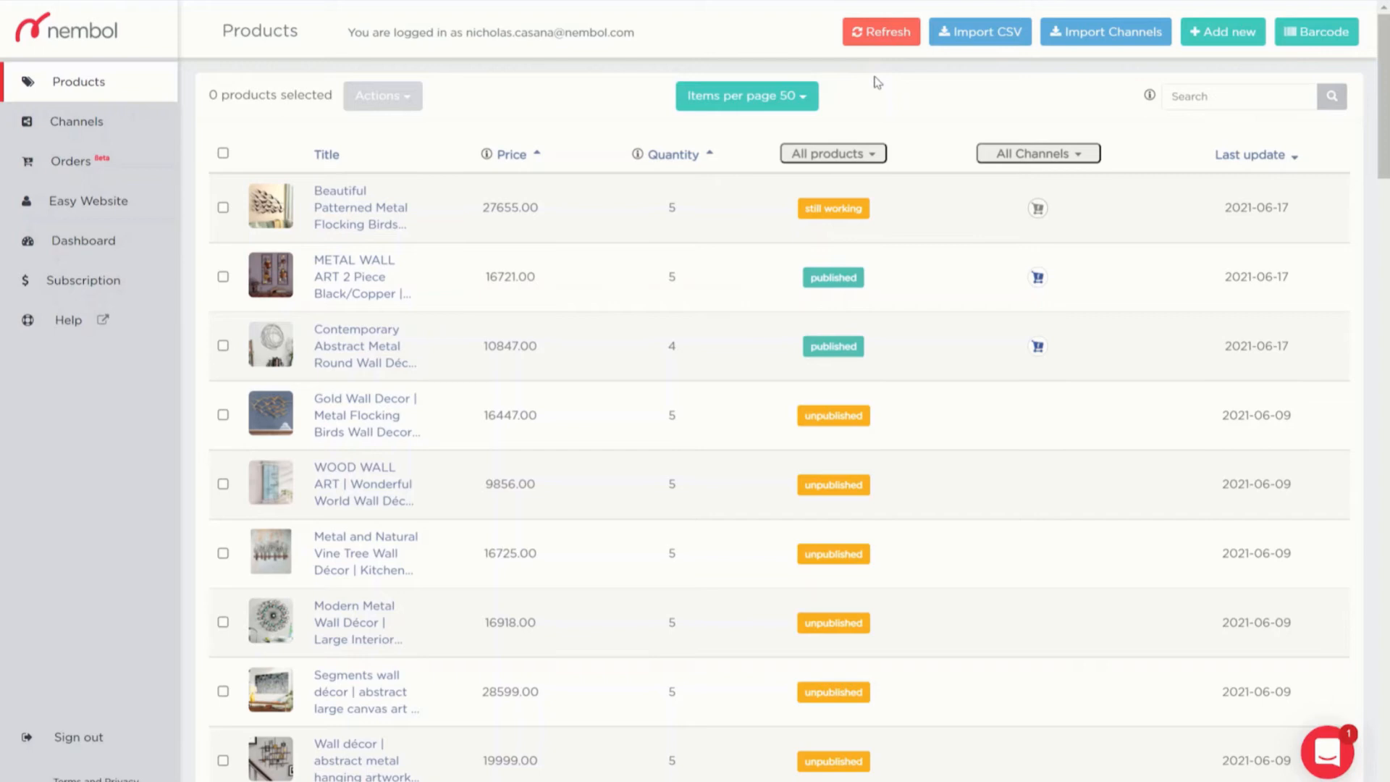
pyautogui.moveTo(890, 74)
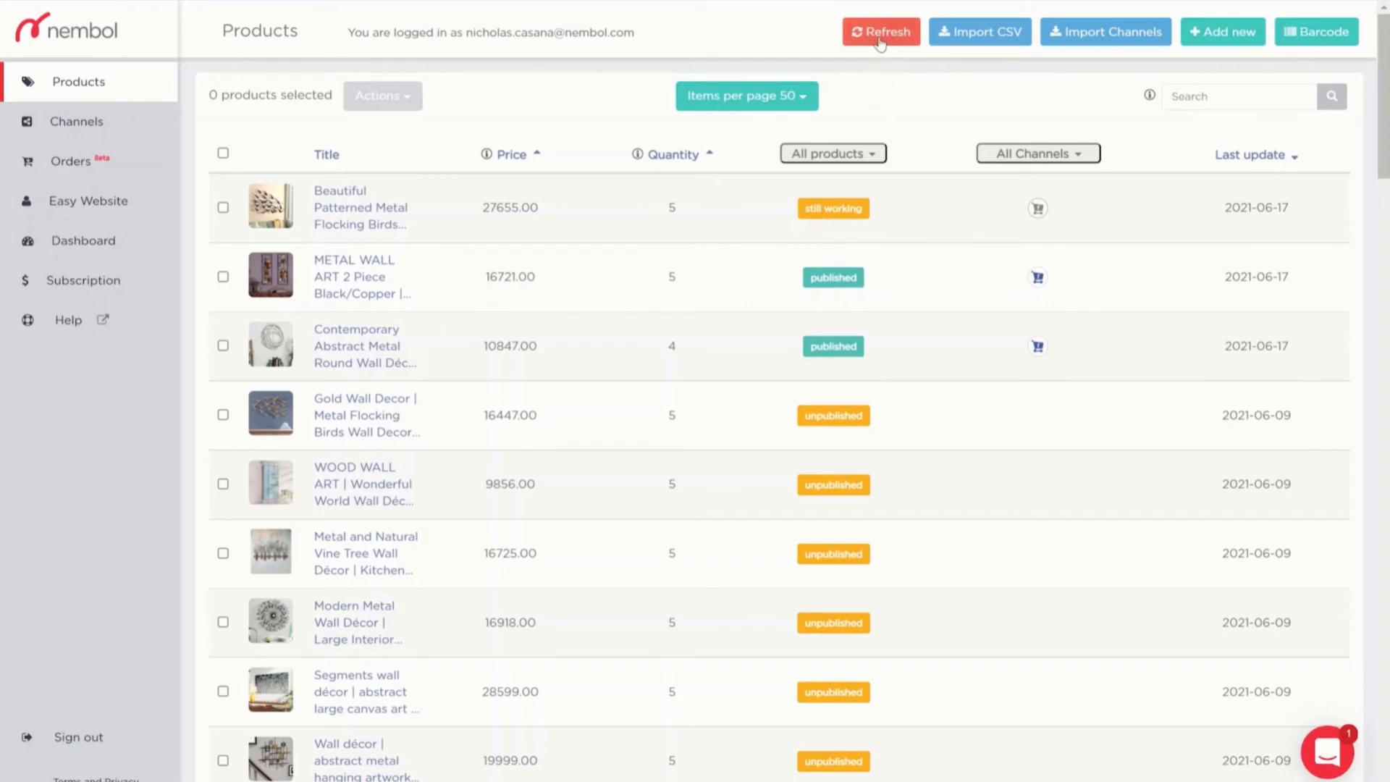
# Refresh statuses and view the flocking birds listing on Facebook shops.
pyautogui.click(880, 31)
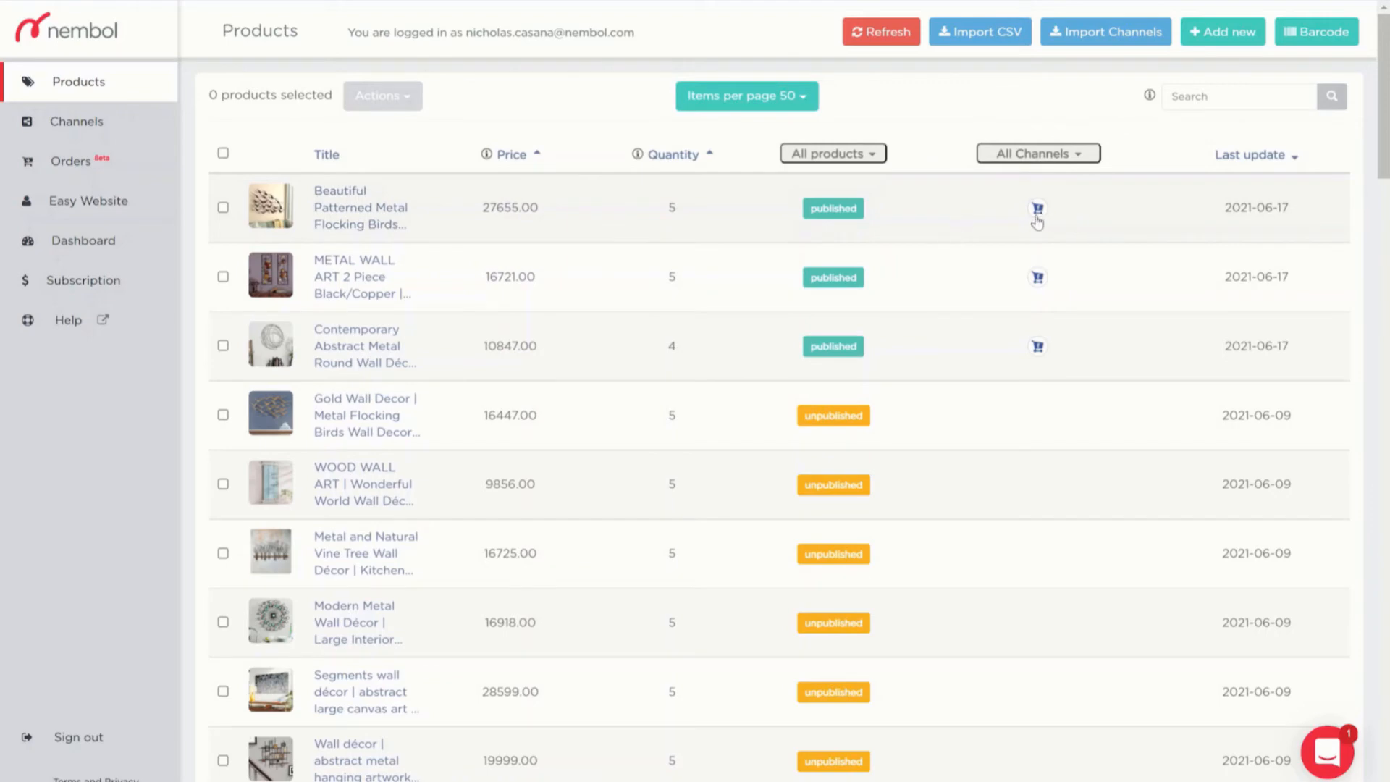
pyautogui.moveTo(832, 208)
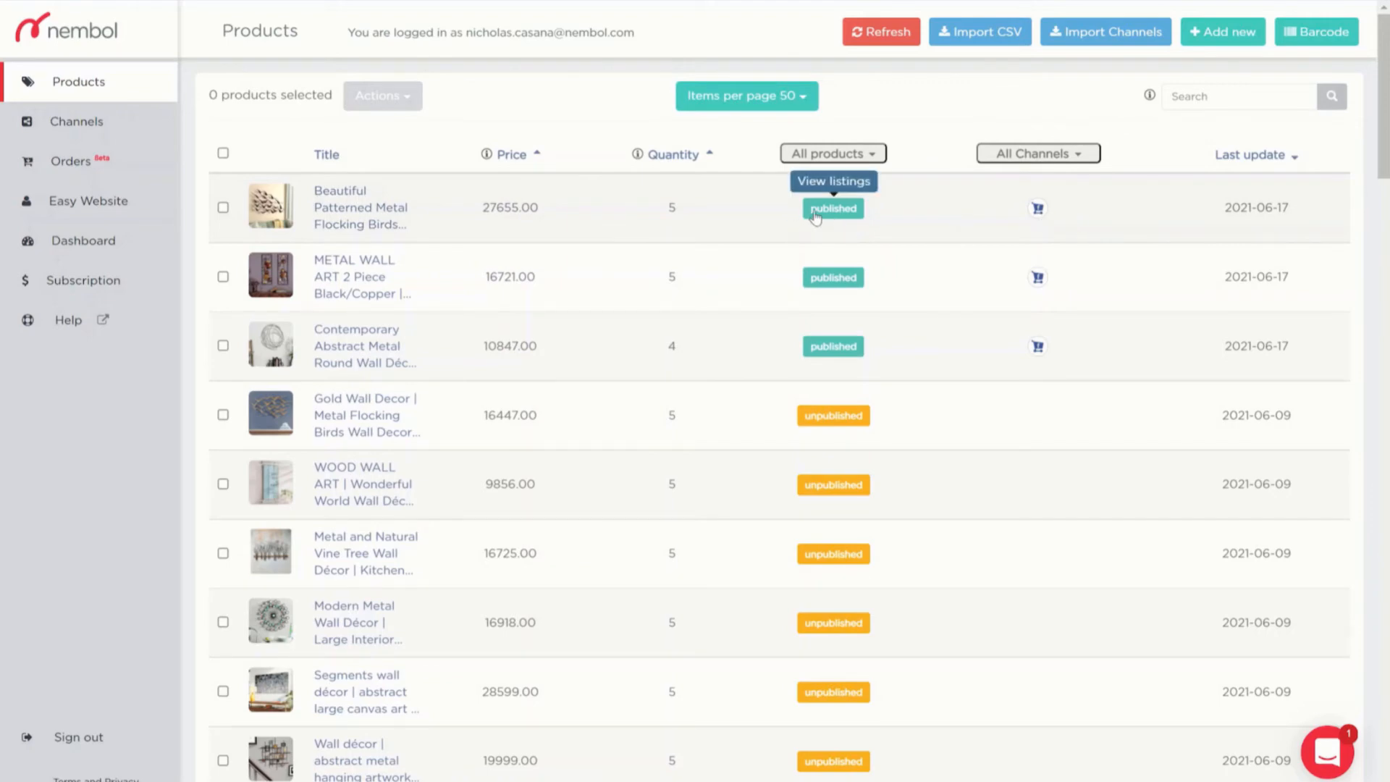
pyautogui.click(832, 208)
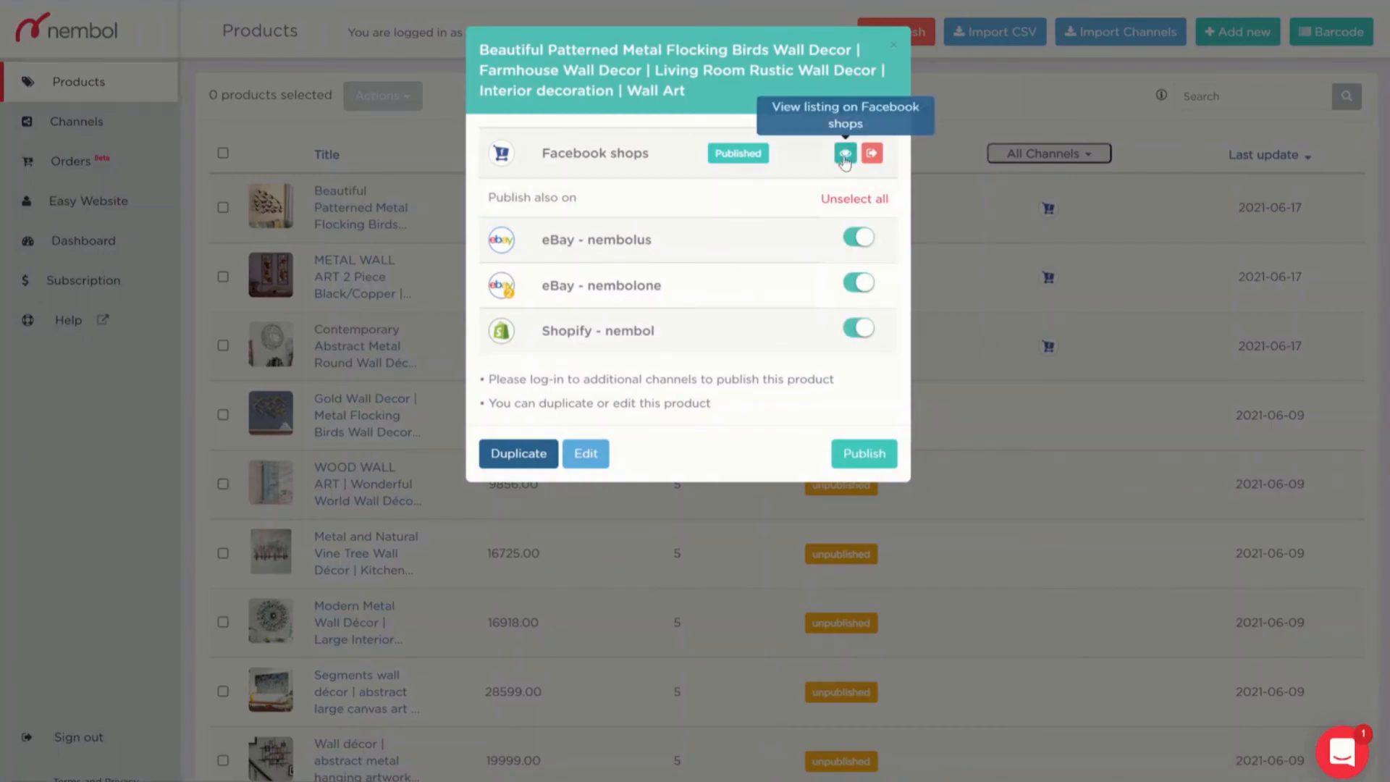
pyautogui.click(844, 153)
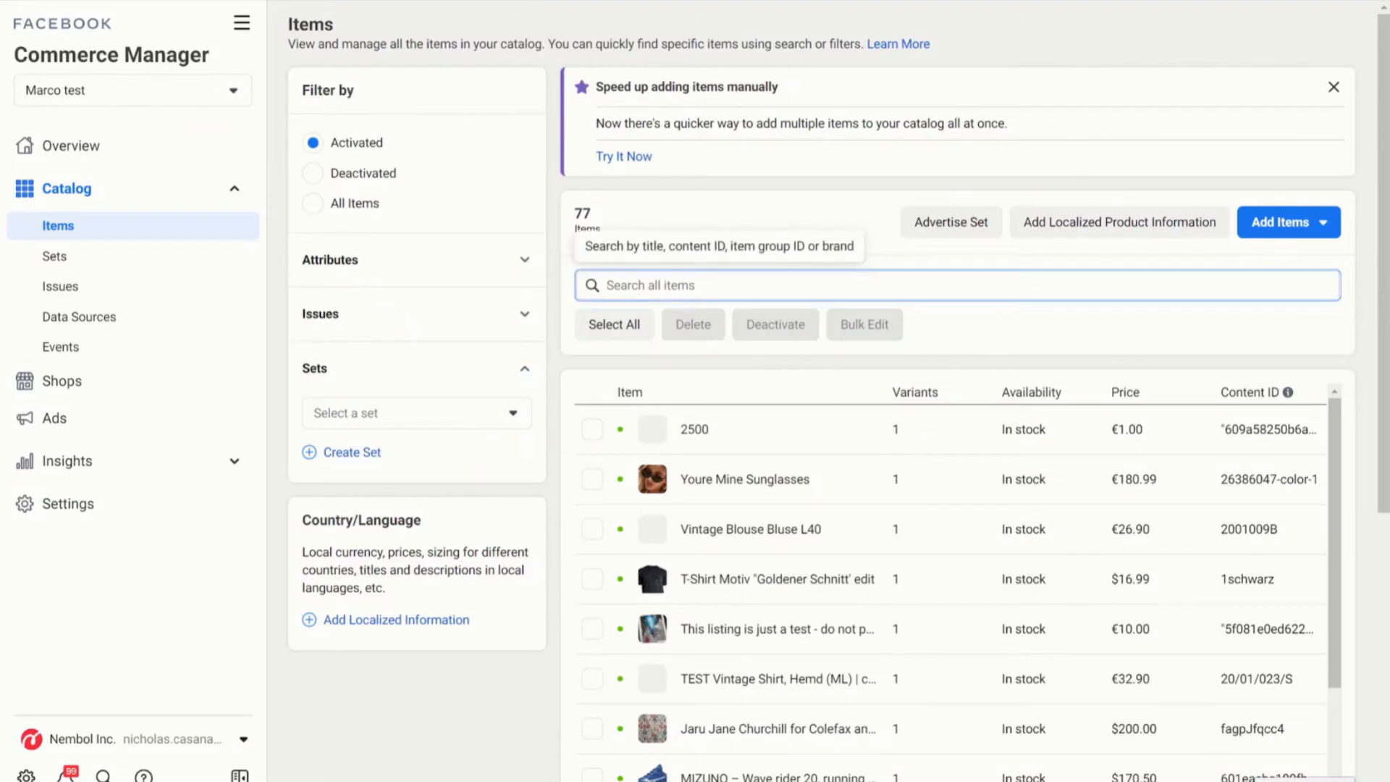
# Search the Commerce Manager catalog for 'wall'.
pyautogui.write('wall')
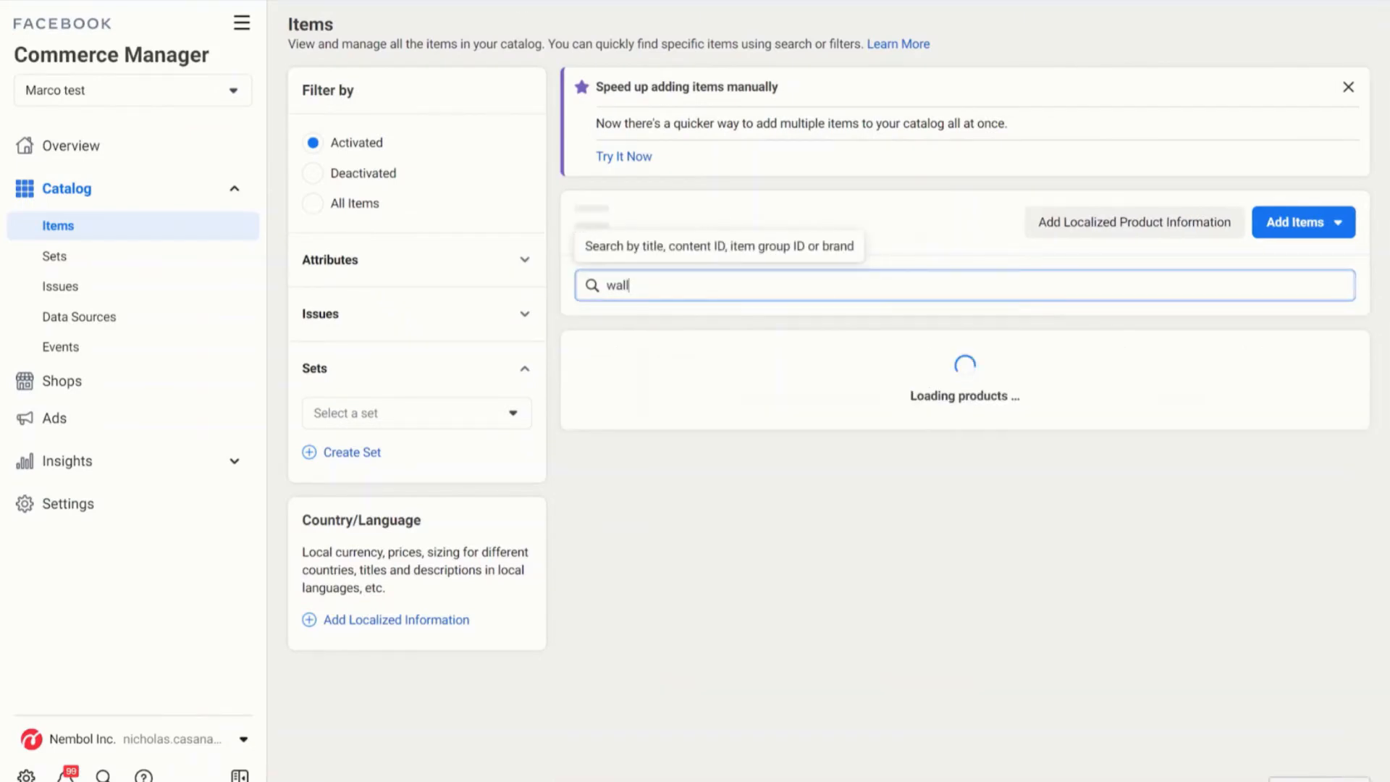
pyautogui.write('wall')
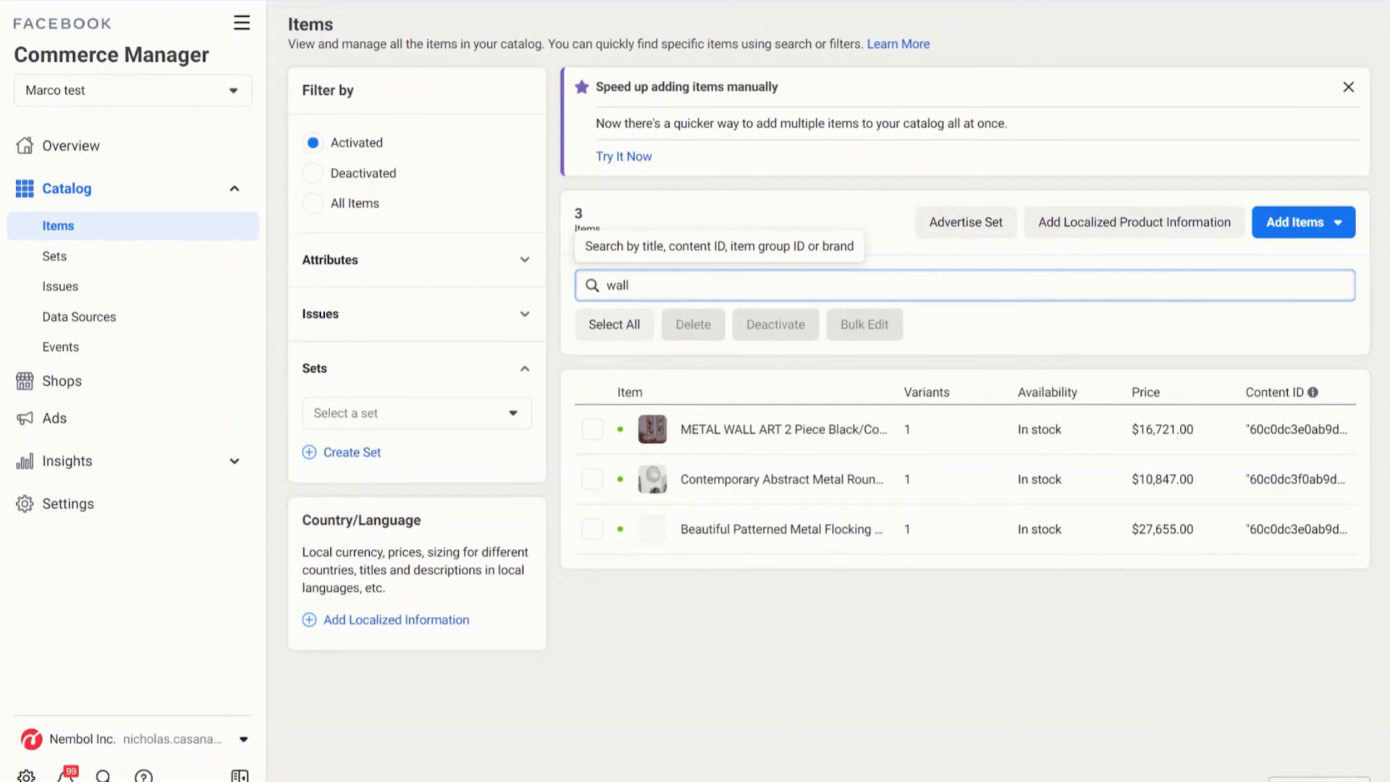
pyautogui.moveTo(805, 529)
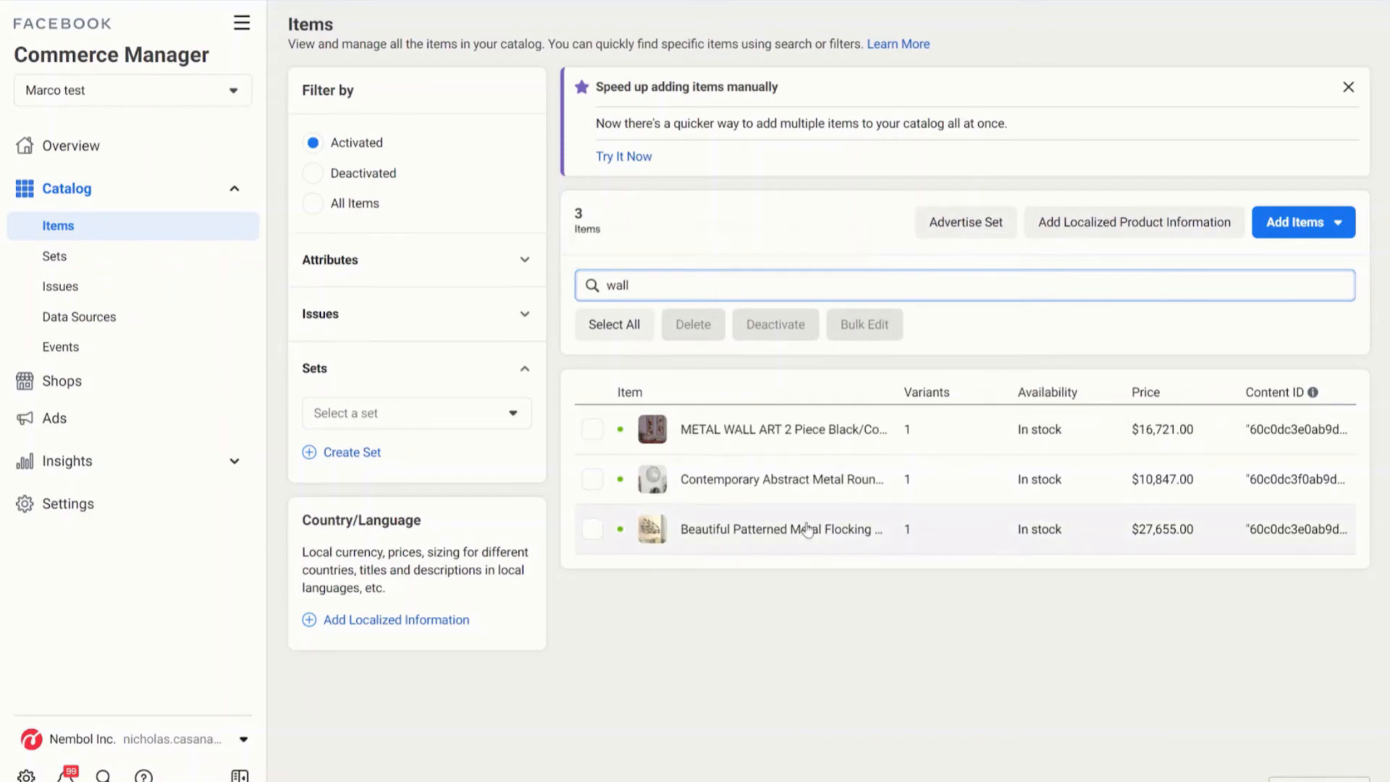
pyautogui.click(782, 529)
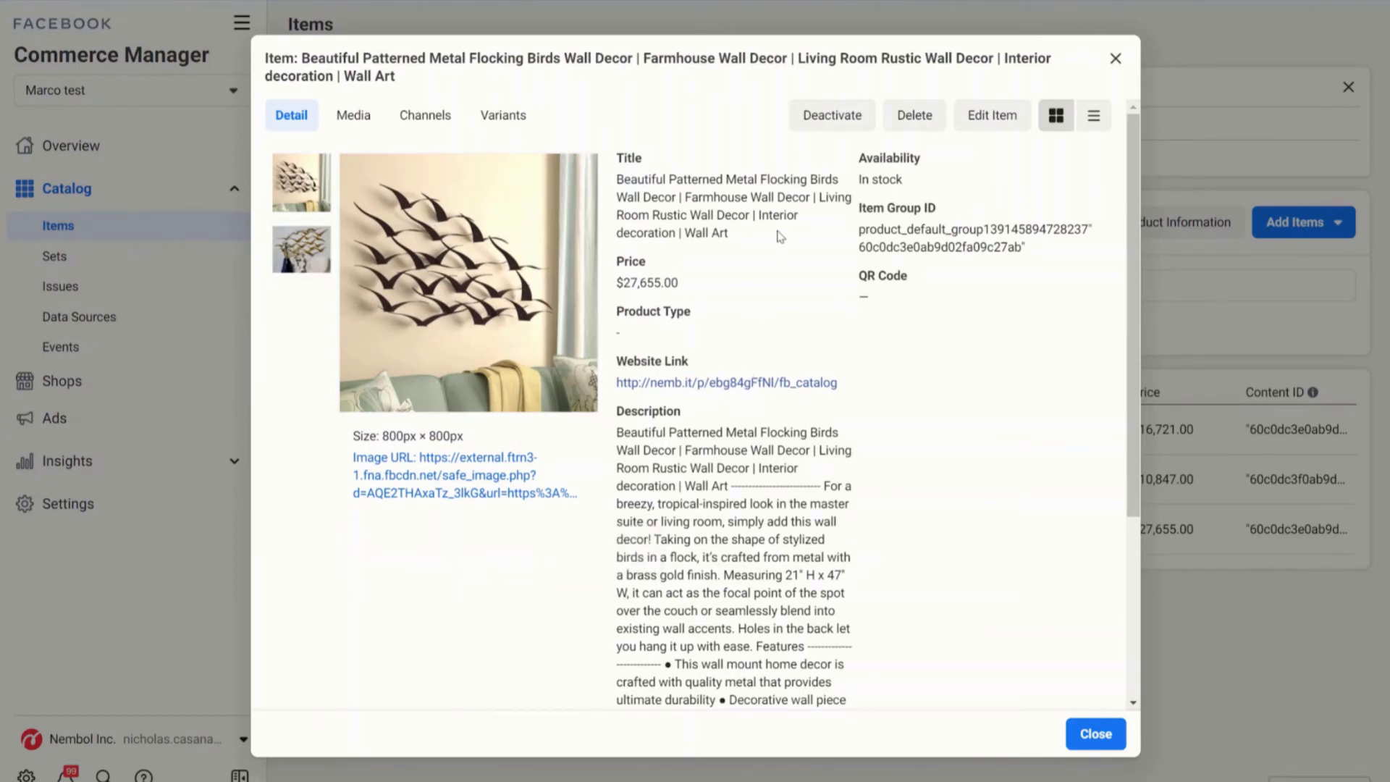
pyautogui.moveTo(837, 271)
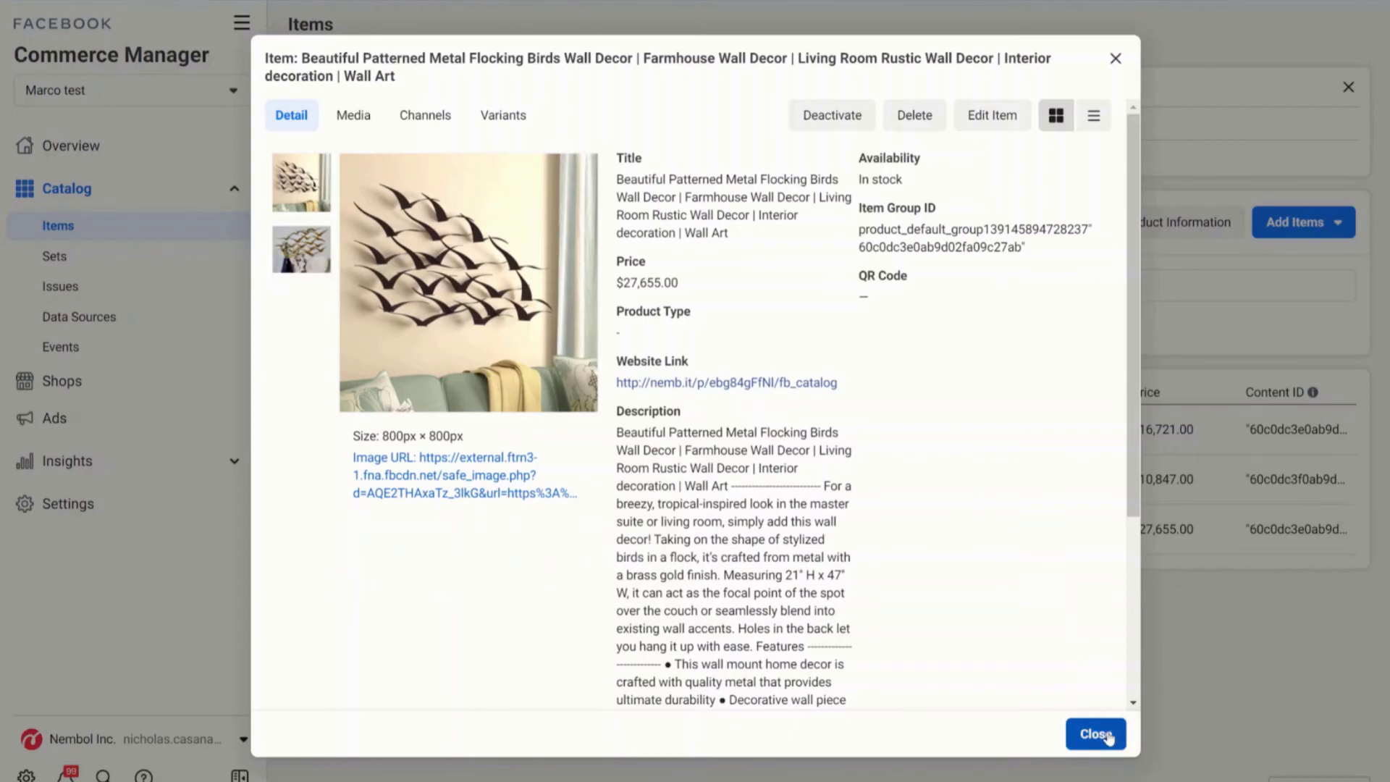
pyautogui.click(1095, 734)
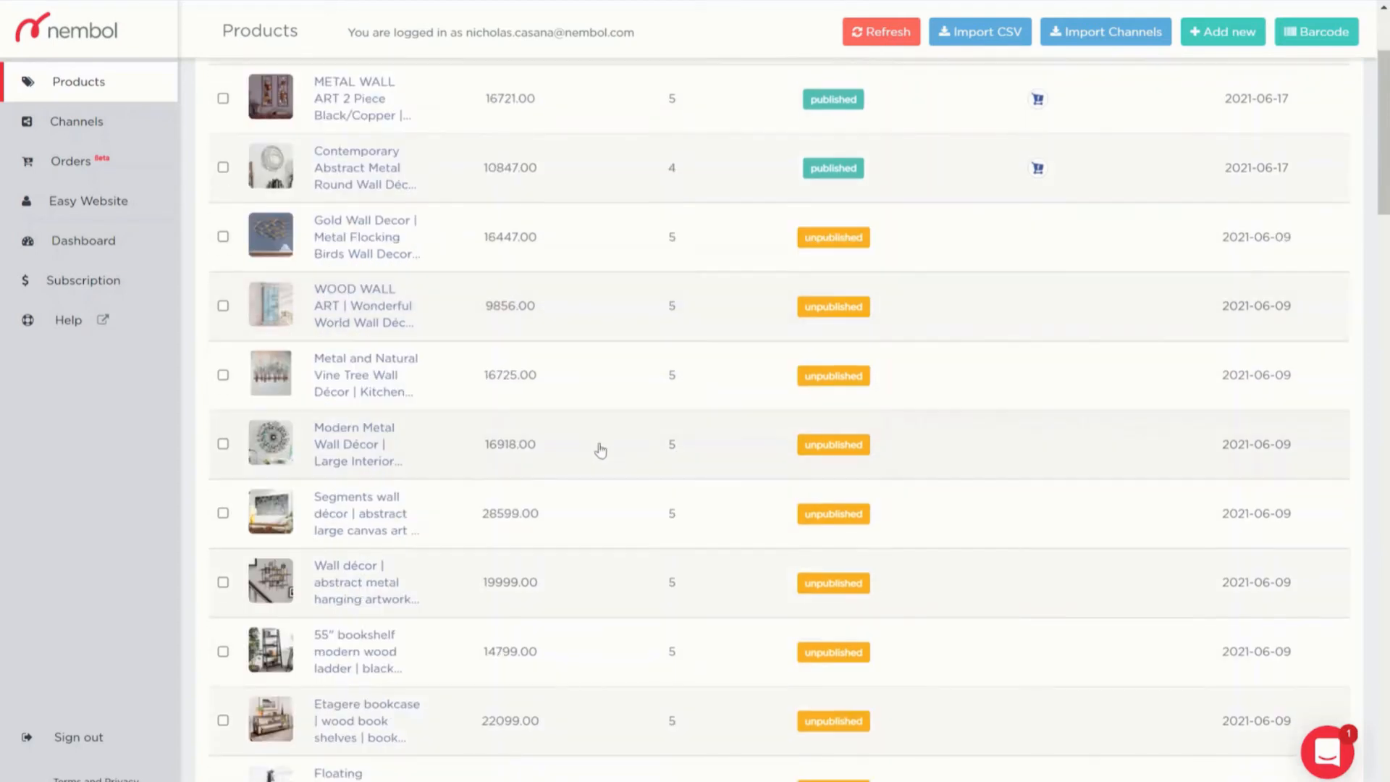
# Select the five unpublished wall decor products, keeping page size at 50.
pyautogui.click(222, 236)
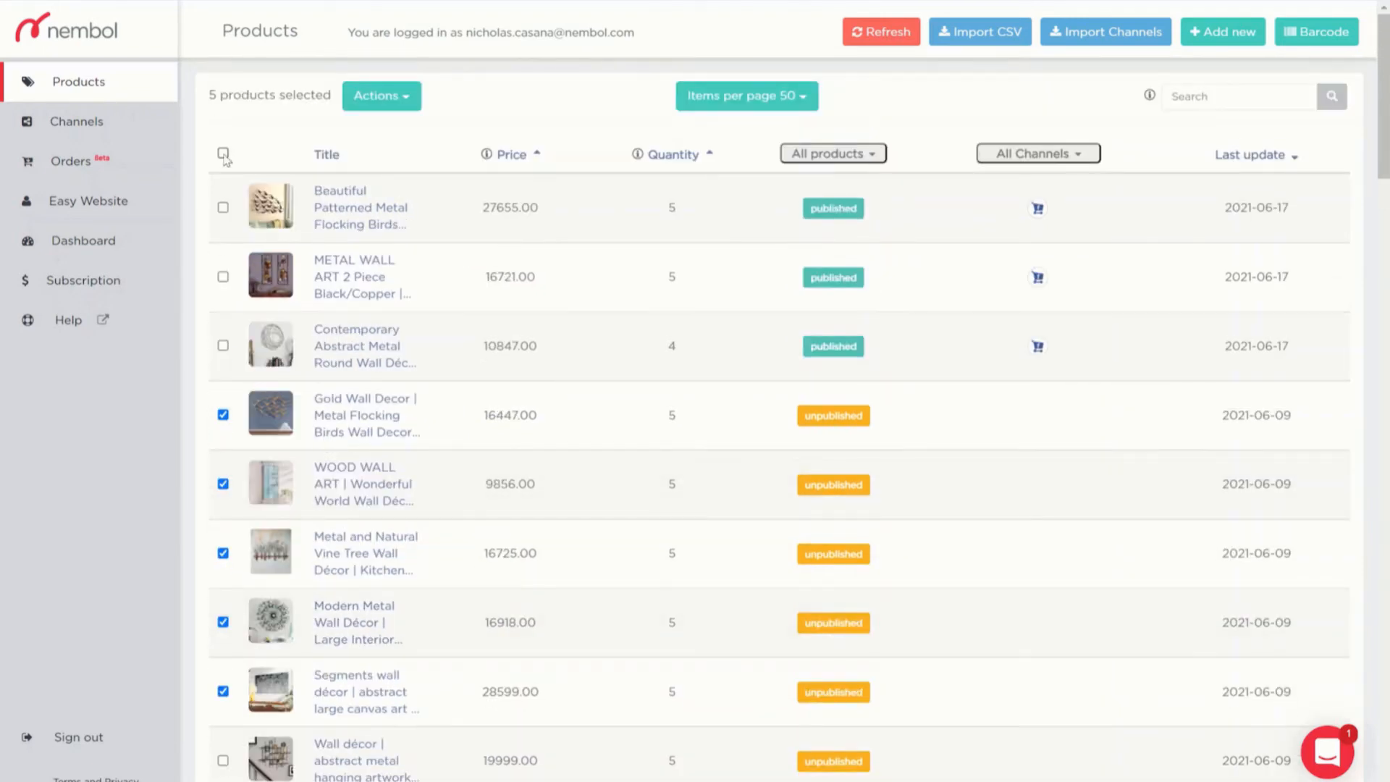
pyautogui.click(746, 96)
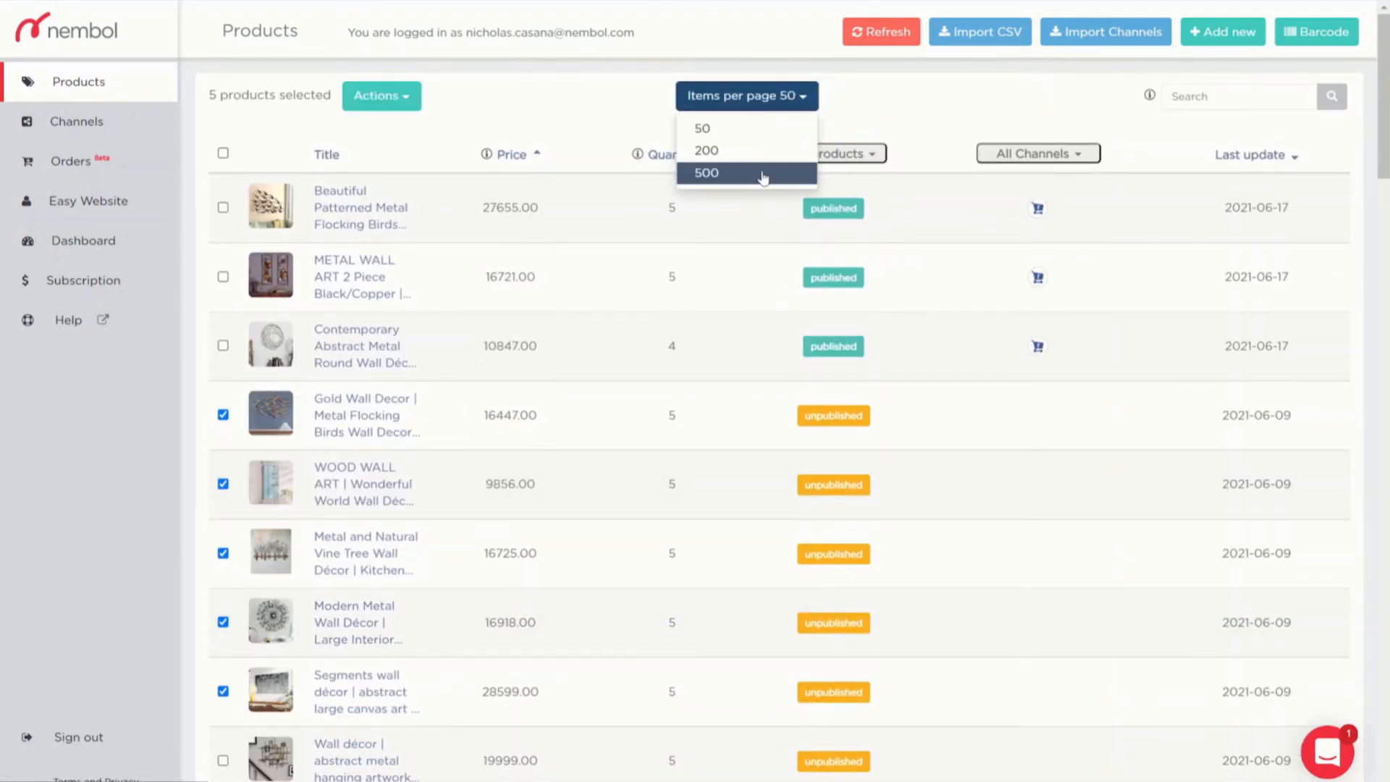
pyautogui.click(558, 113)
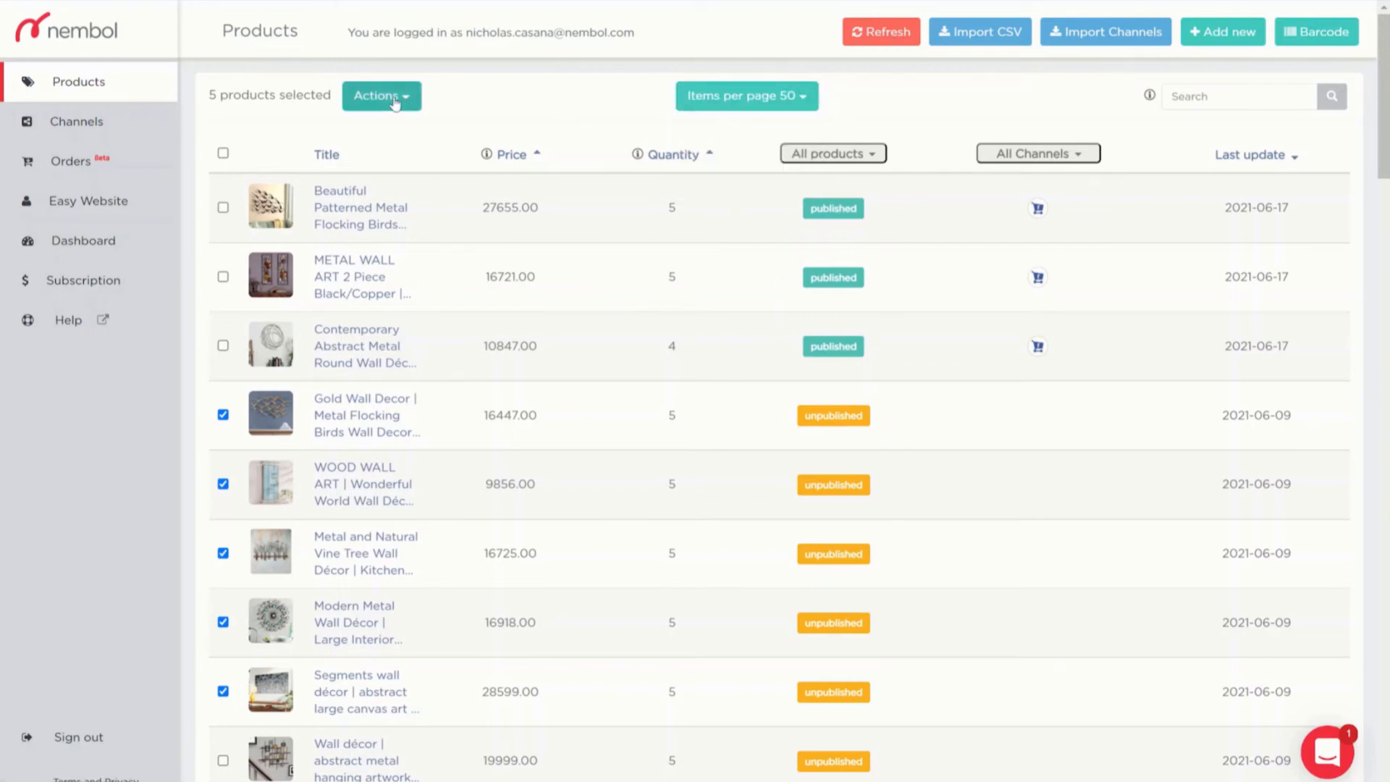
# Publish the five selected products with only Facebook shops enabled.
pyautogui.click(380, 96)
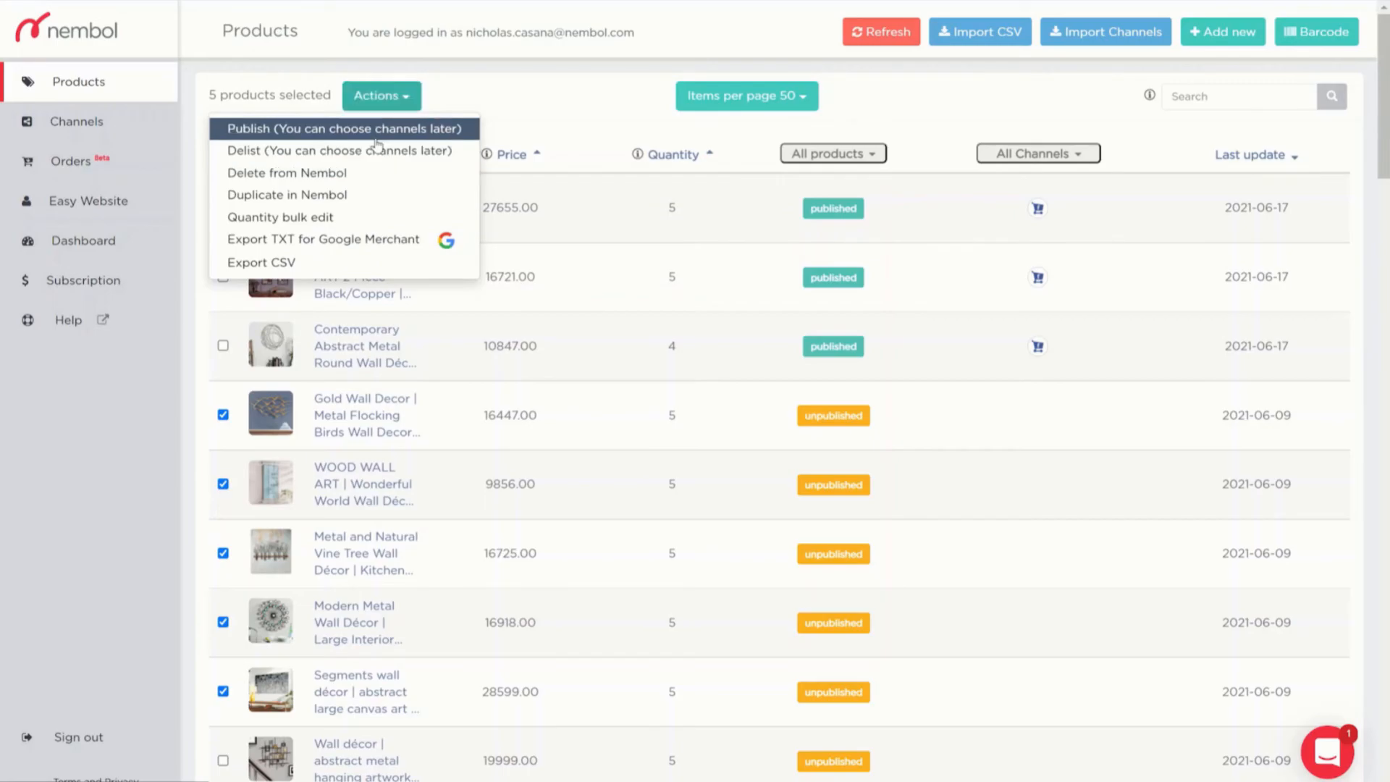
pyautogui.click(344, 129)
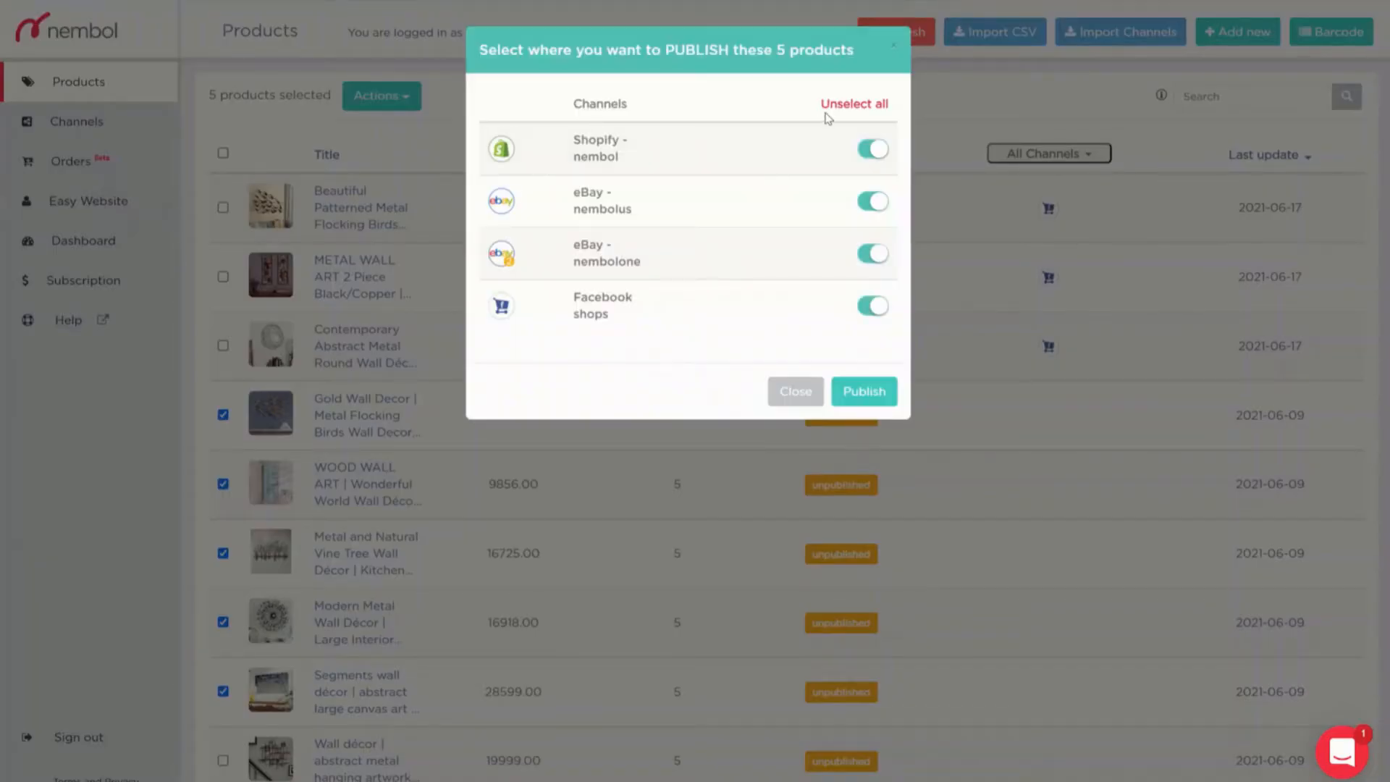
pyautogui.click(853, 104)
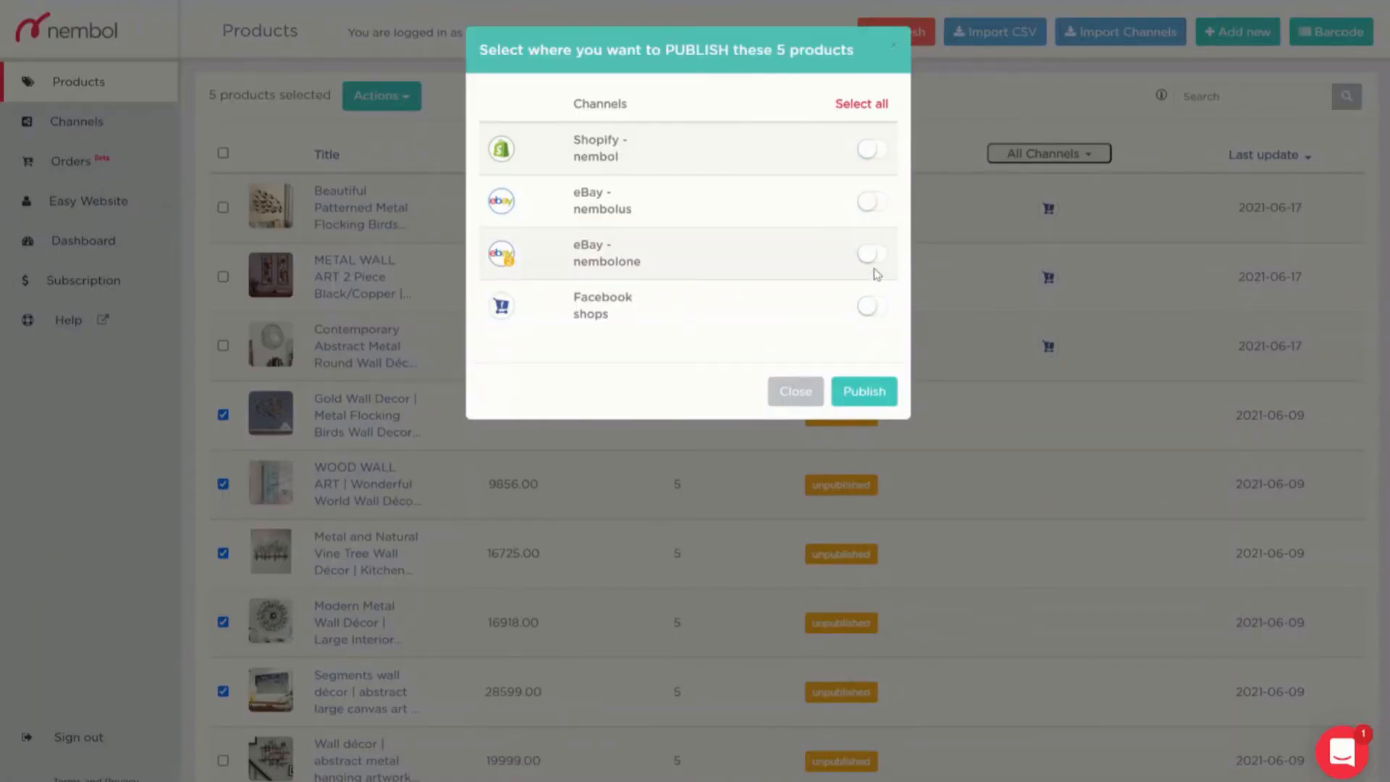
pyautogui.click(872, 306)
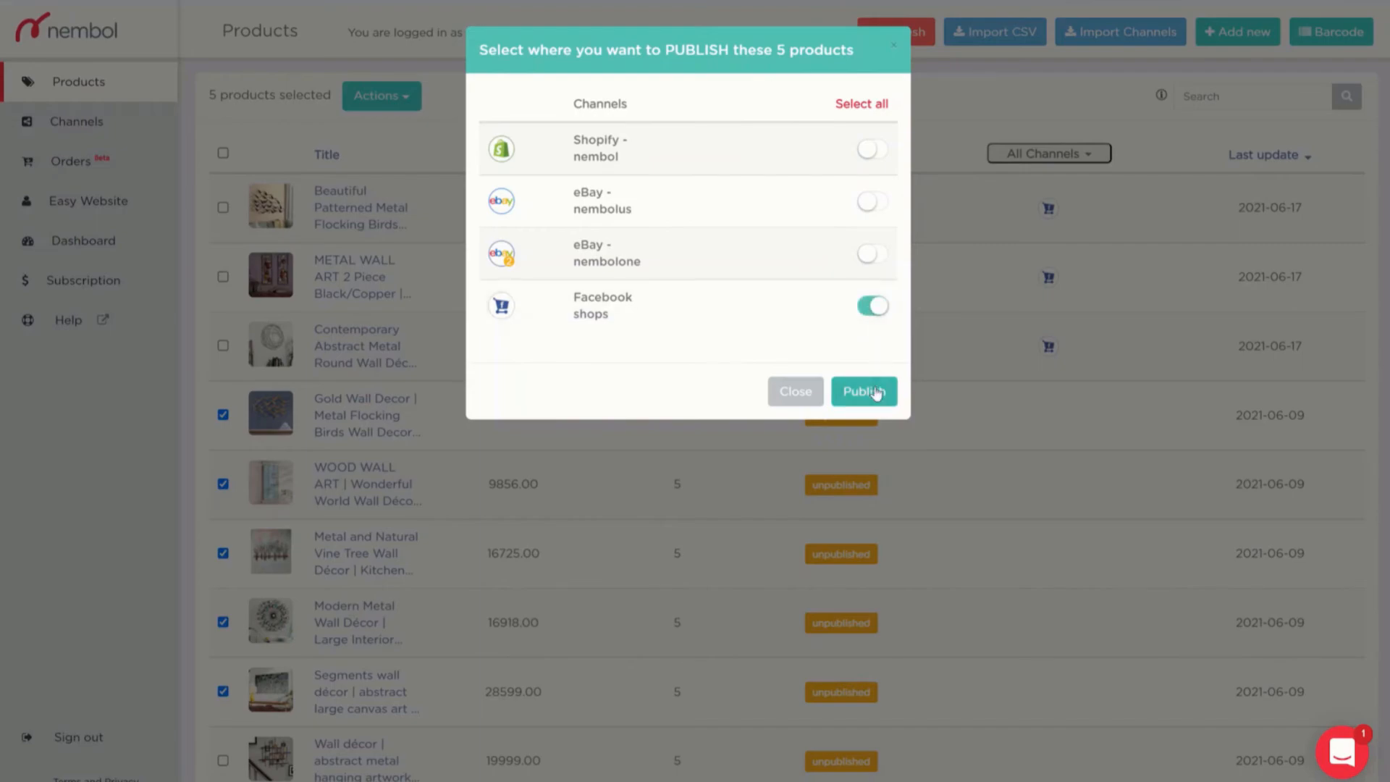
pyautogui.click(862, 391)
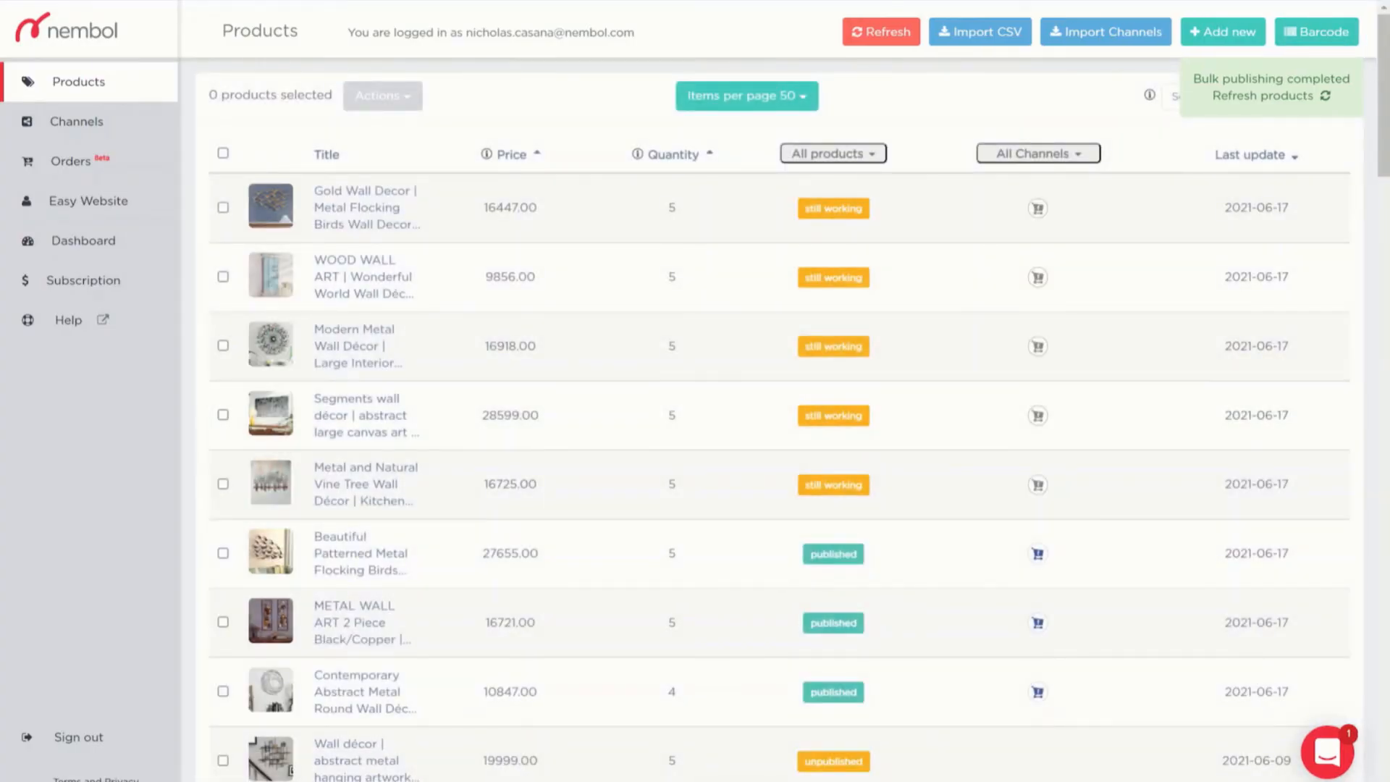
pyautogui.moveTo(1039, 59)
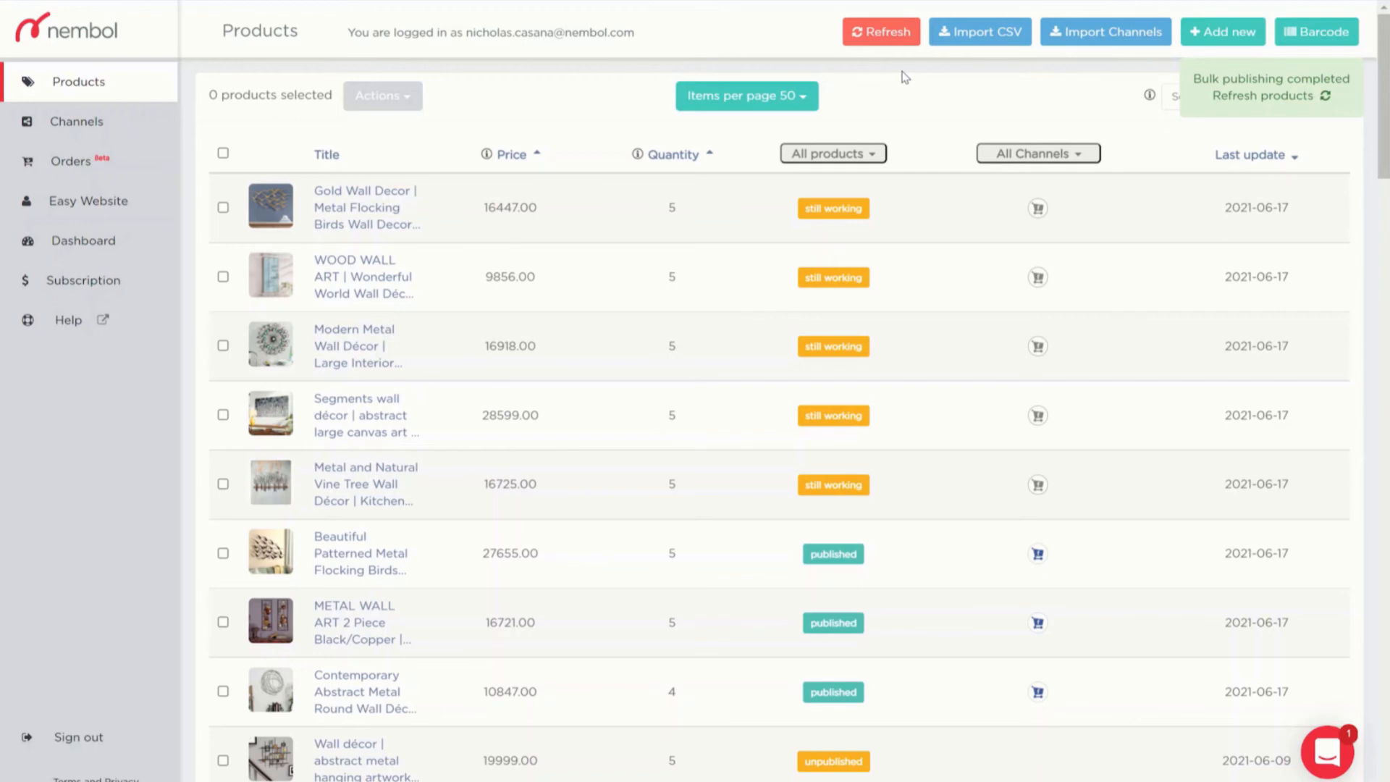
# Refresh publishing statuses, then move to the Channels overview.
pyautogui.click(880, 32)
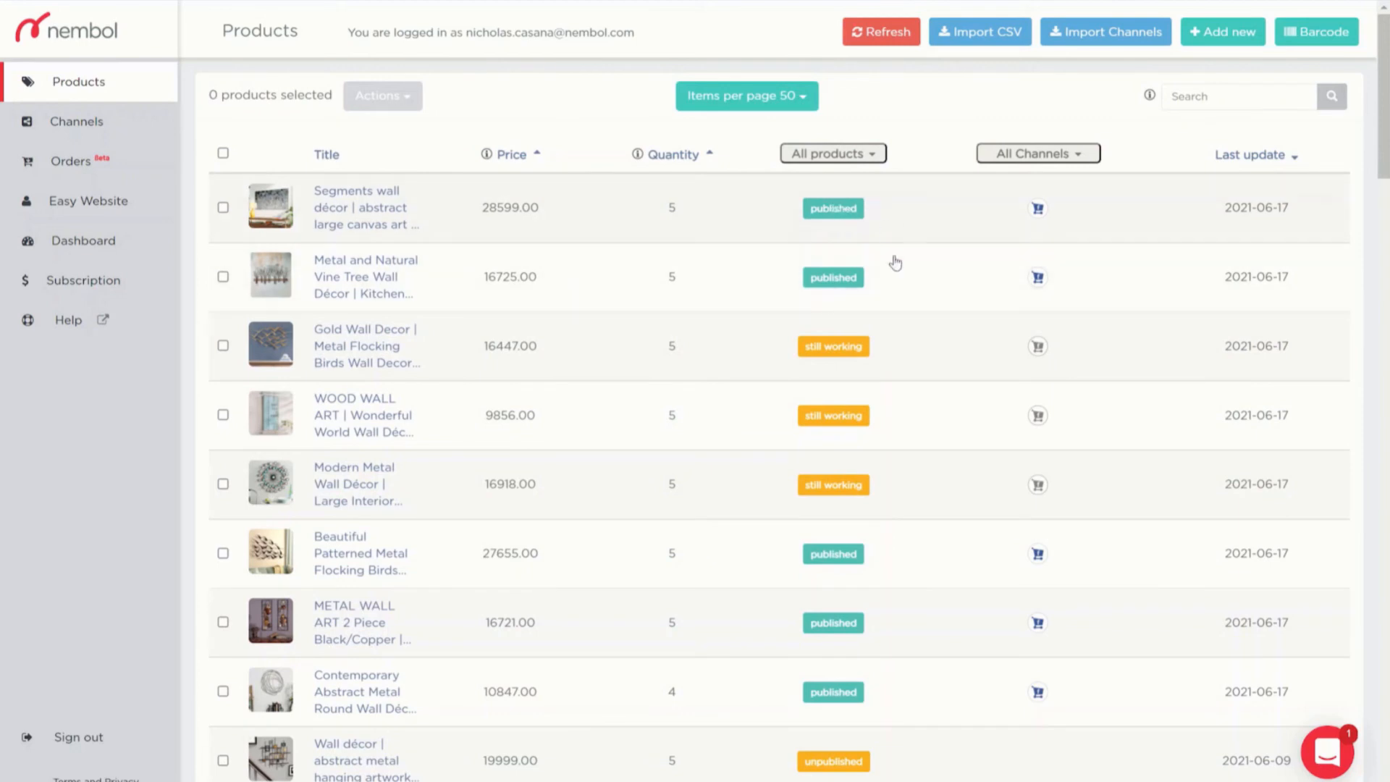
pyautogui.moveTo(766, 495)
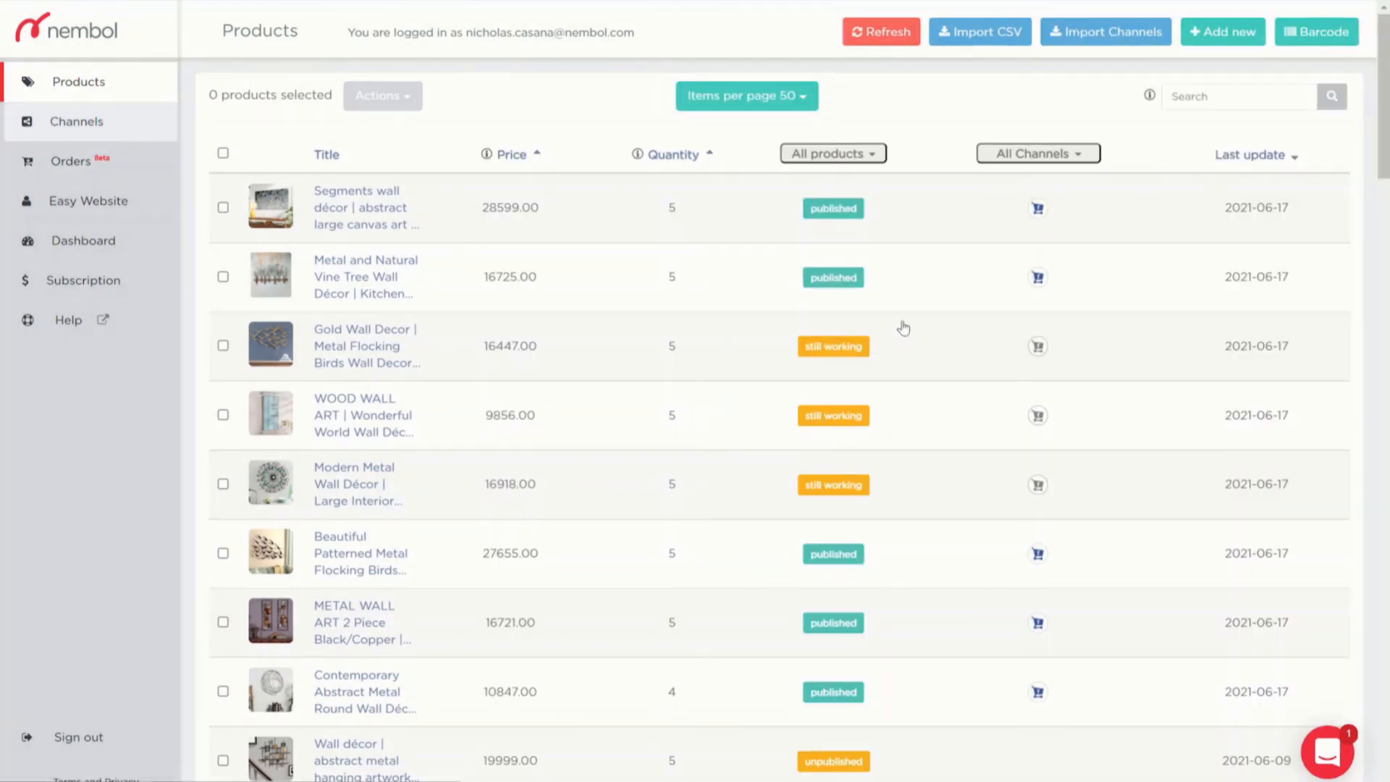
pyautogui.click(76, 121)
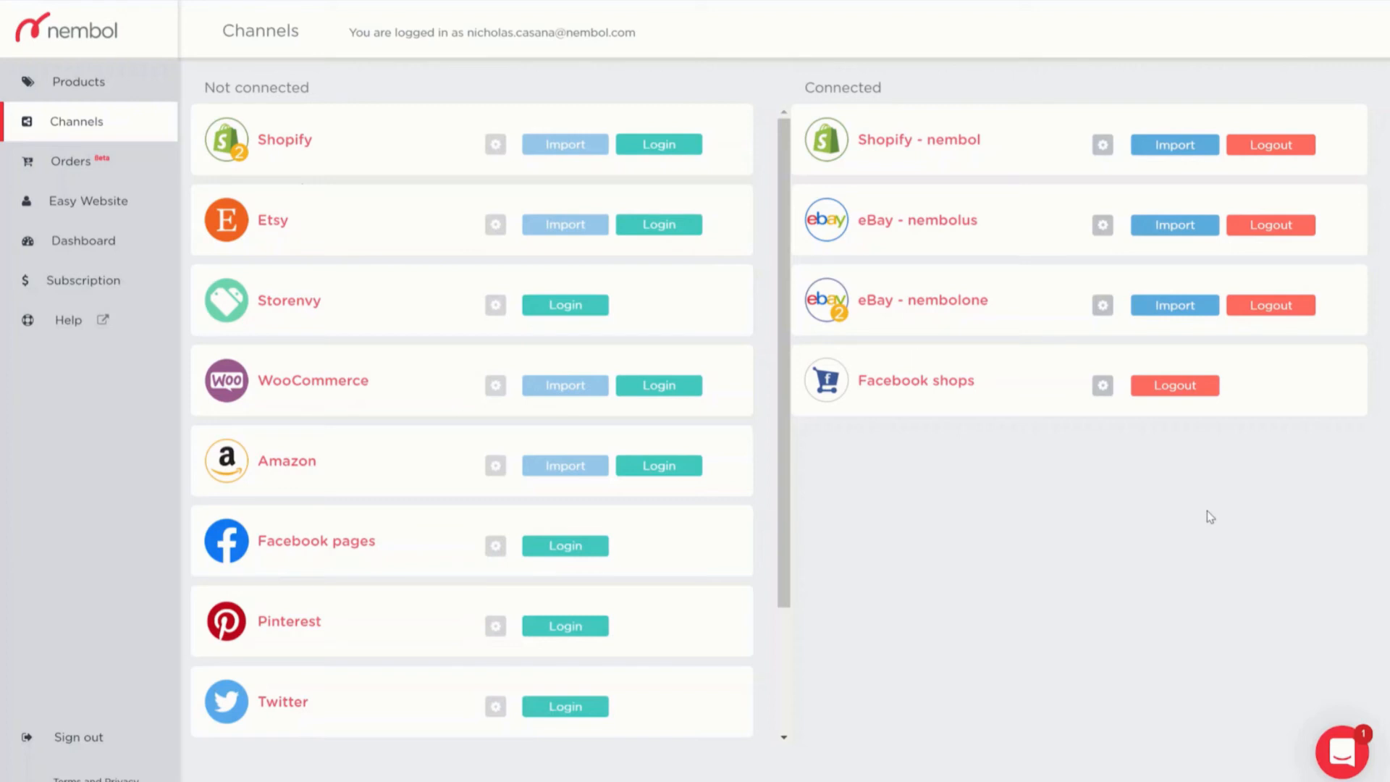
pyautogui.moveTo(1175, 384)
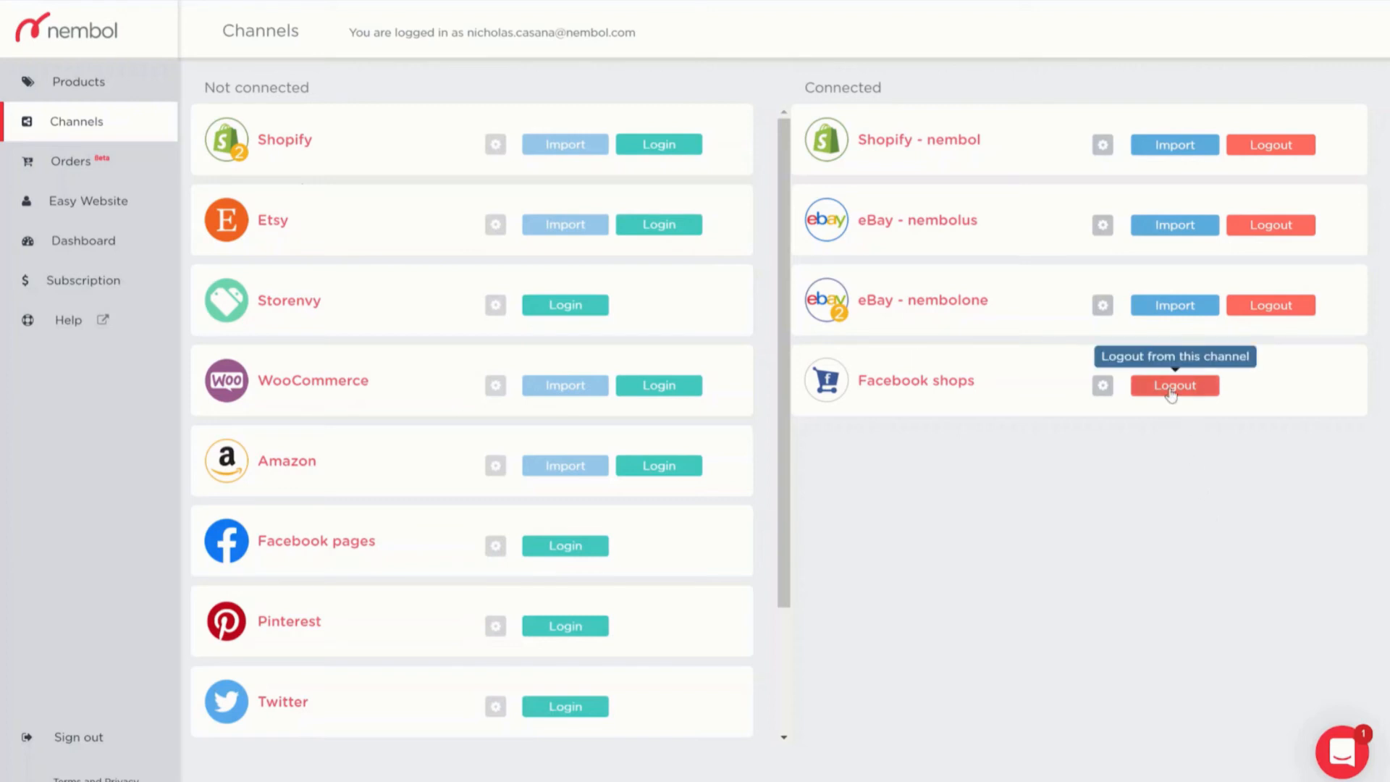
# Log out of Facebook shops and confirm with OK.
pyautogui.click(1173, 385)
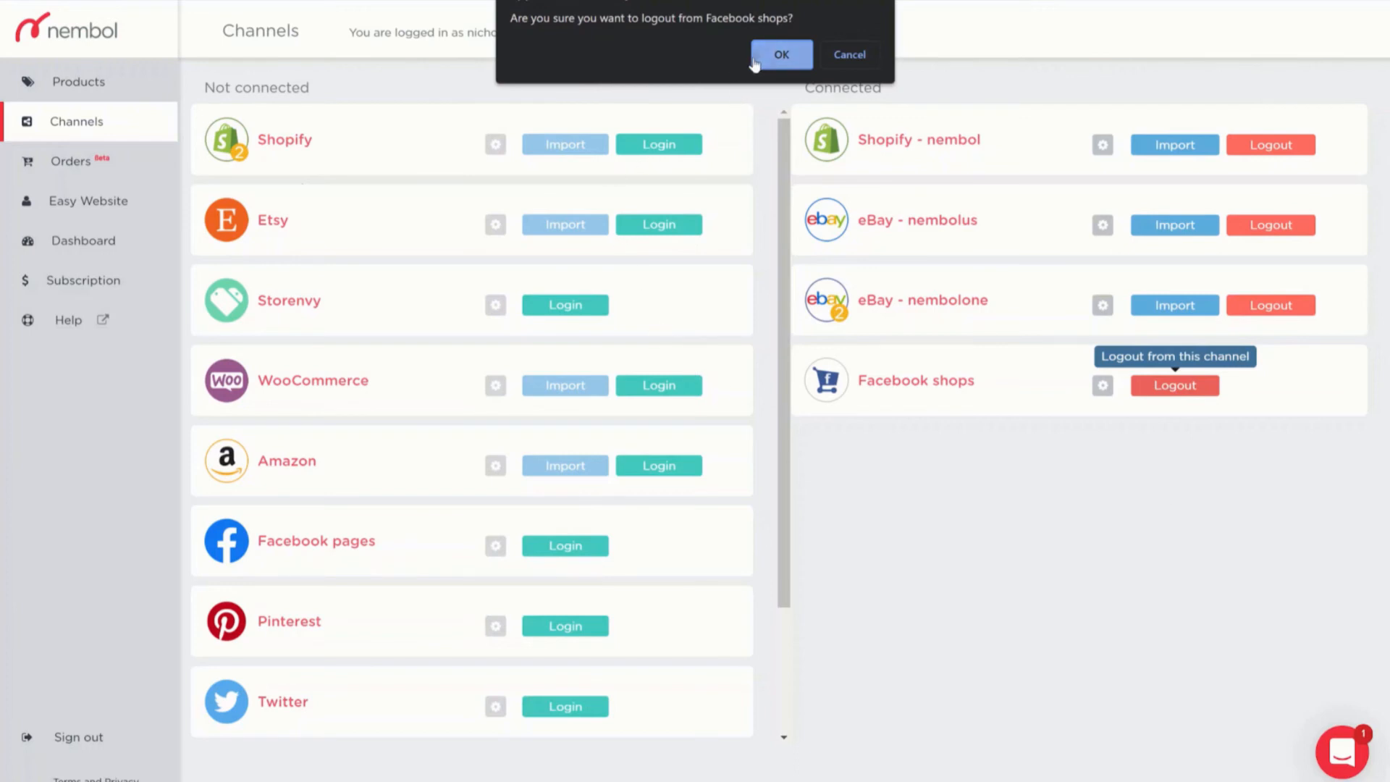
pyautogui.click(781, 54)
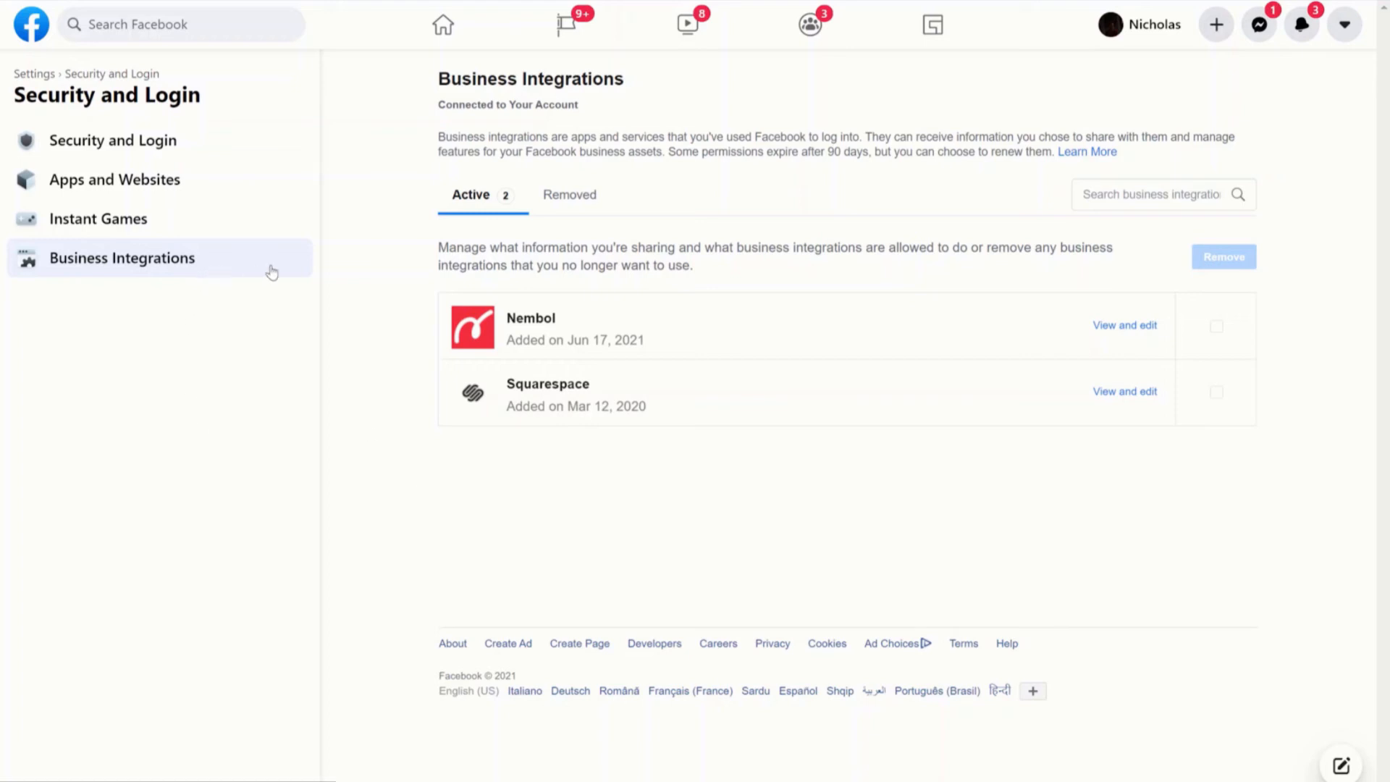
pyautogui.moveTo(405, 180)
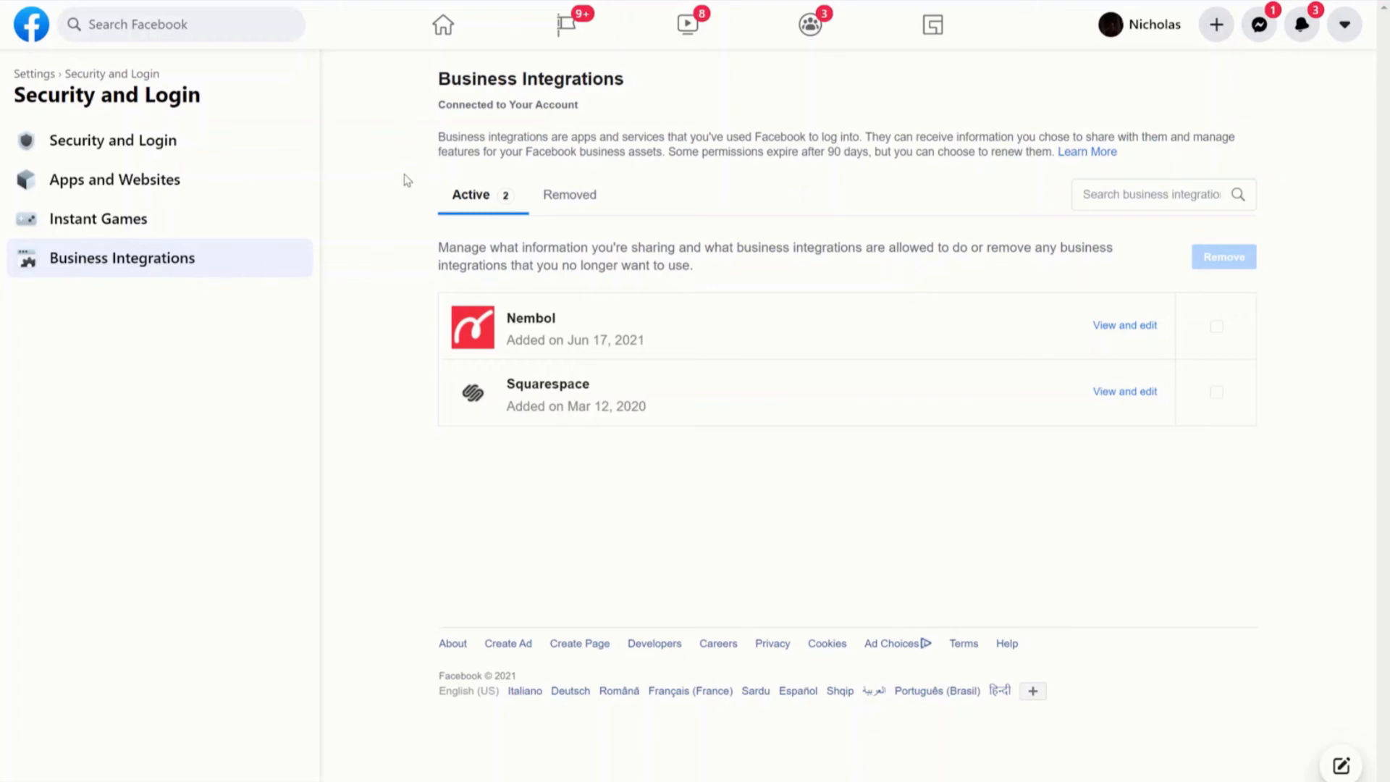
pyautogui.moveTo(454, 132)
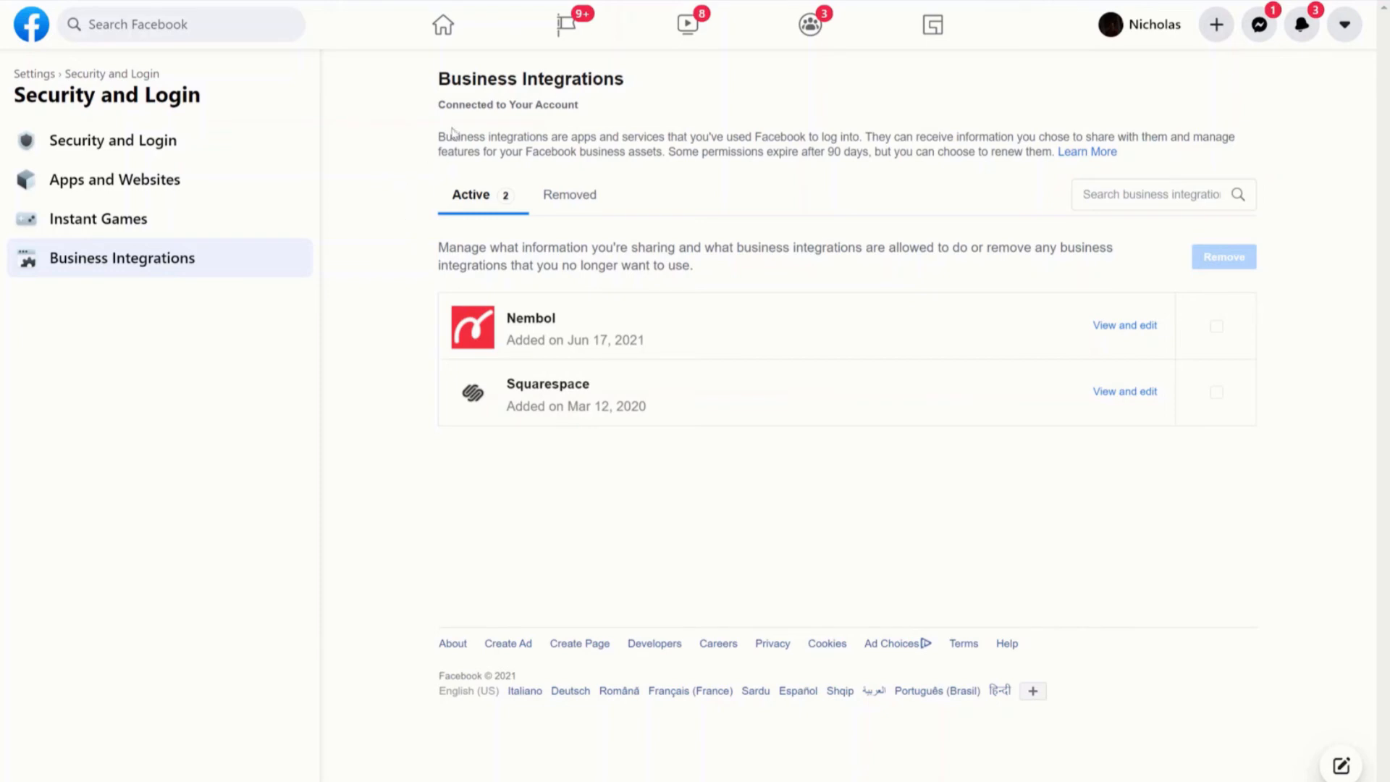
pyautogui.moveTo(1334, 120)
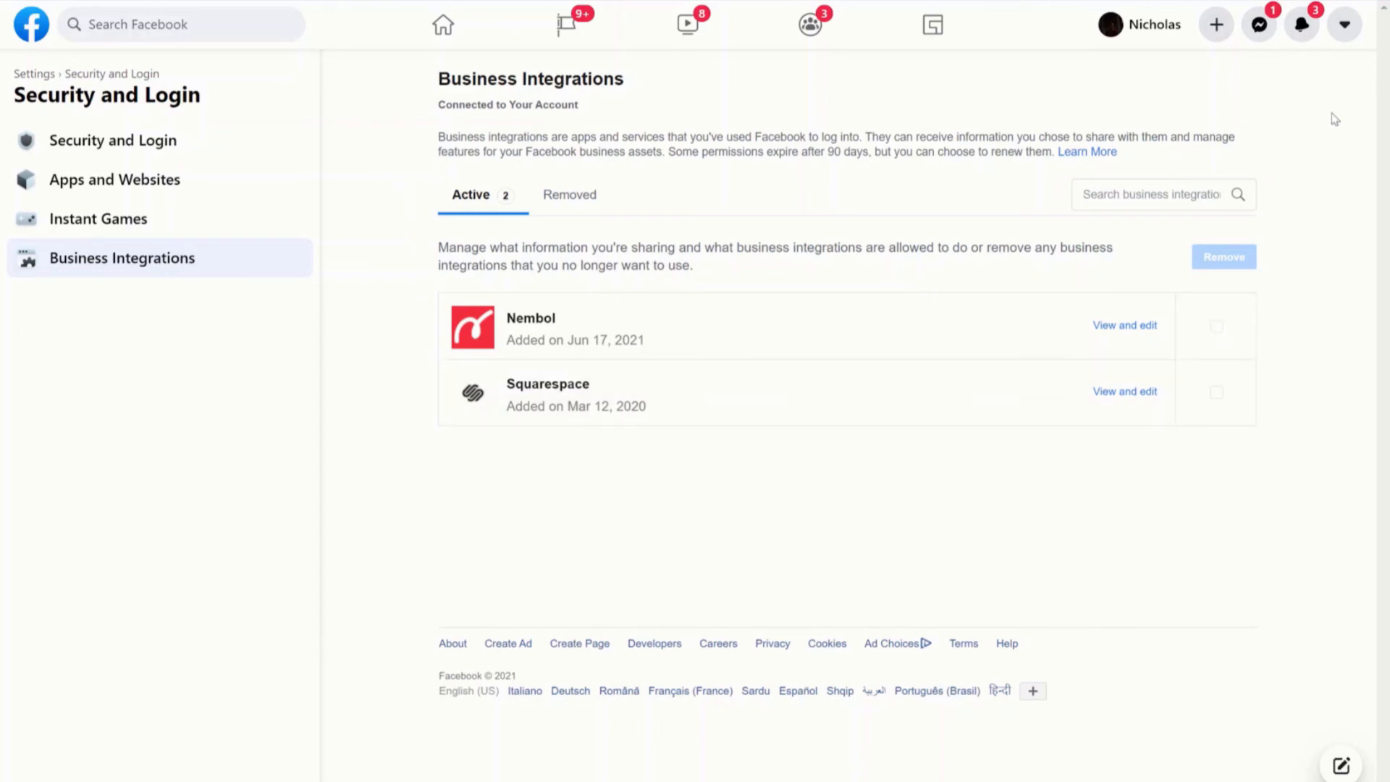
# Go to Security and Login > Business Integrations and tick the Nembol integration.
pyautogui.click(1344, 24)
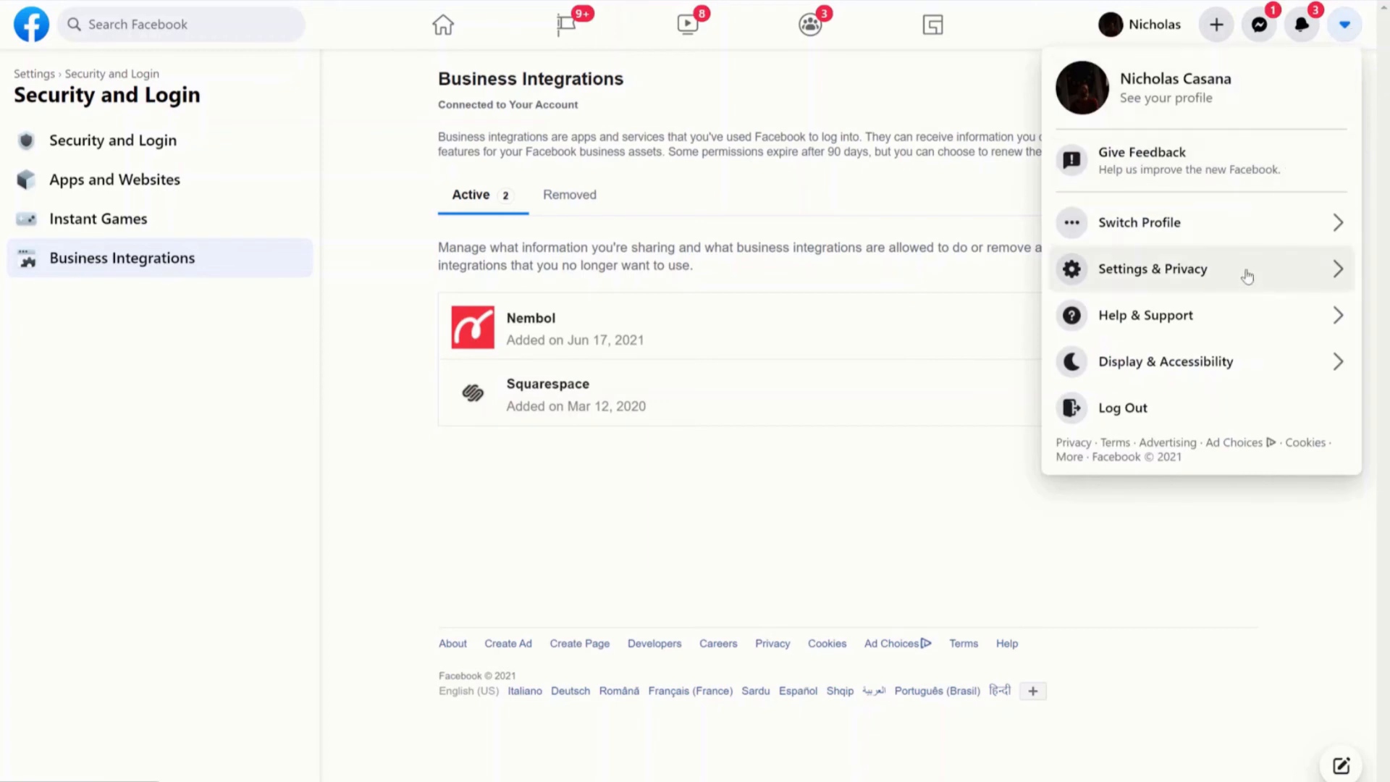
pyautogui.click(1153, 269)
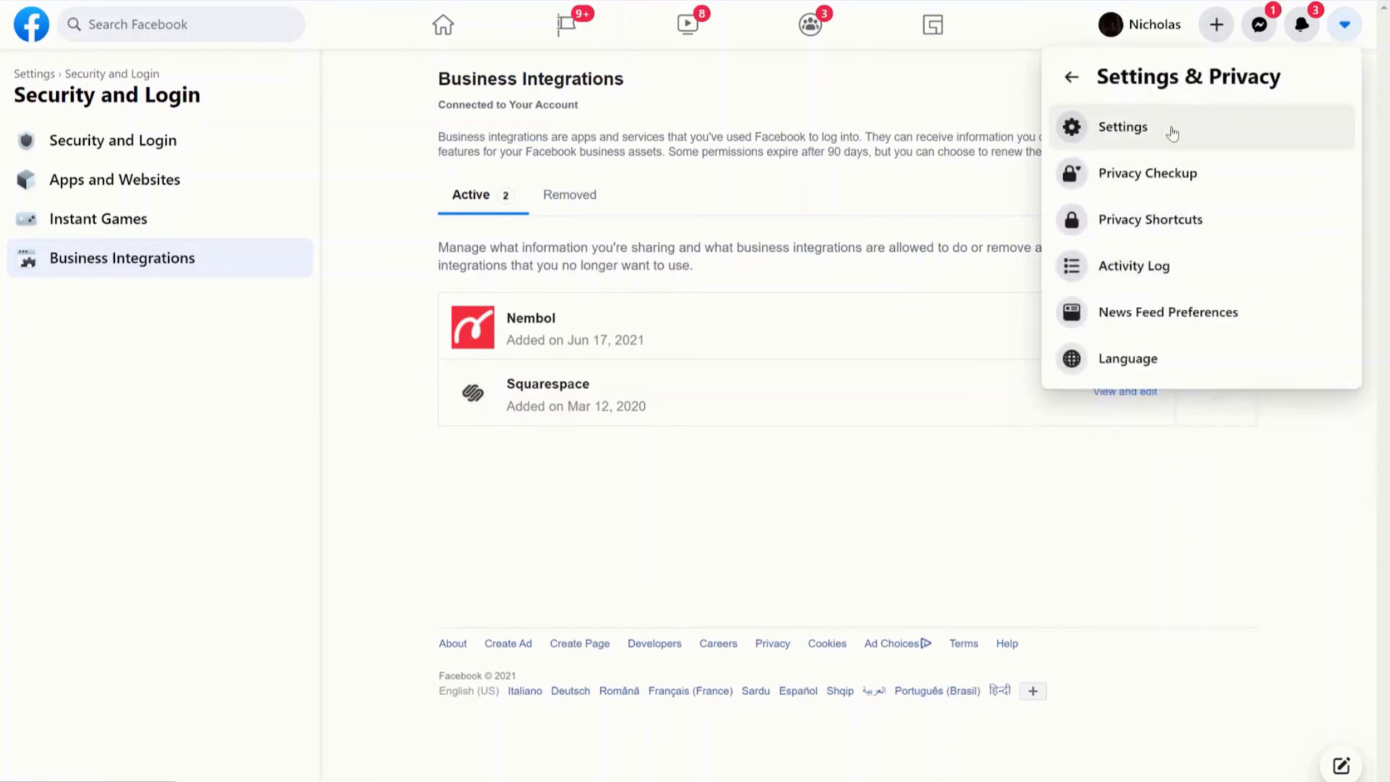
pyautogui.click(1122, 127)
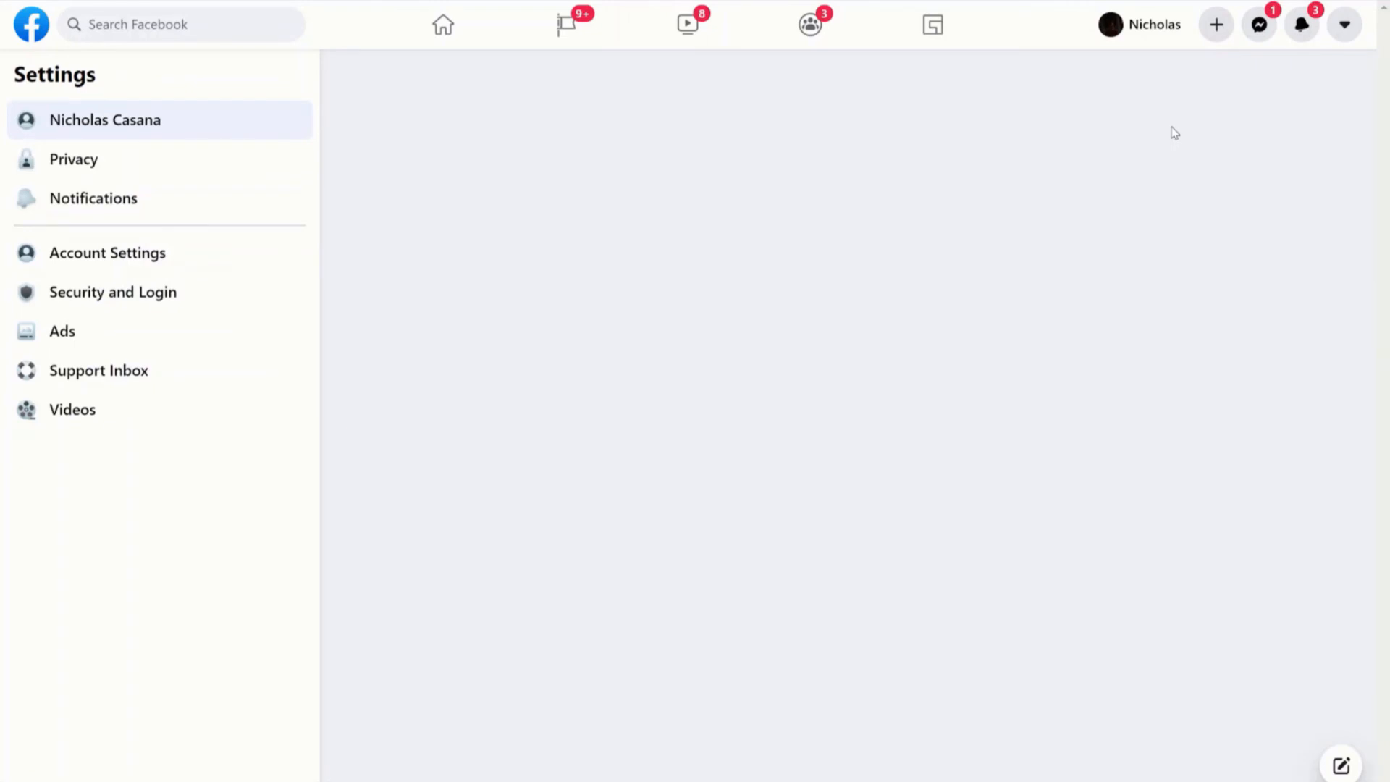
pyautogui.click(105, 119)
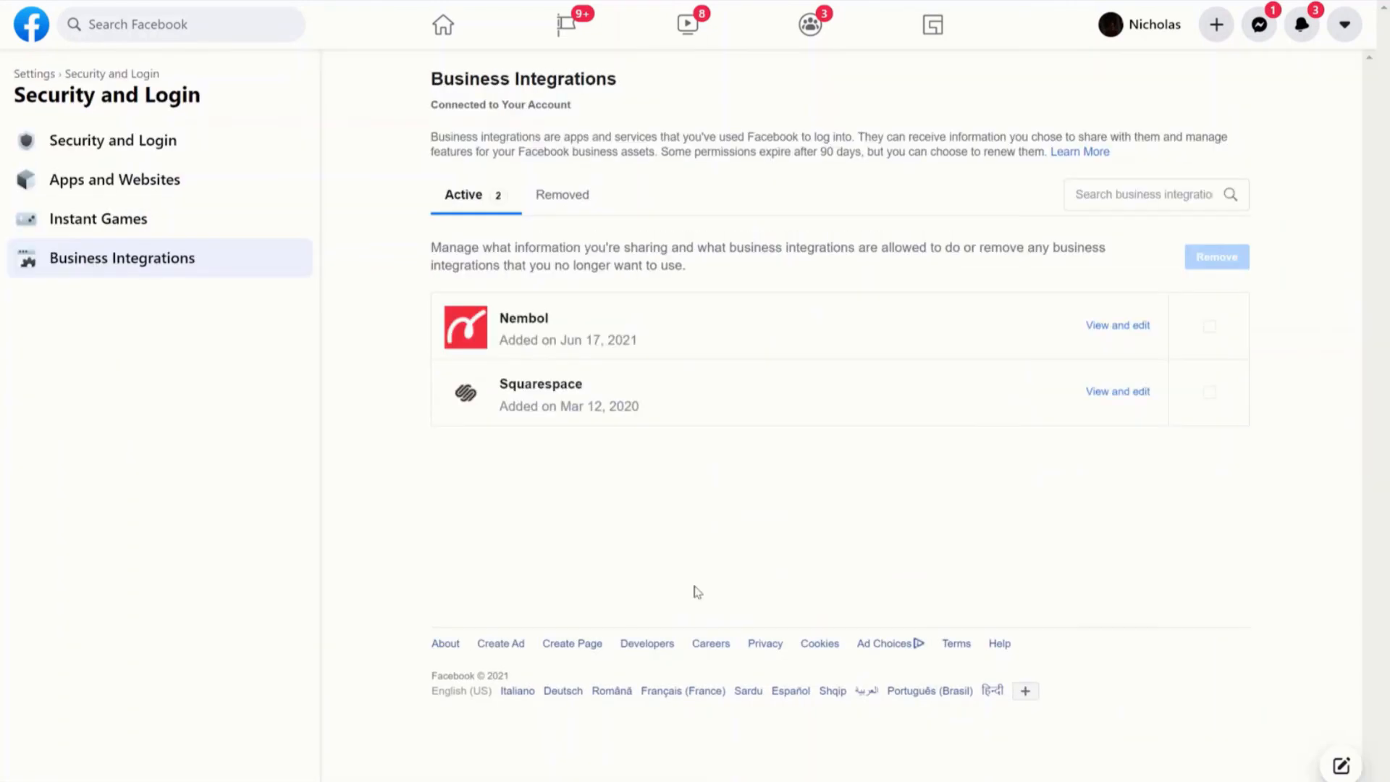
pyautogui.moveTo(715, 596)
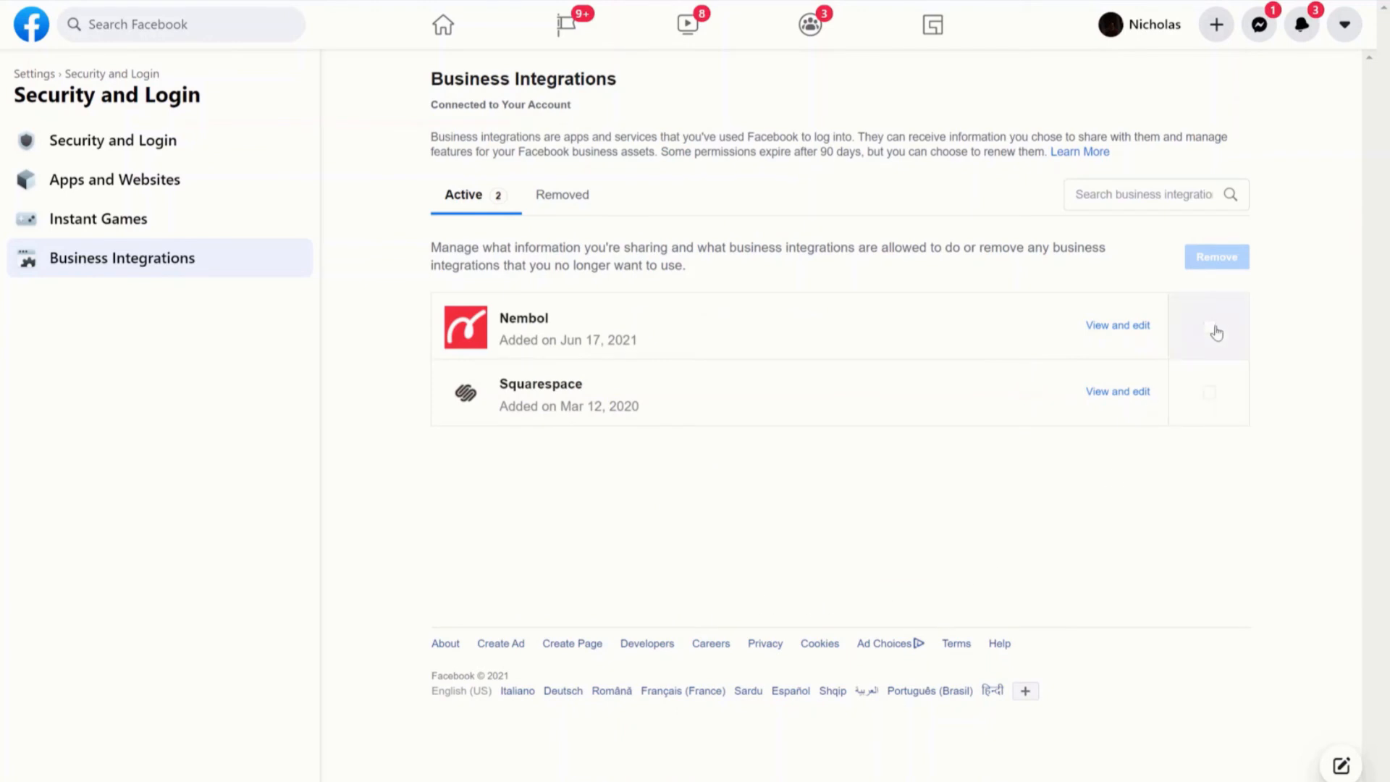
pyautogui.click(1209, 327)
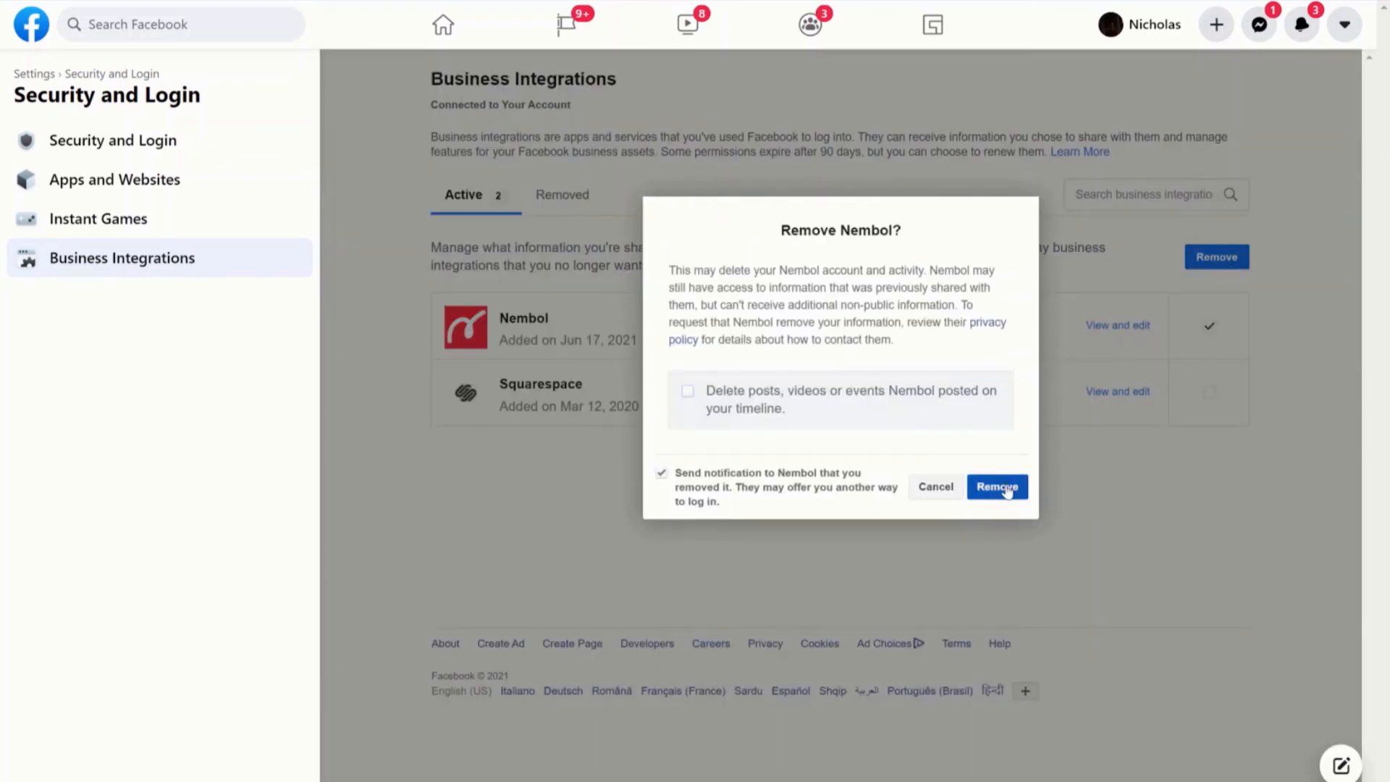
# Confirm removal of the Nembol integration and dismiss the dialog with Done.
pyautogui.click(996, 486)
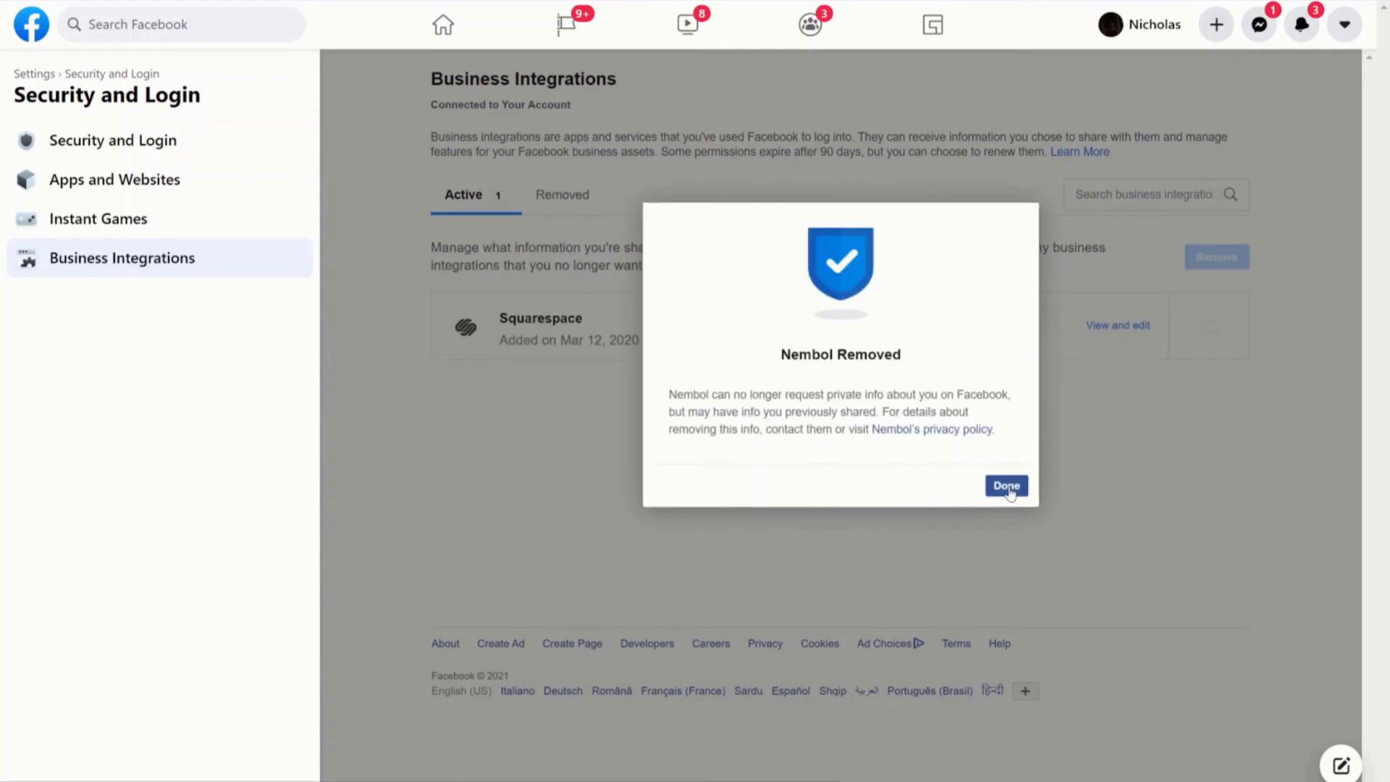
pyautogui.click(1005, 486)
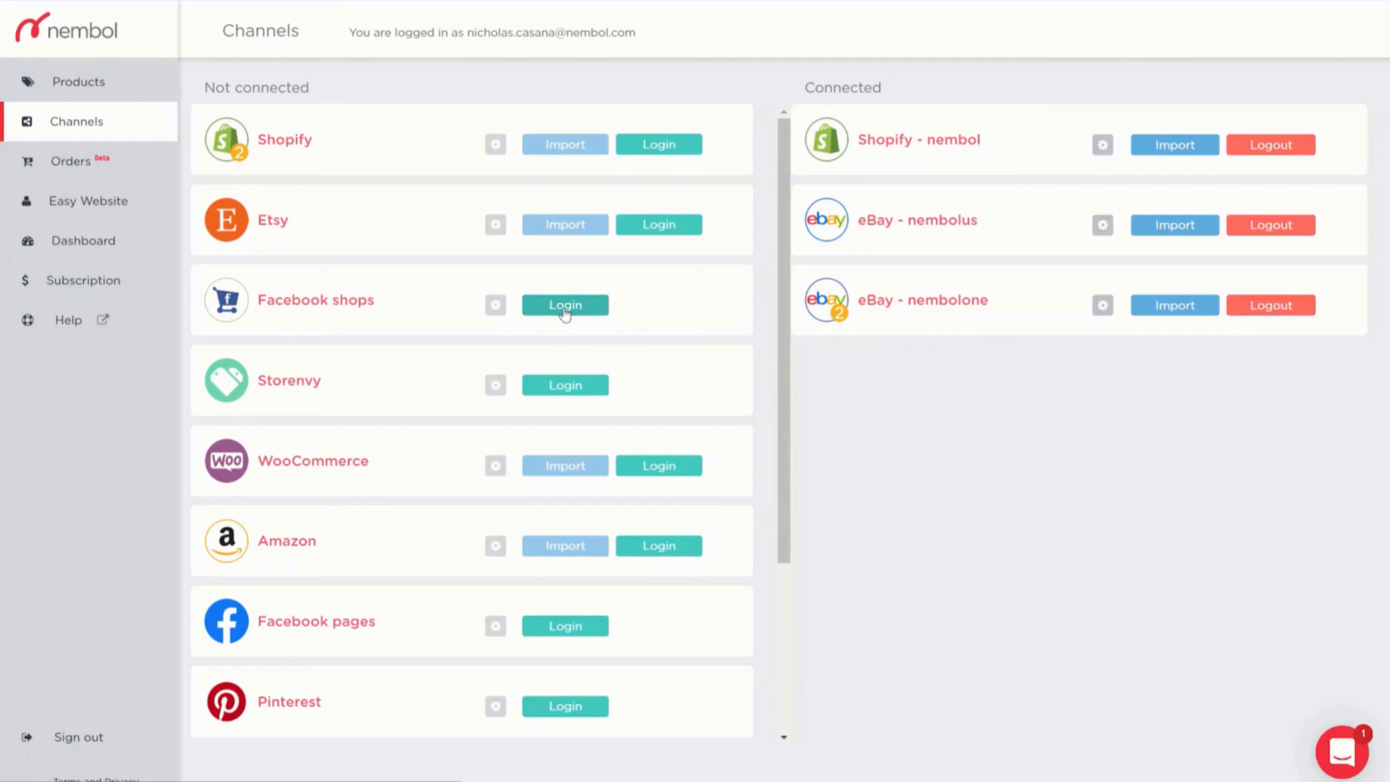
# Log Nembol back into Facebook Shops, allowing only the Beer Hunters business and its catalogs.
pyautogui.click(564, 304)
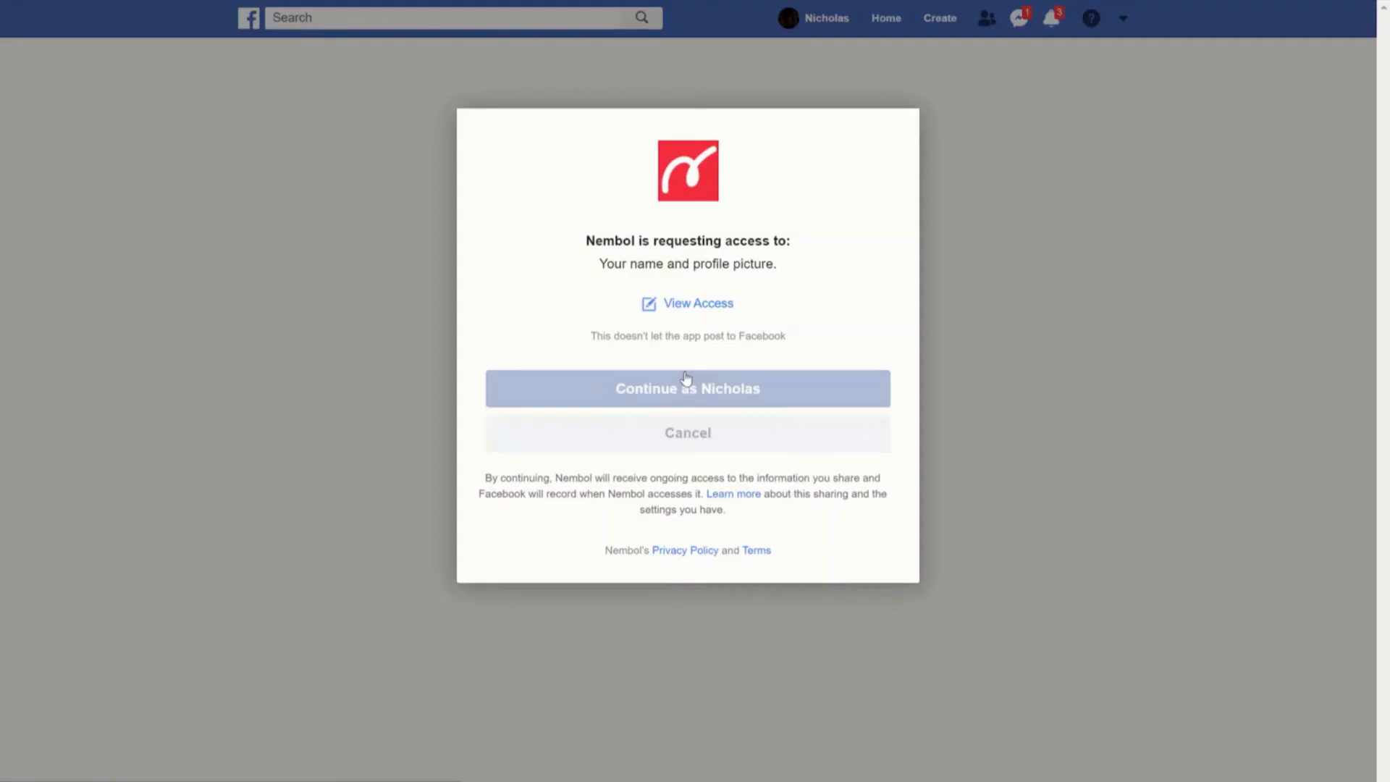
pyautogui.click(686, 387)
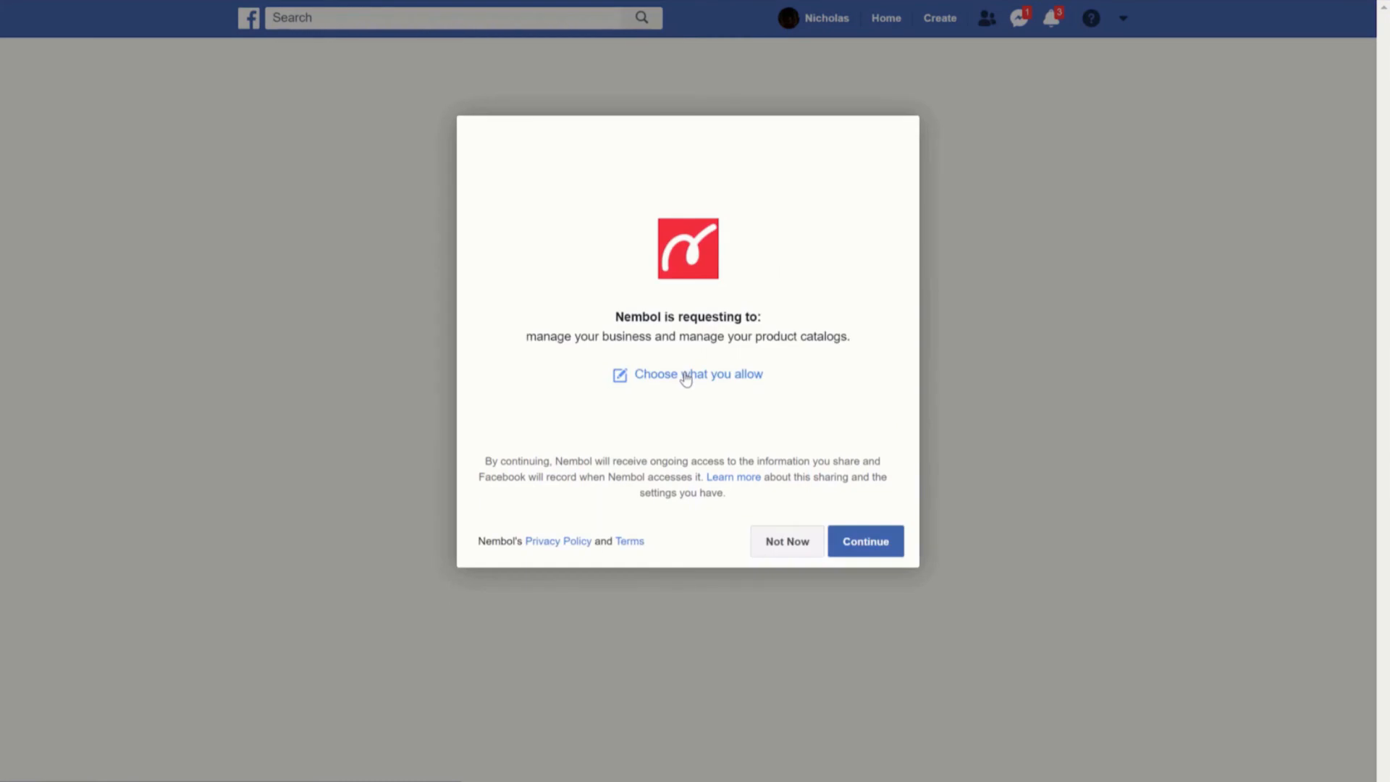
pyautogui.click(697, 373)
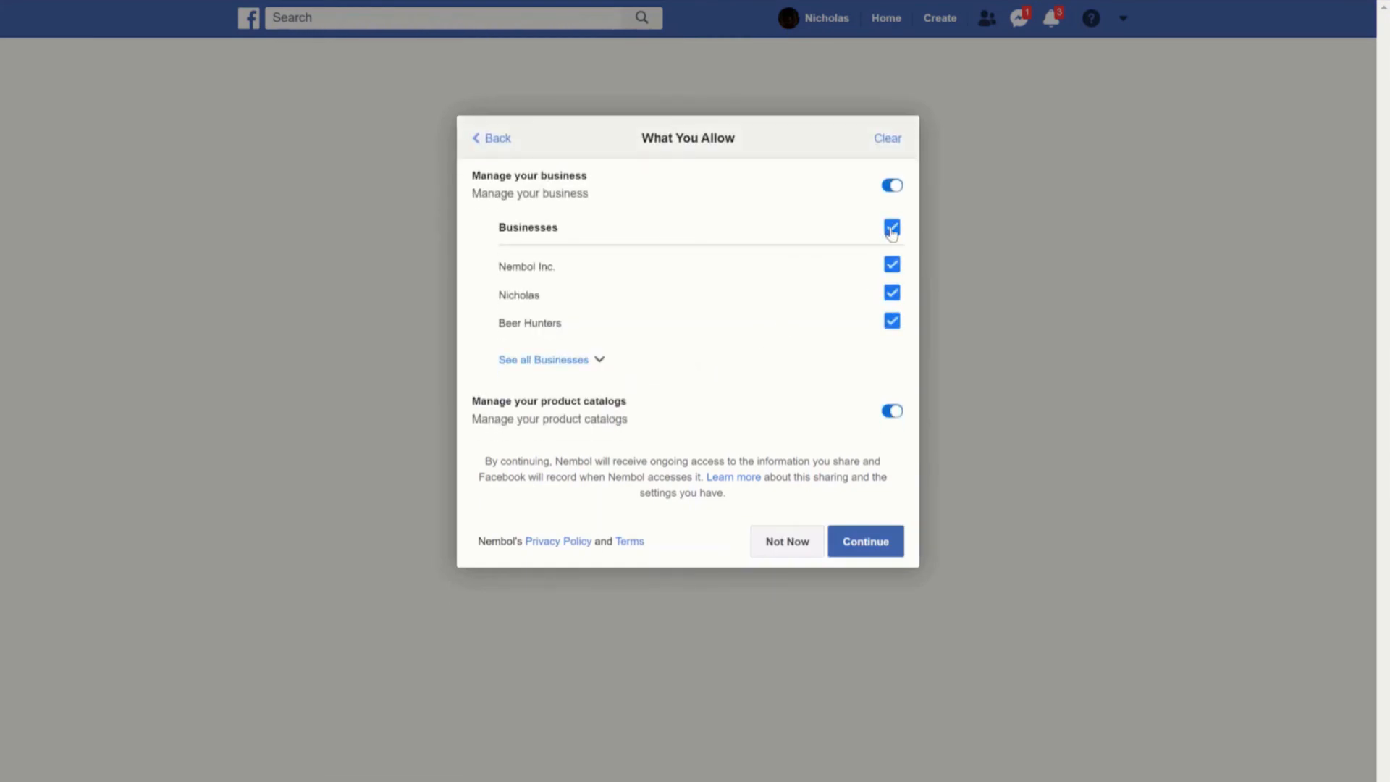
pyautogui.click(891, 228)
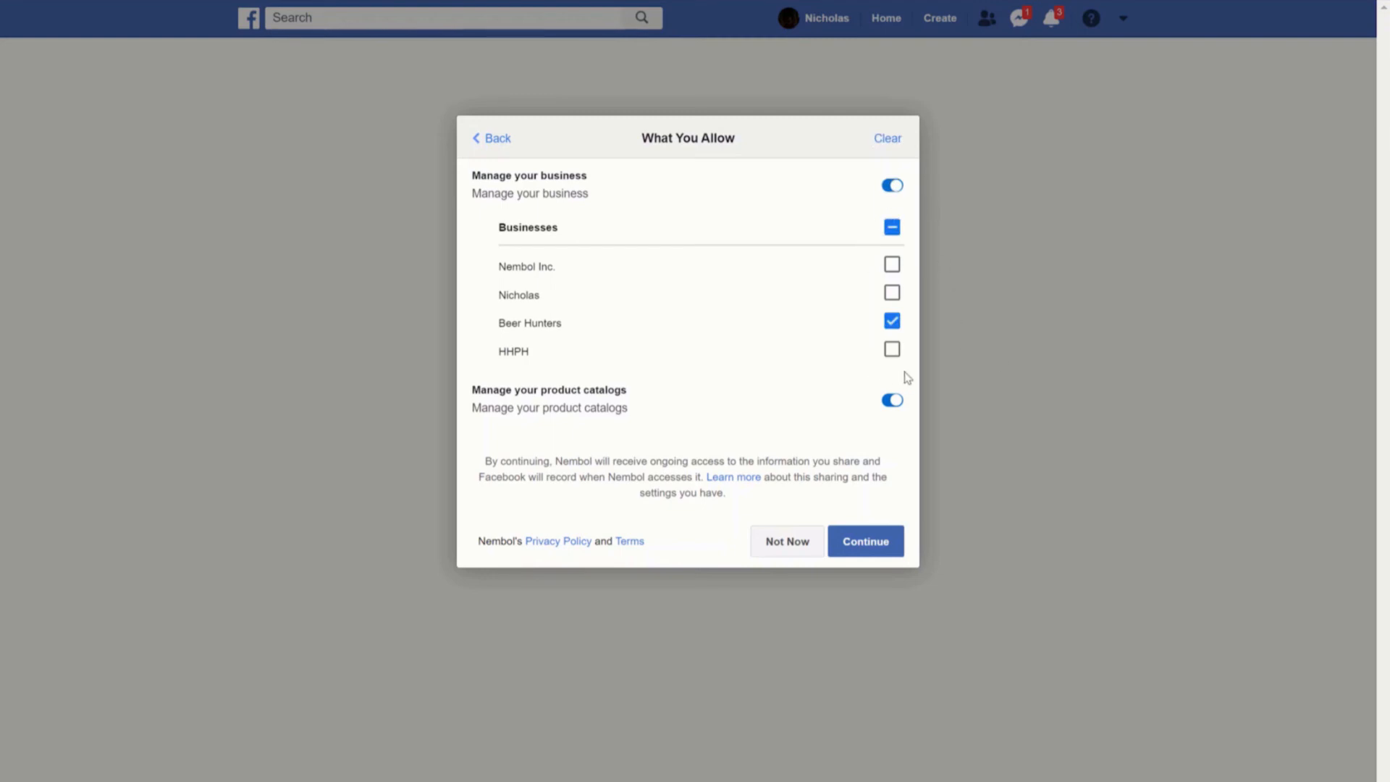
pyautogui.moveTo(893, 382)
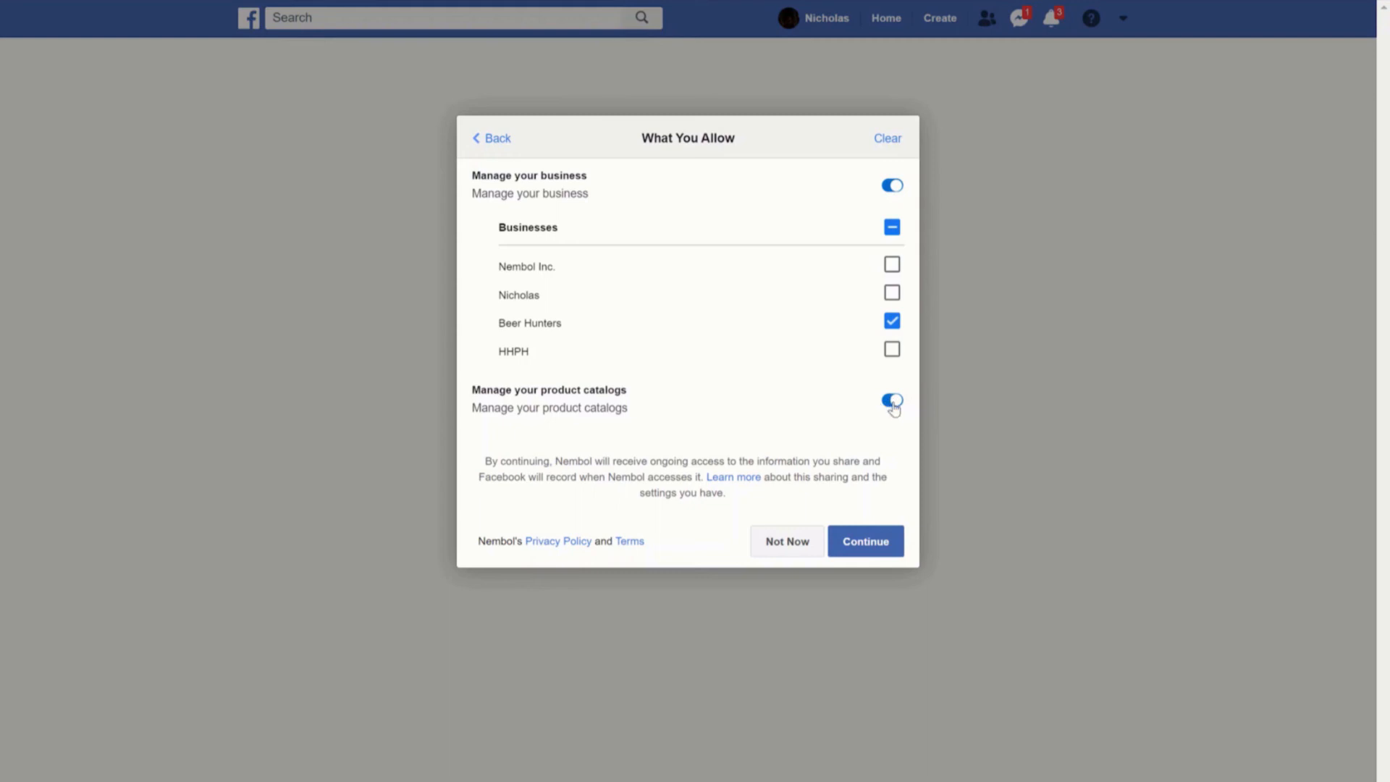
pyautogui.click(864, 541)
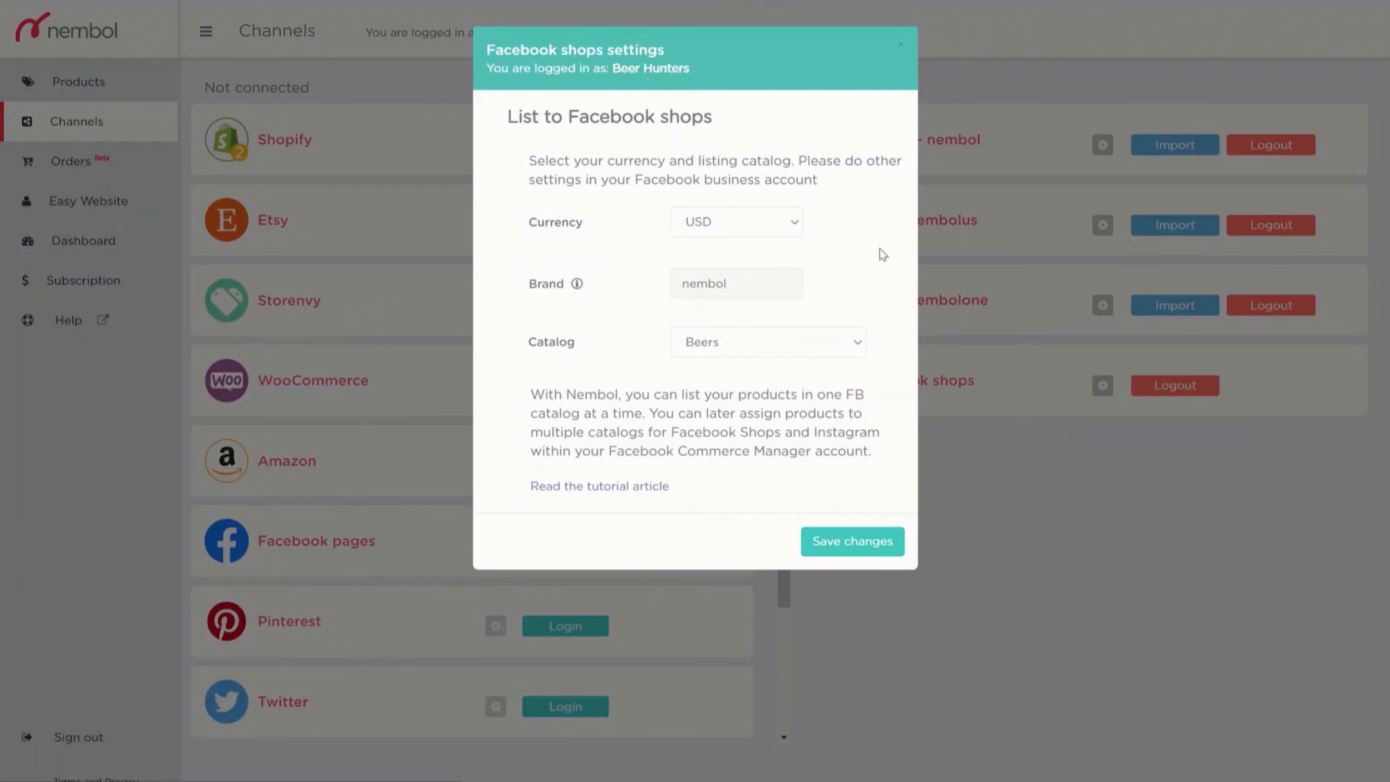
# Choose Beers from the Facebook Shops Catalog dropdown.
pyautogui.click(767, 343)
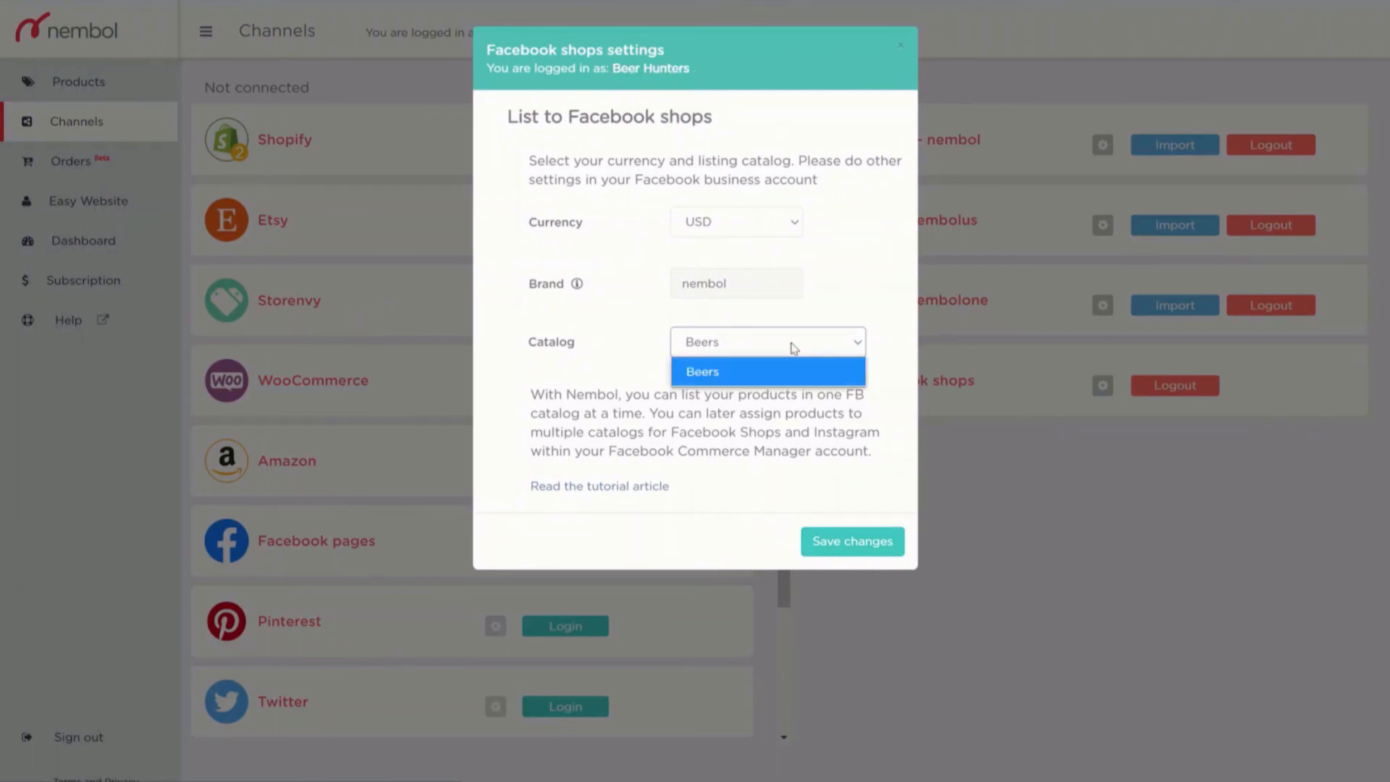
pyautogui.click(701, 371)
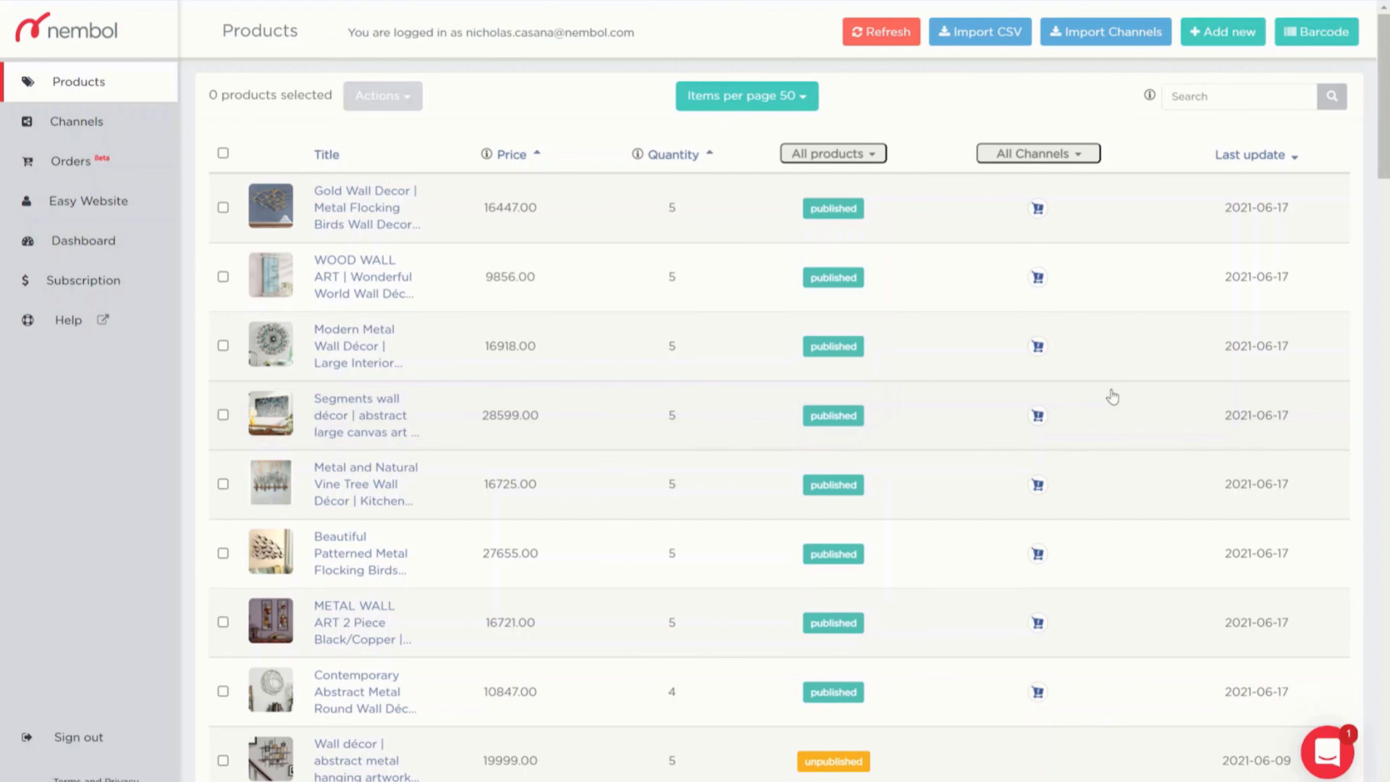
pyautogui.scroll(-3)
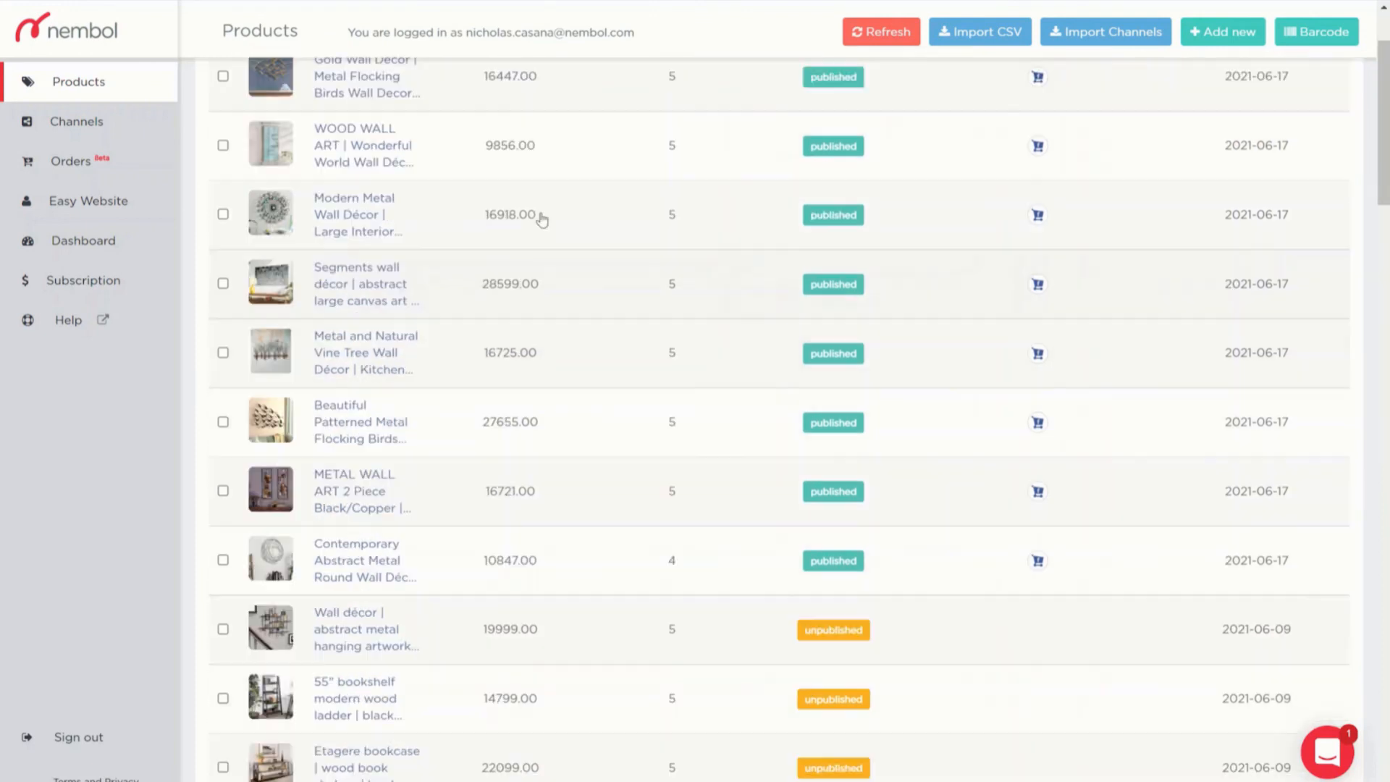
pyautogui.scroll(-3)
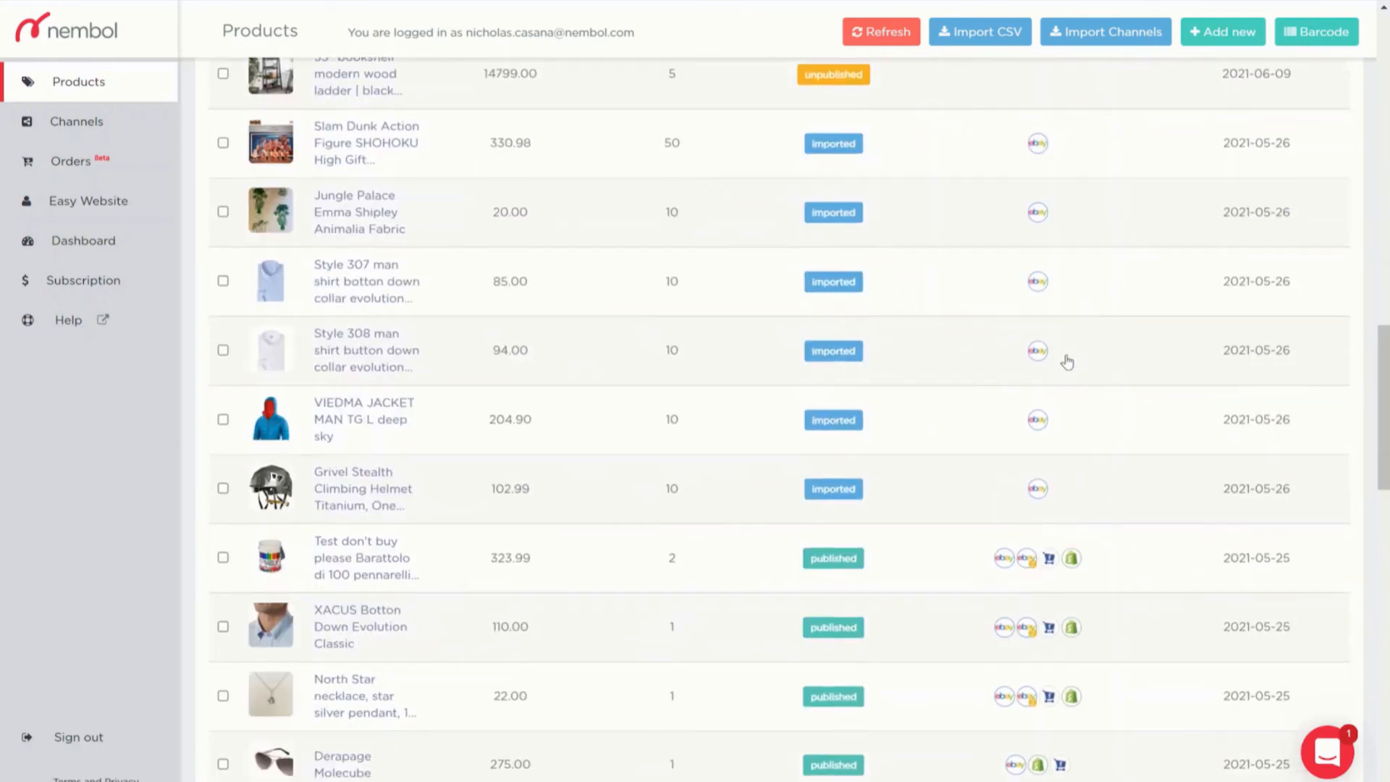
pyautogui.scroll(-3)
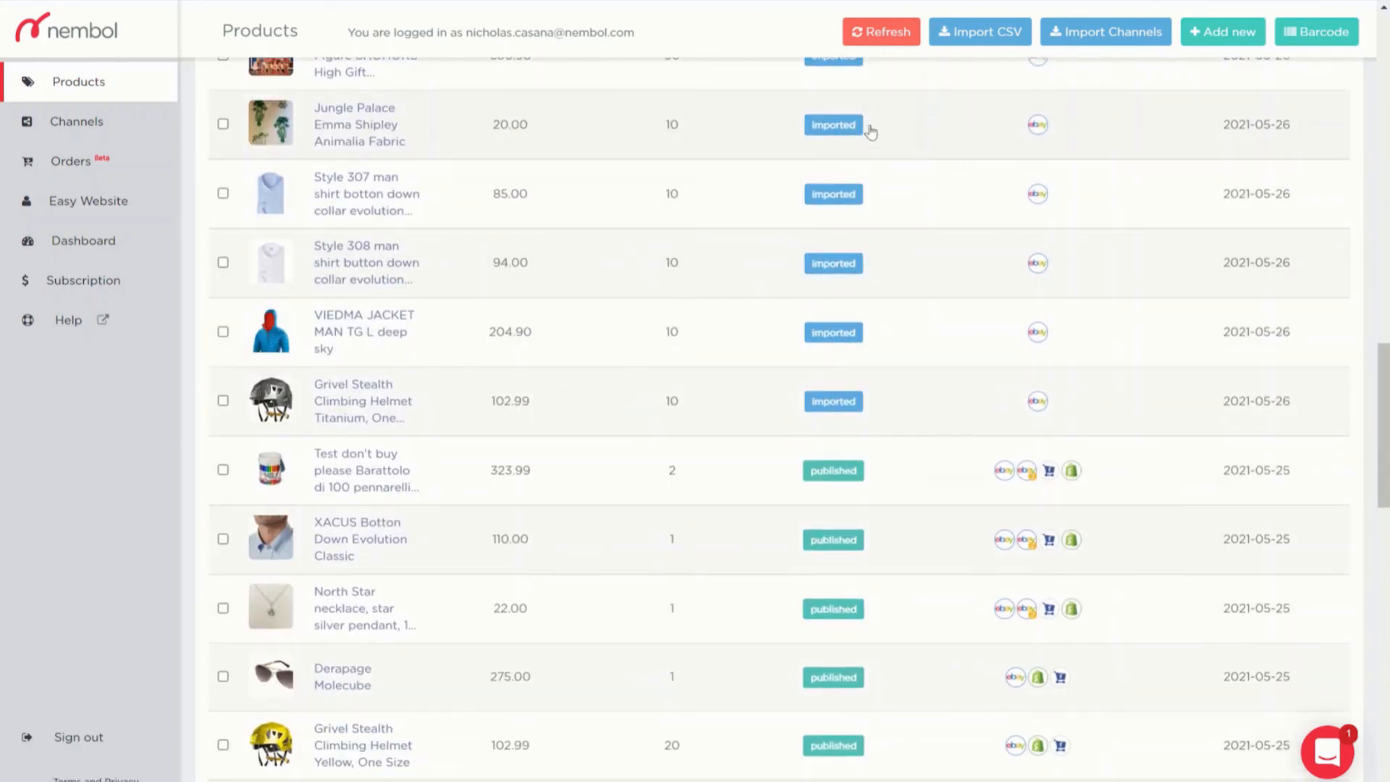
pyautogui.moveTo(1090, 281)
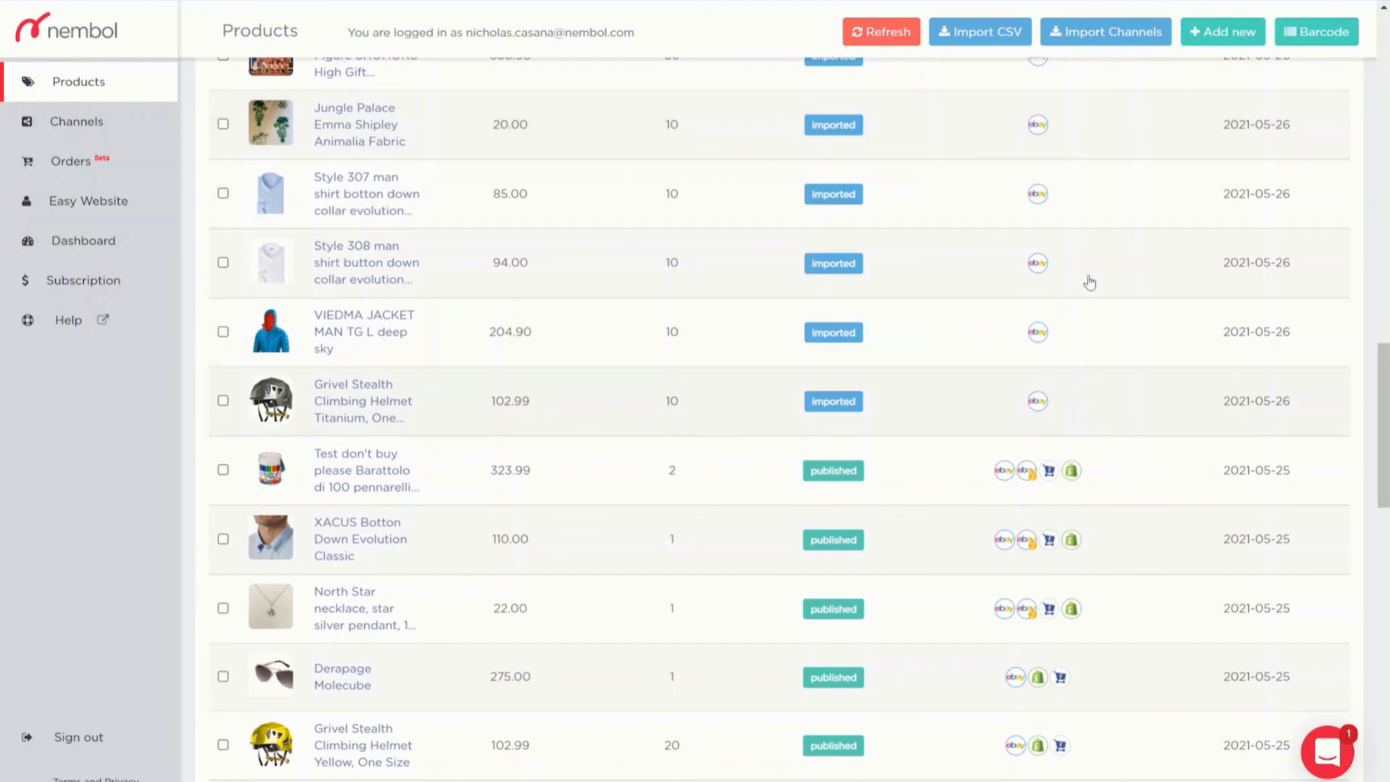
pyautogui.scroll(3)
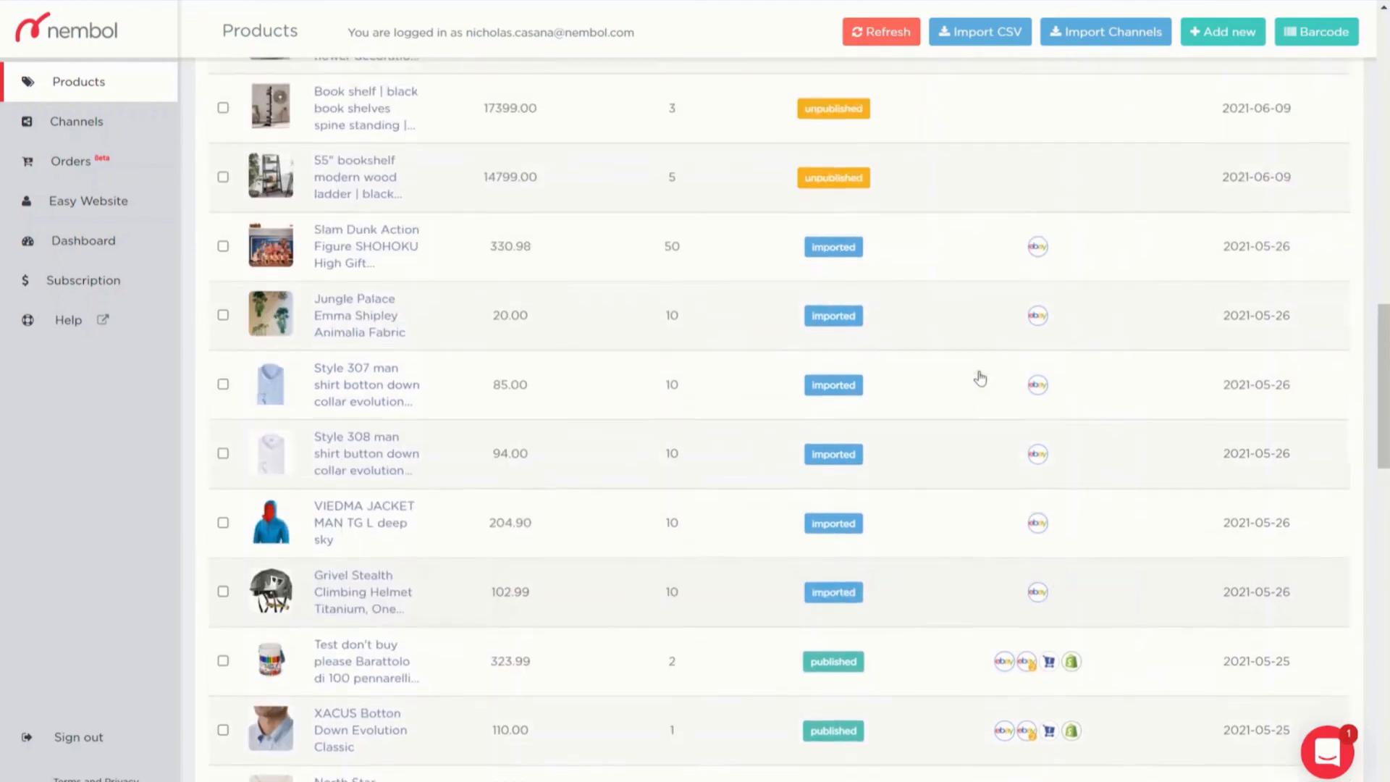